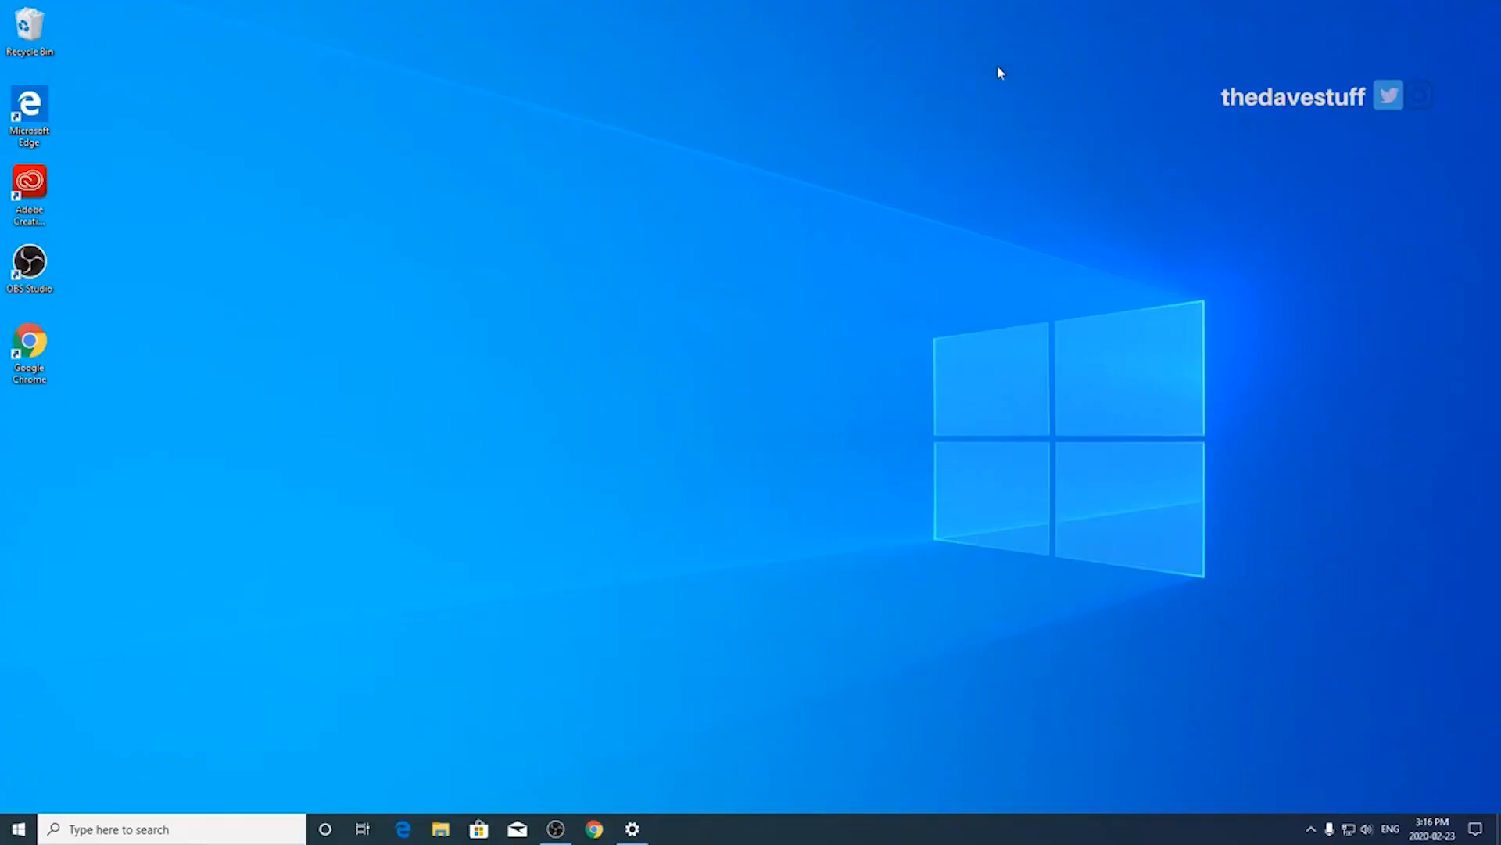
mouse_move(762, 319)
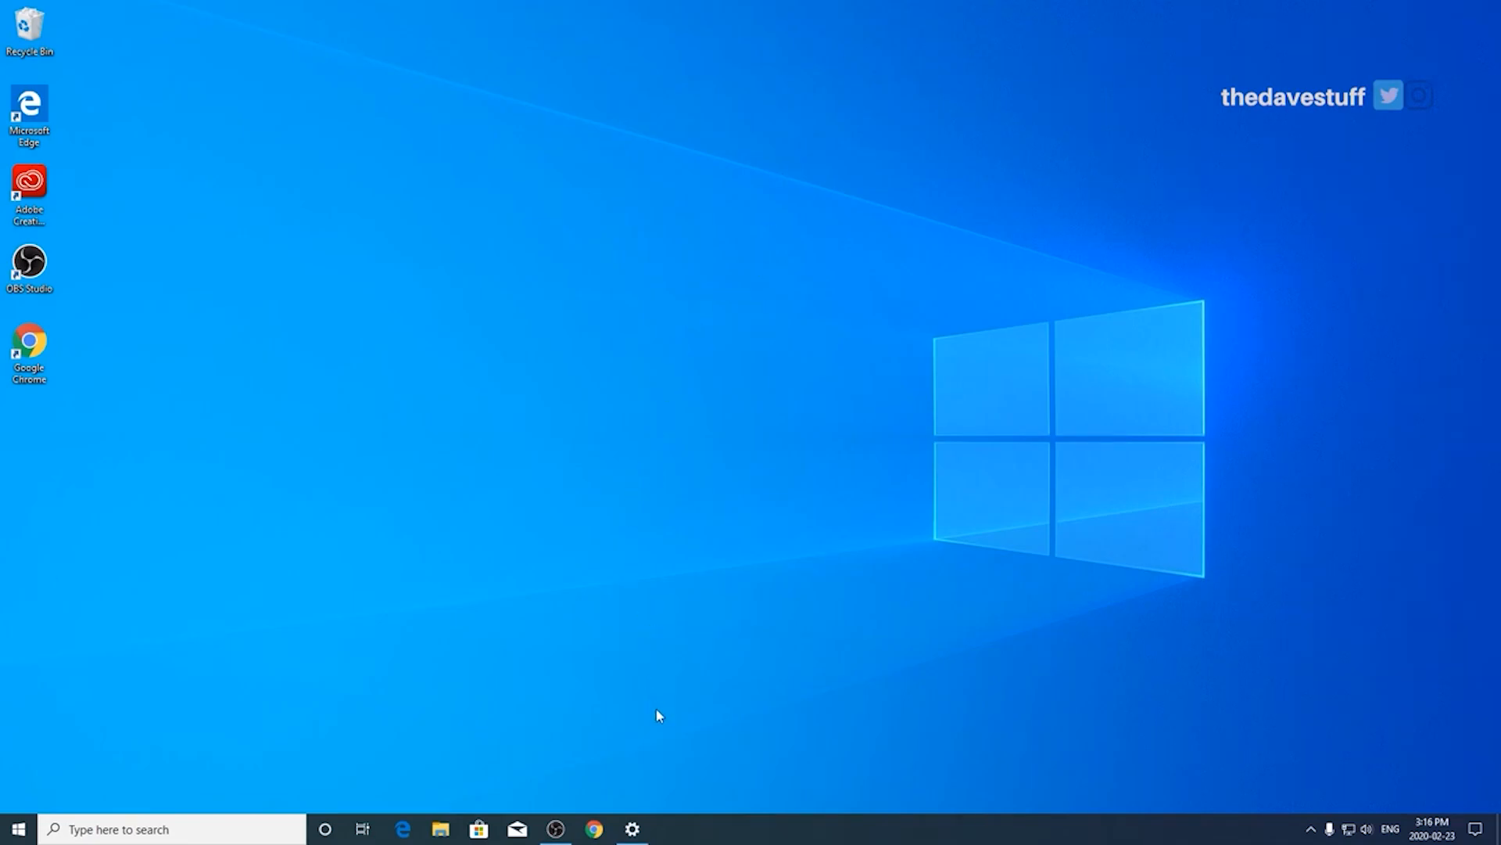
Step: Launch Windows Settings from the taskbar, landing on the Privacy General page
click(631, 829)
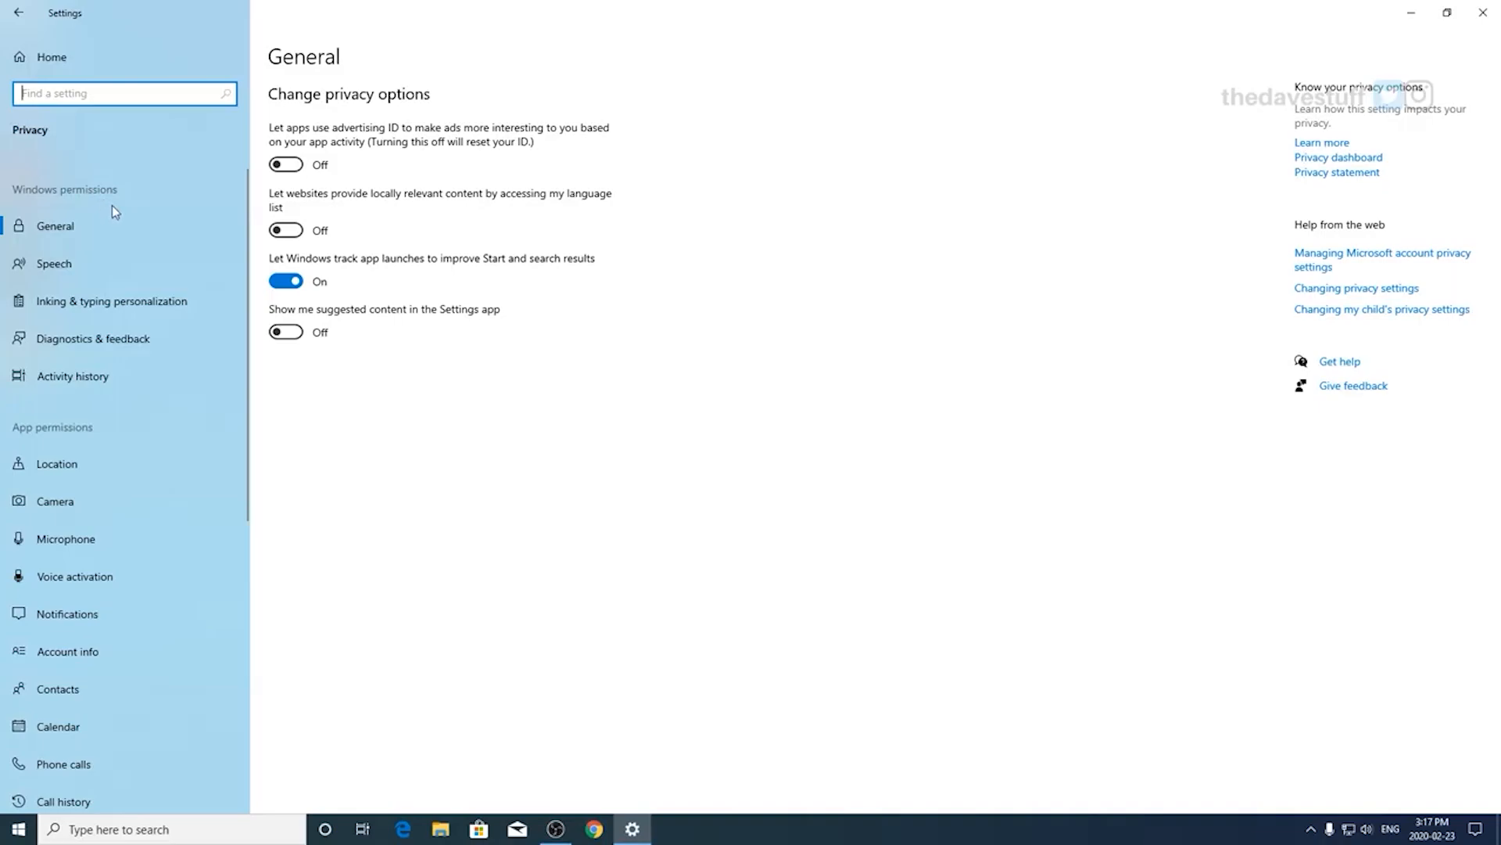
mouse_move(245, 292)
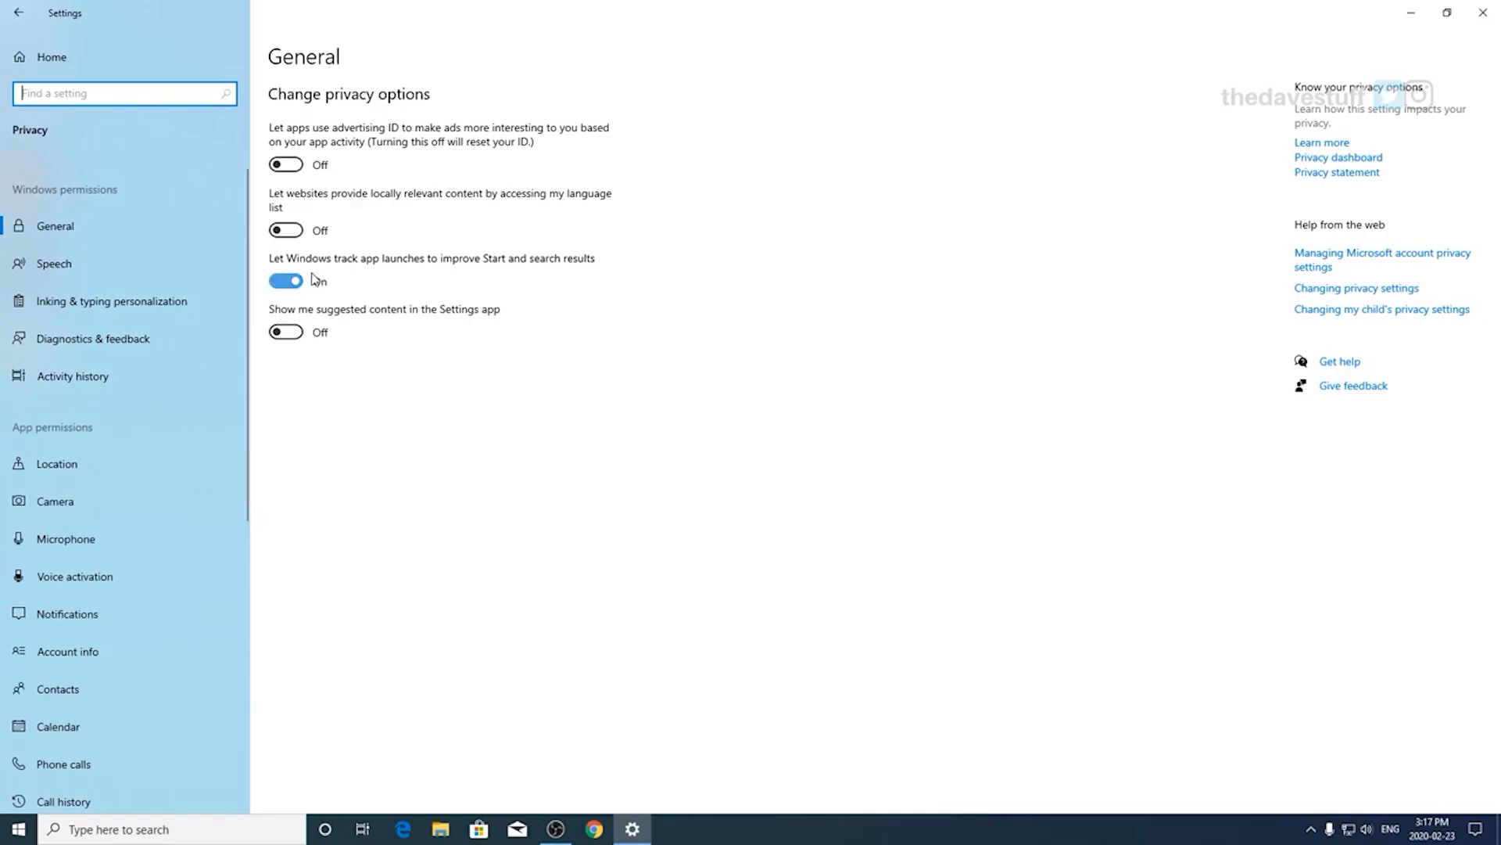
Step: Keep advertising ID, language list and suggested content off while app-launch tracking stays on
click(285, 280)
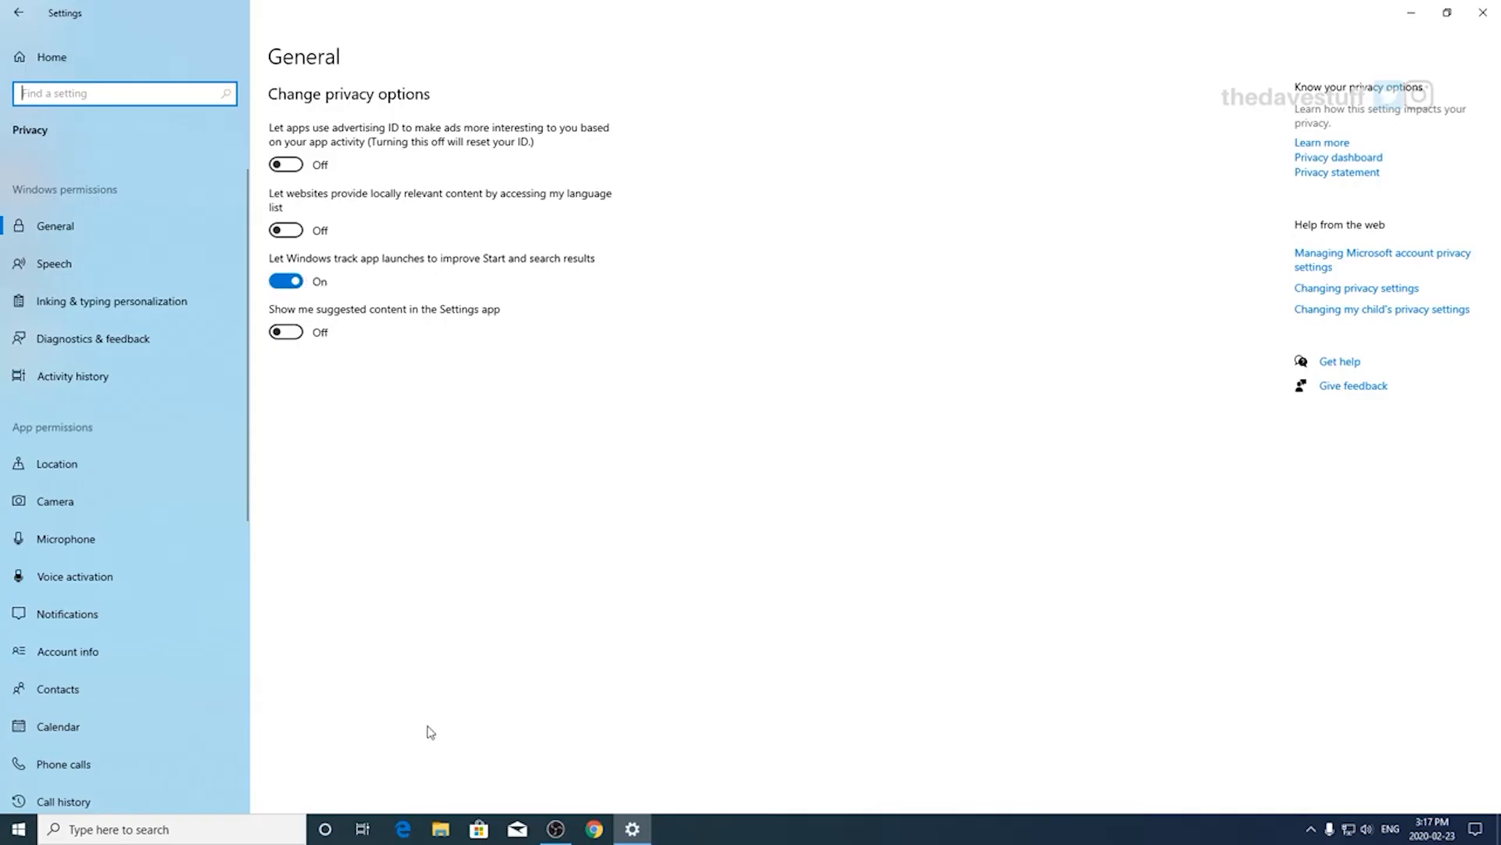
mouse_move(81, 262)
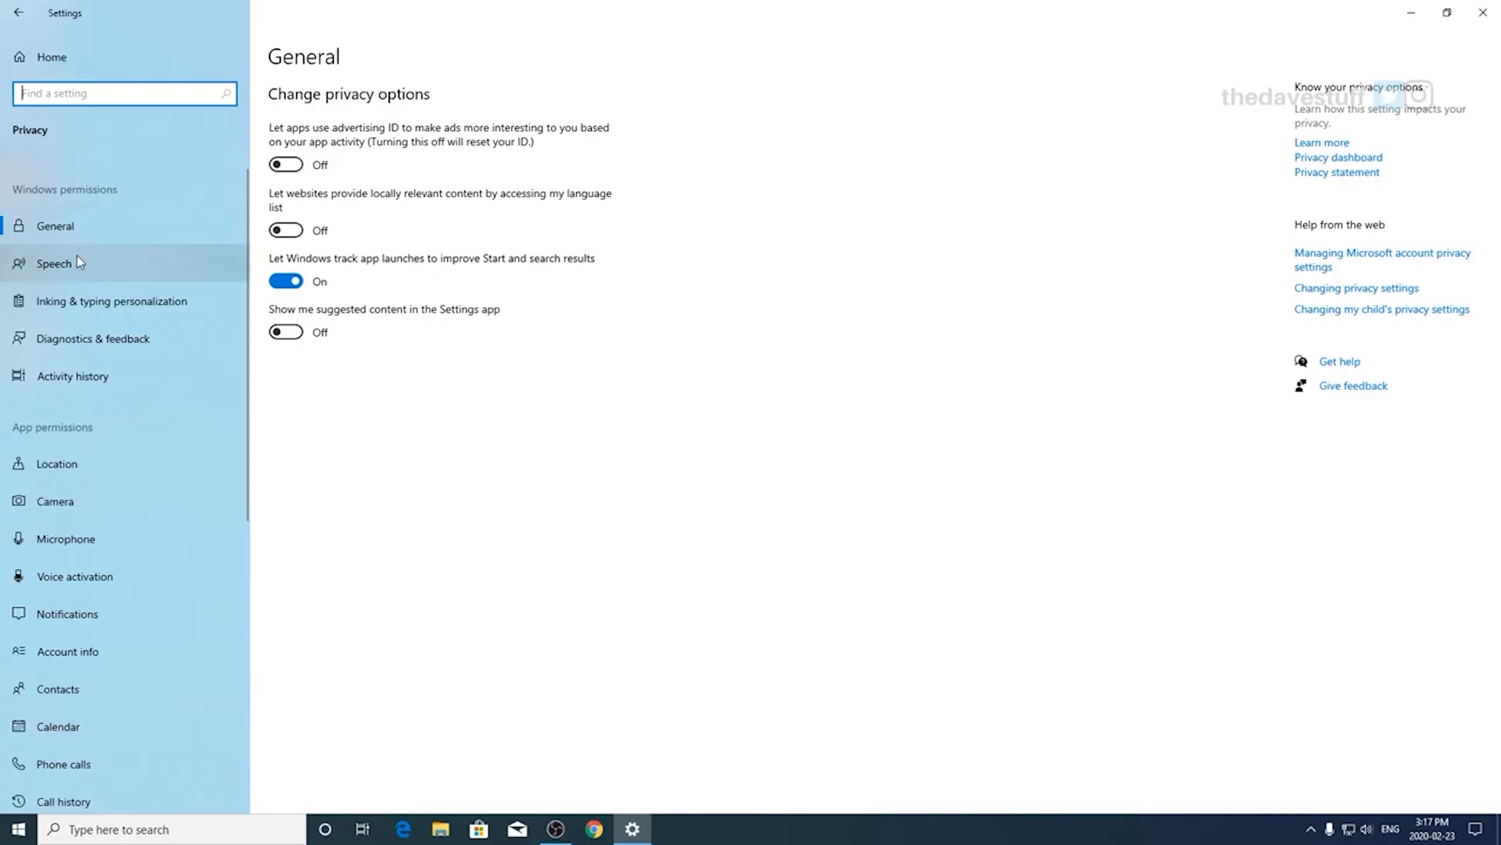
Step: Review Speech, Inking & typing and Diagnostics & feedback, leaving Basic diagnostic data selected and other options off
click(53, 262)
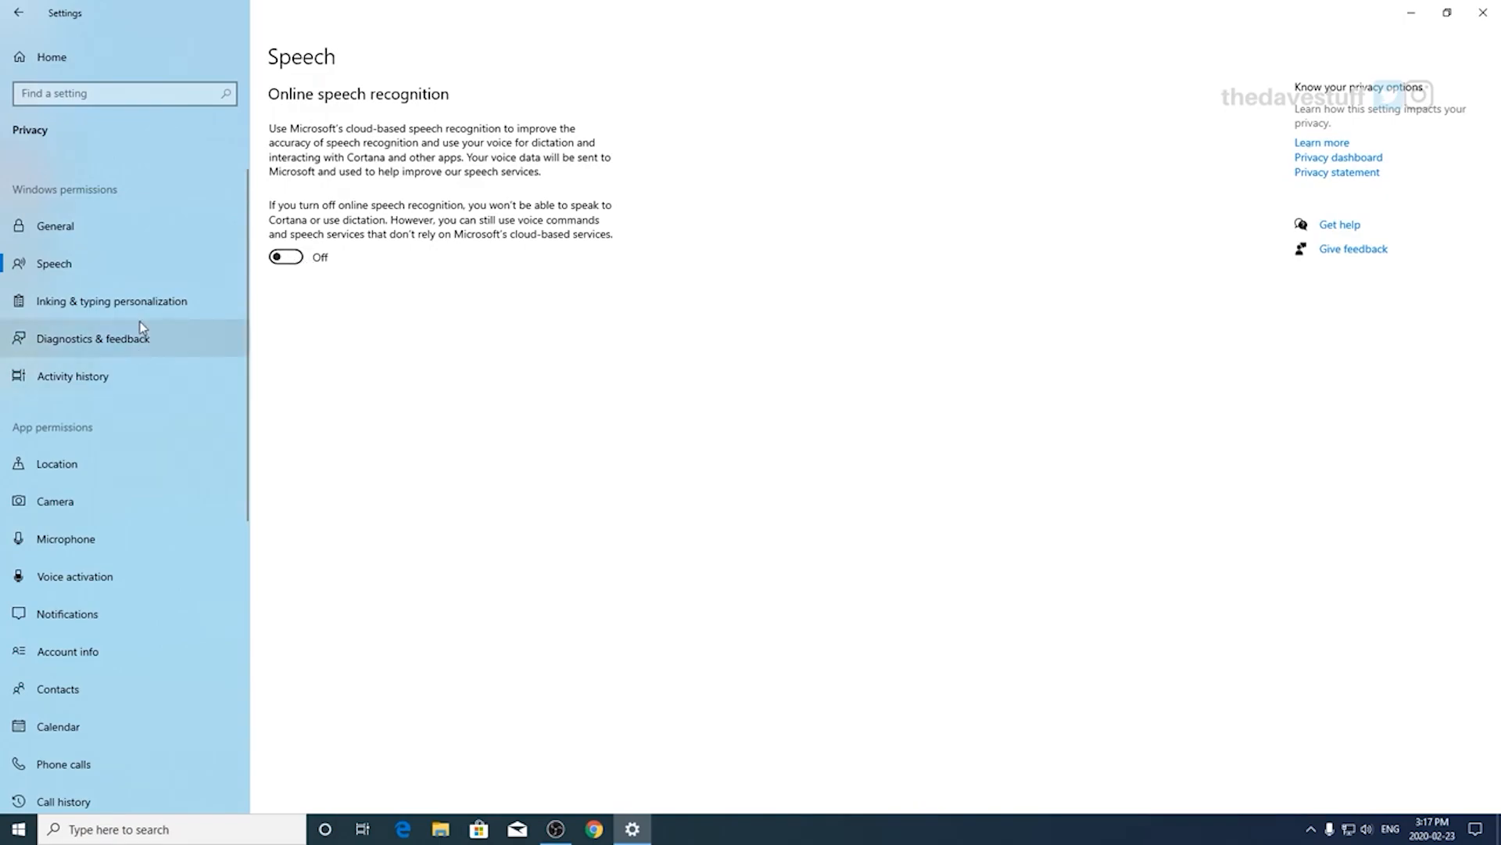
click(111, 301)
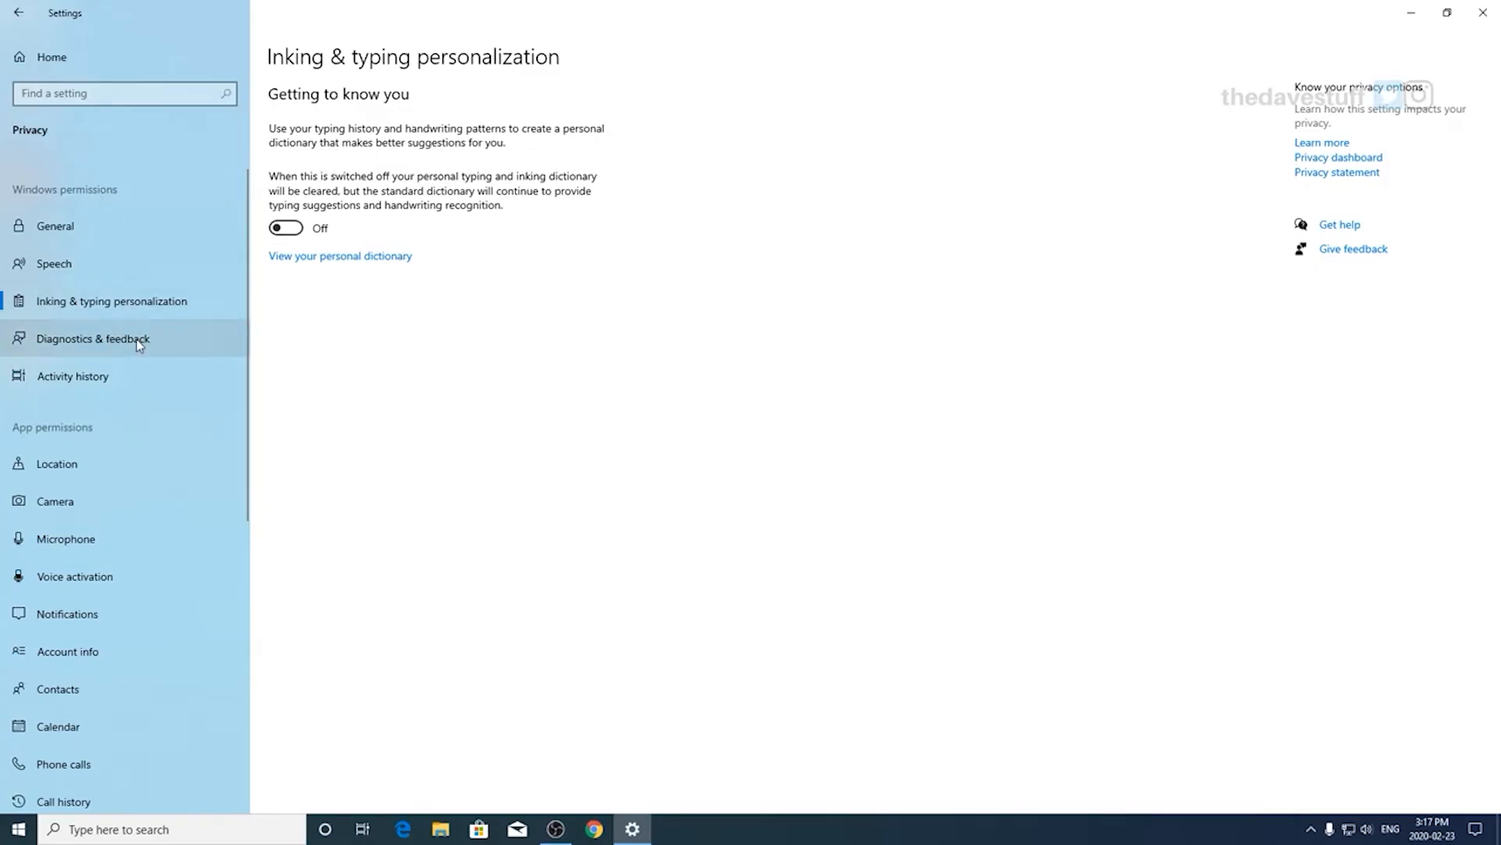
mouse_move(137, 345)
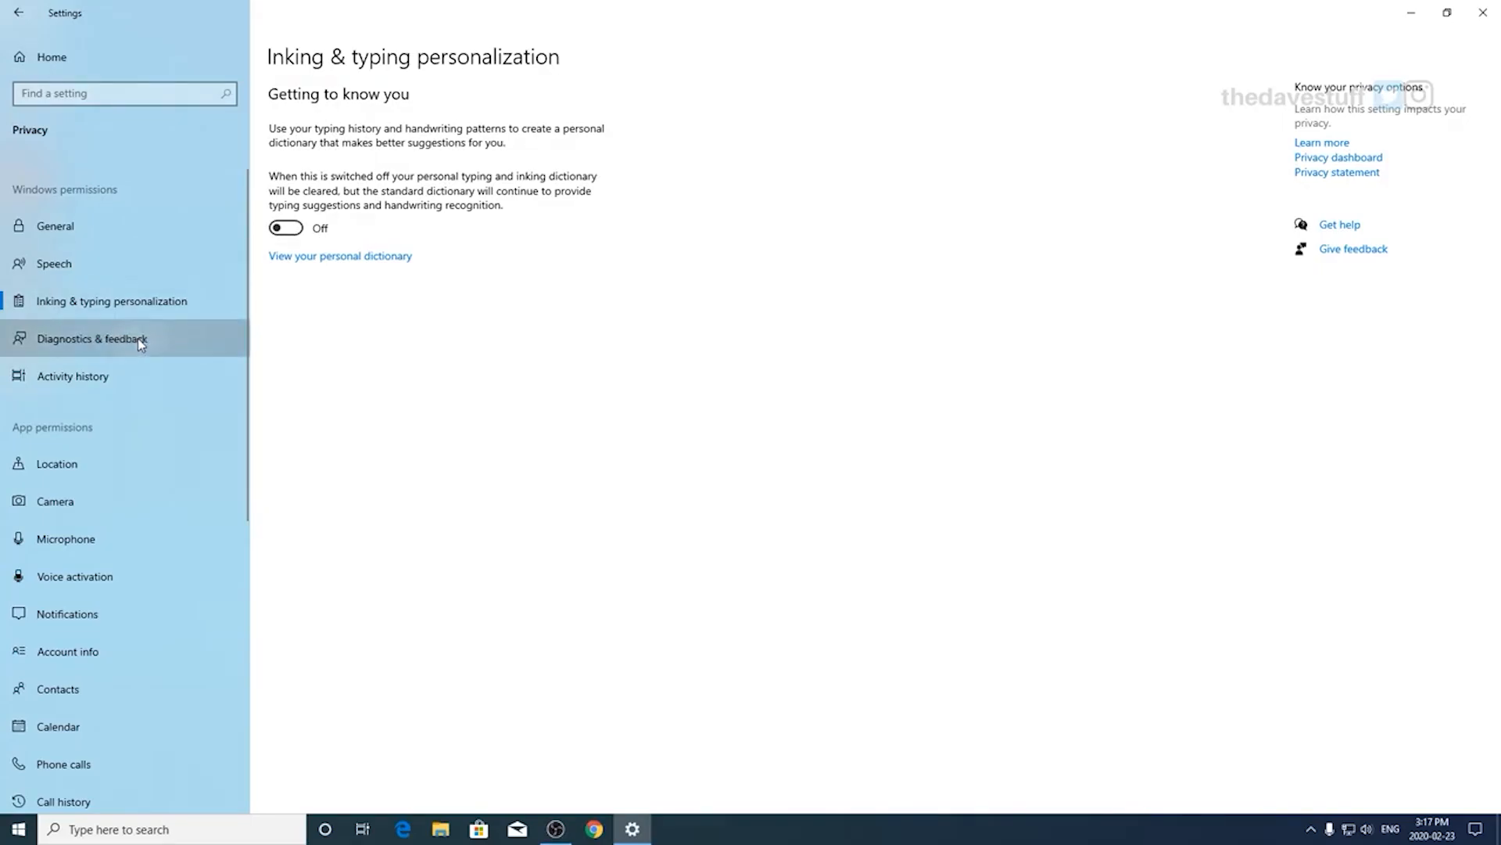
click(91, 338)
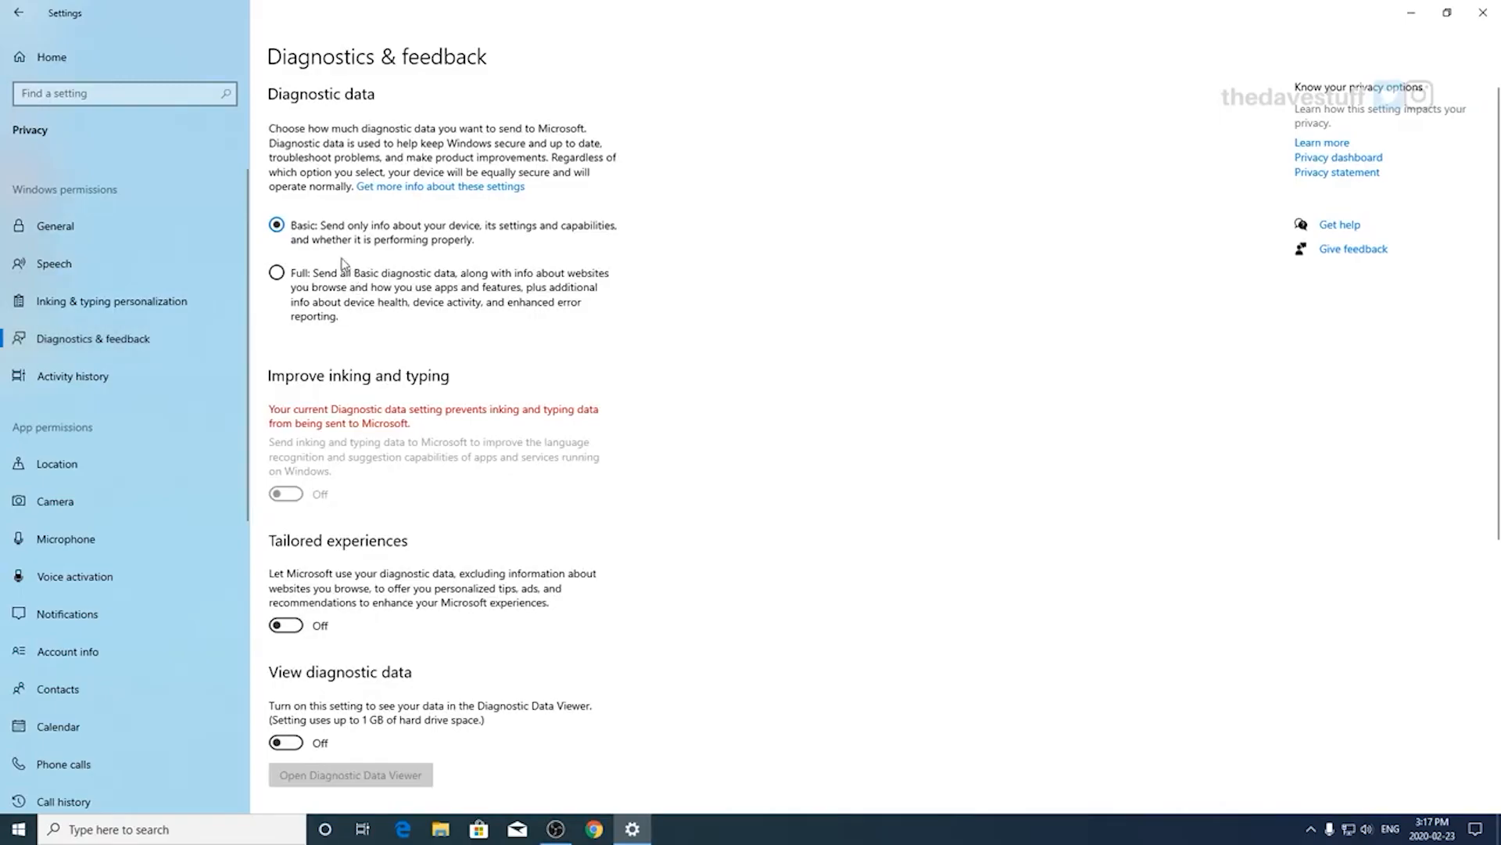
mouse_move(361, 233)
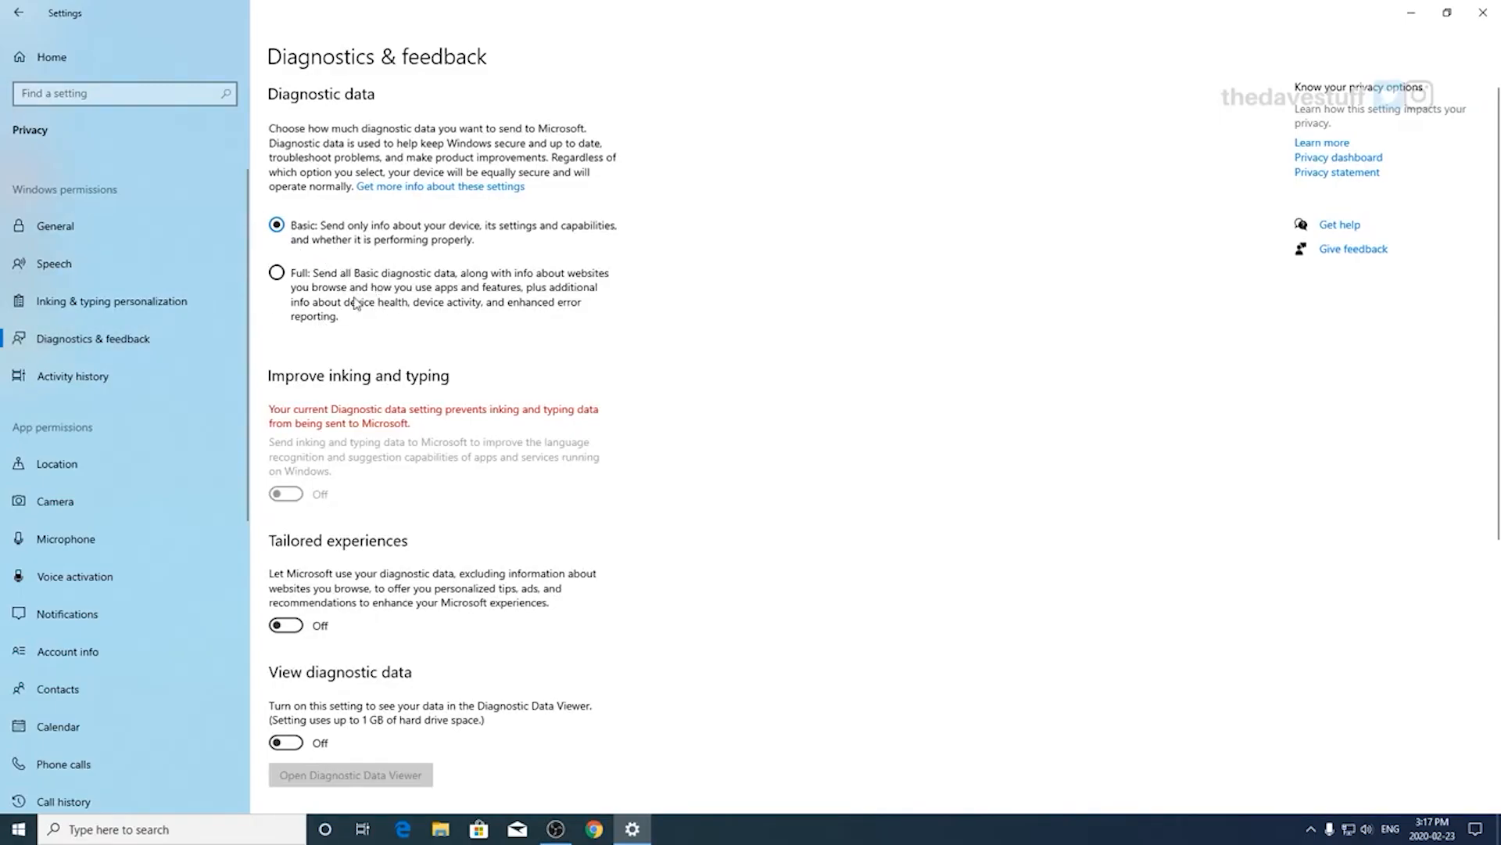
mouse_move(336, 290)
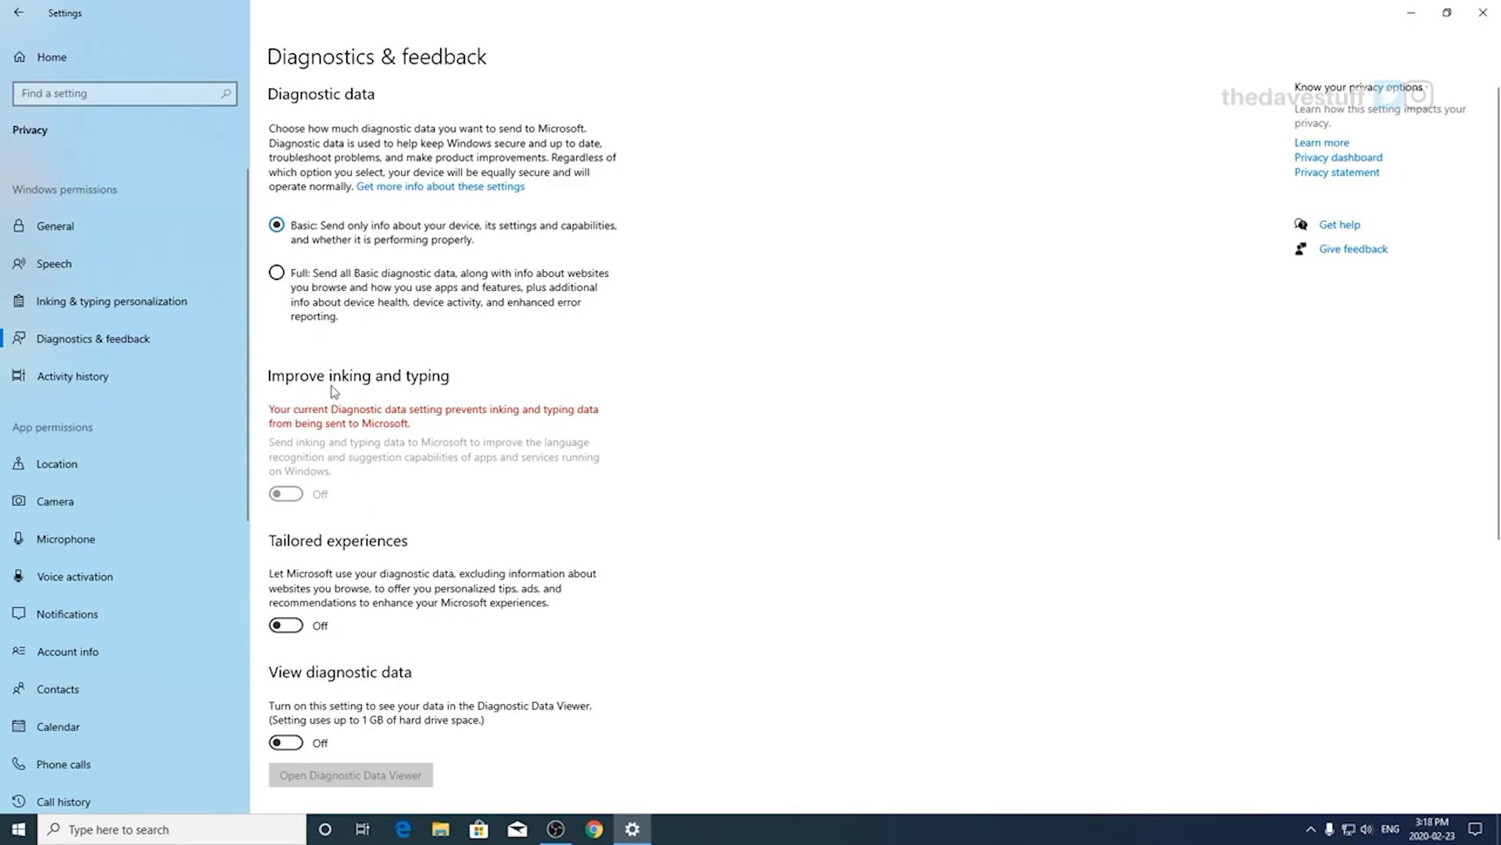
mouse_move(381, 571)
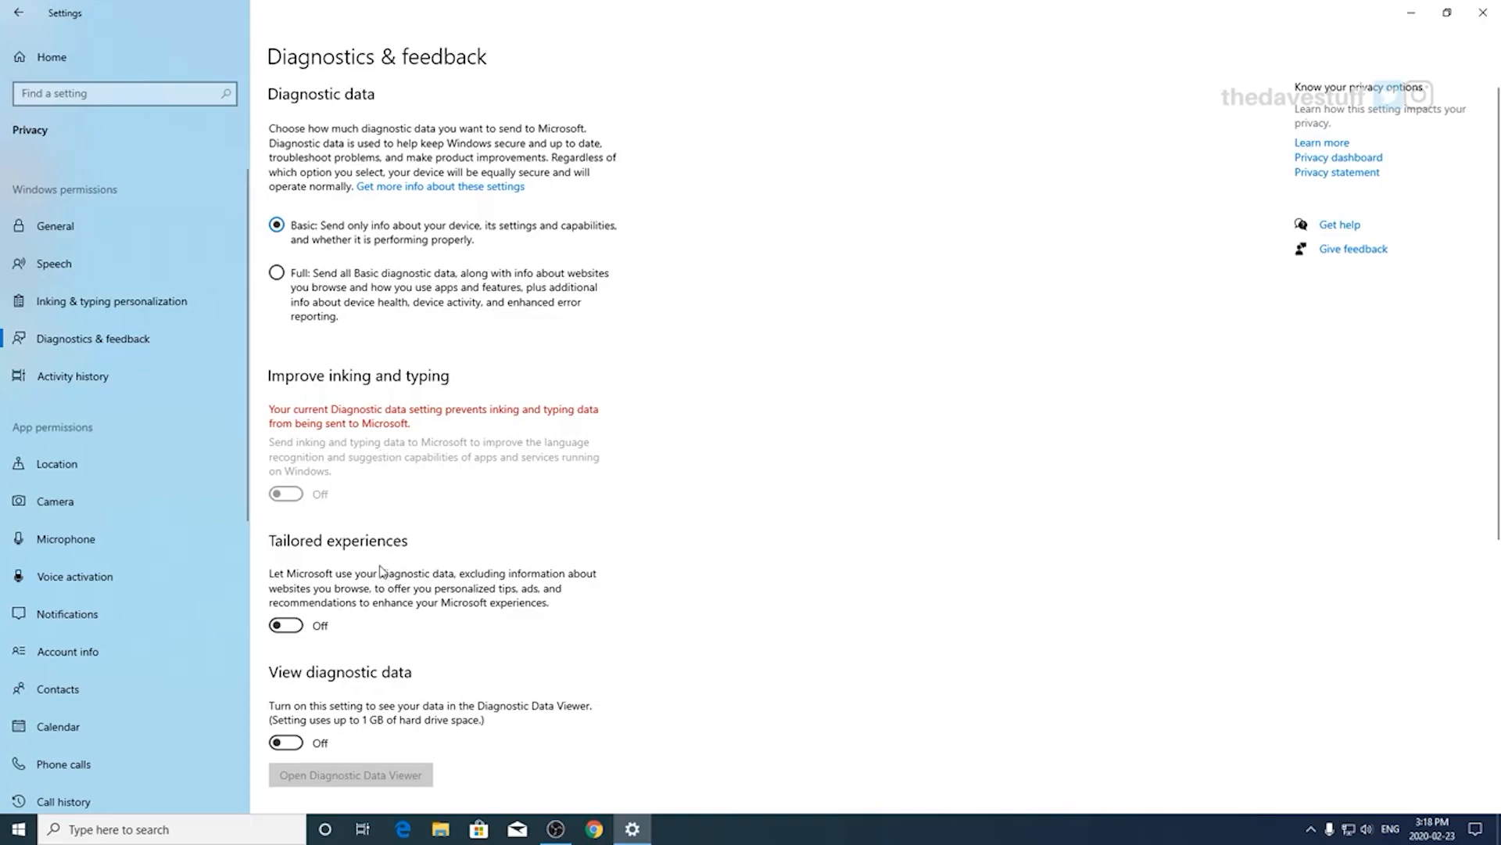
scroll(down, 3)
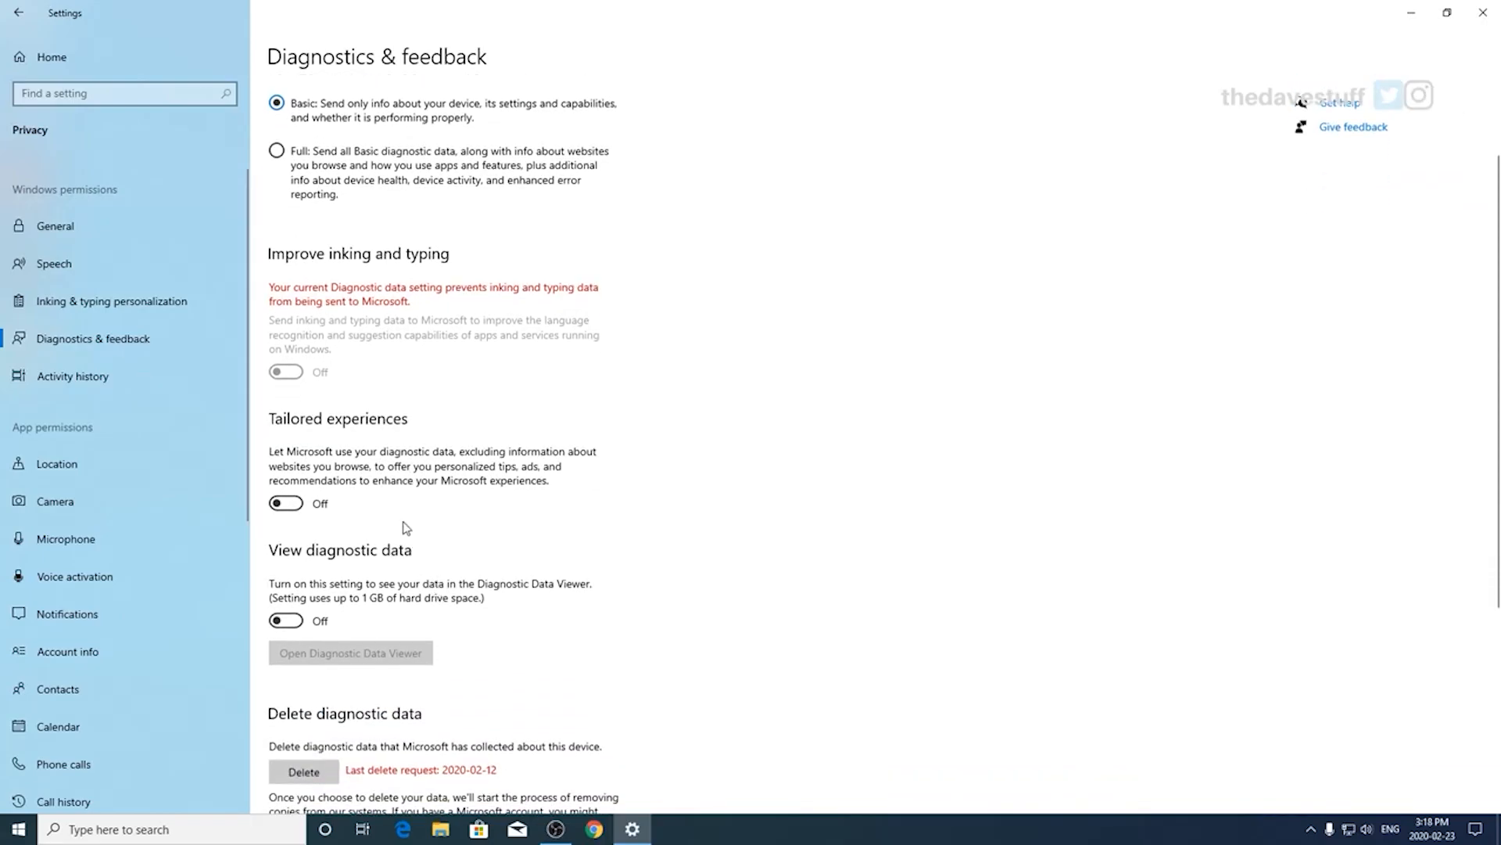
scroll(down, 3)
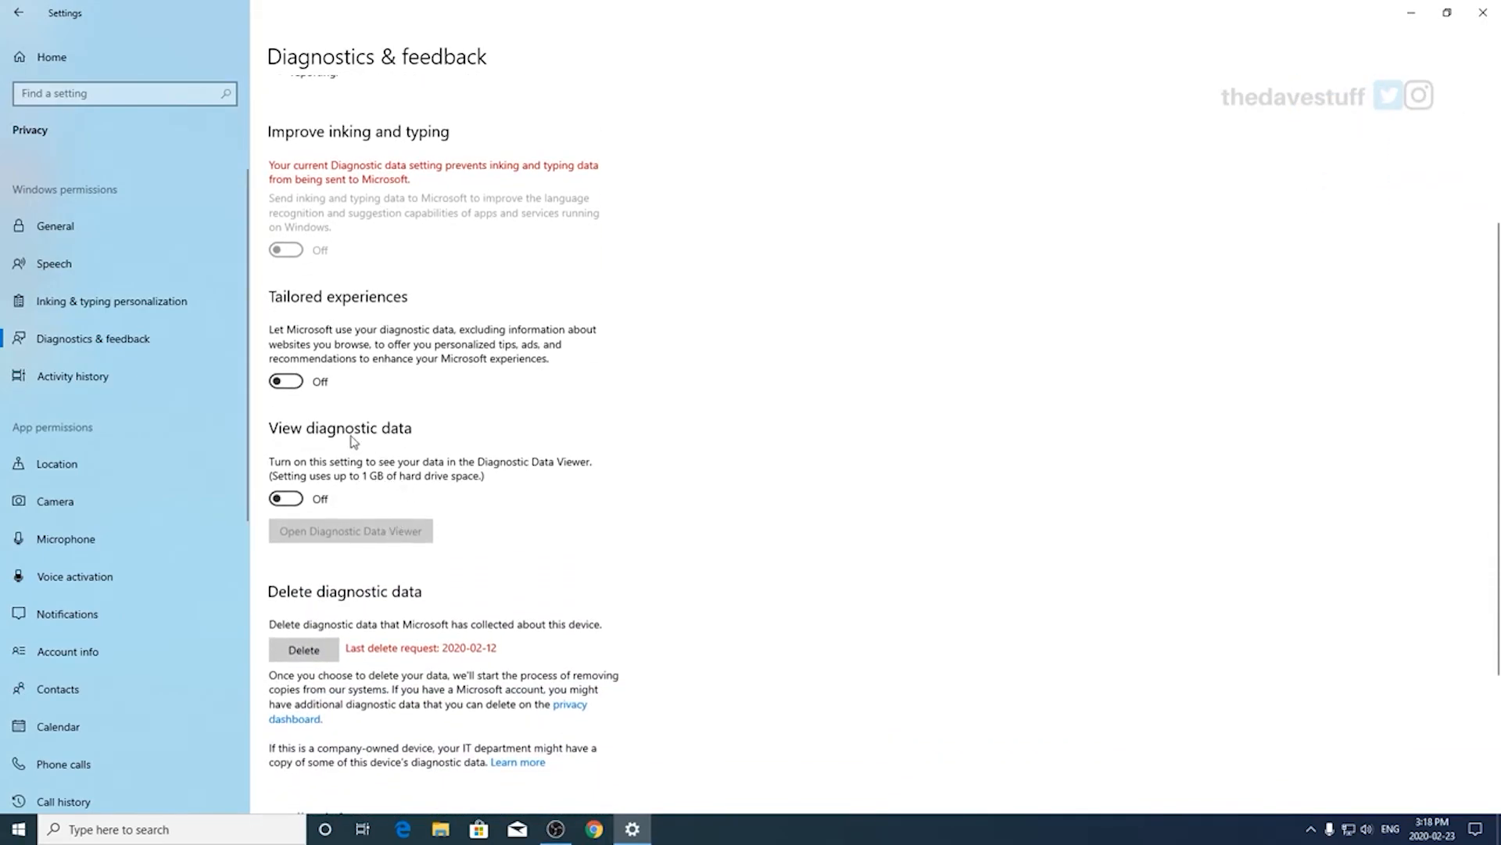
mouse_move(330, 383)
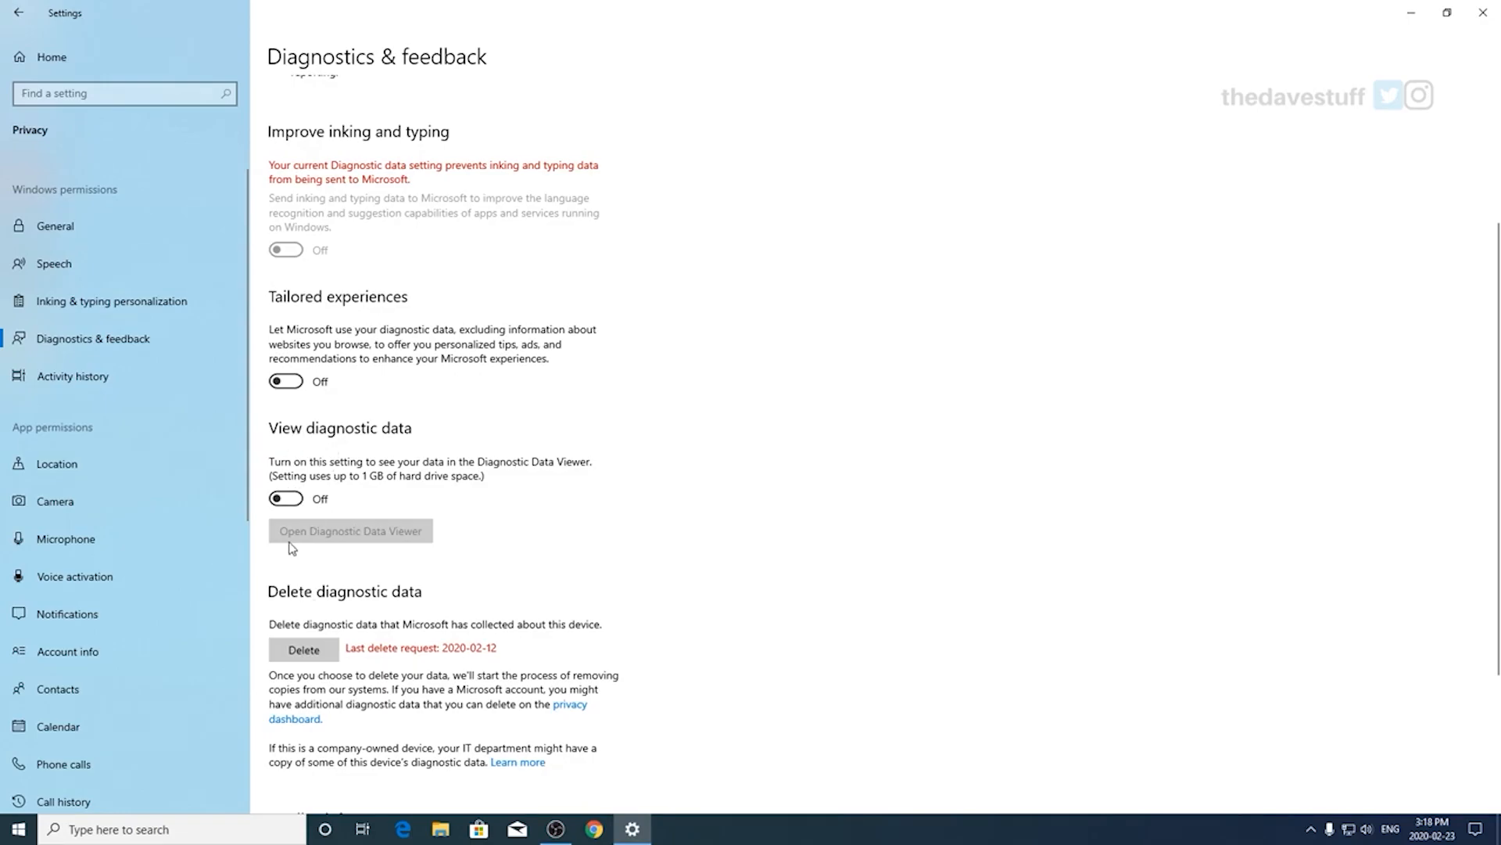
mouse_move(96, 463)
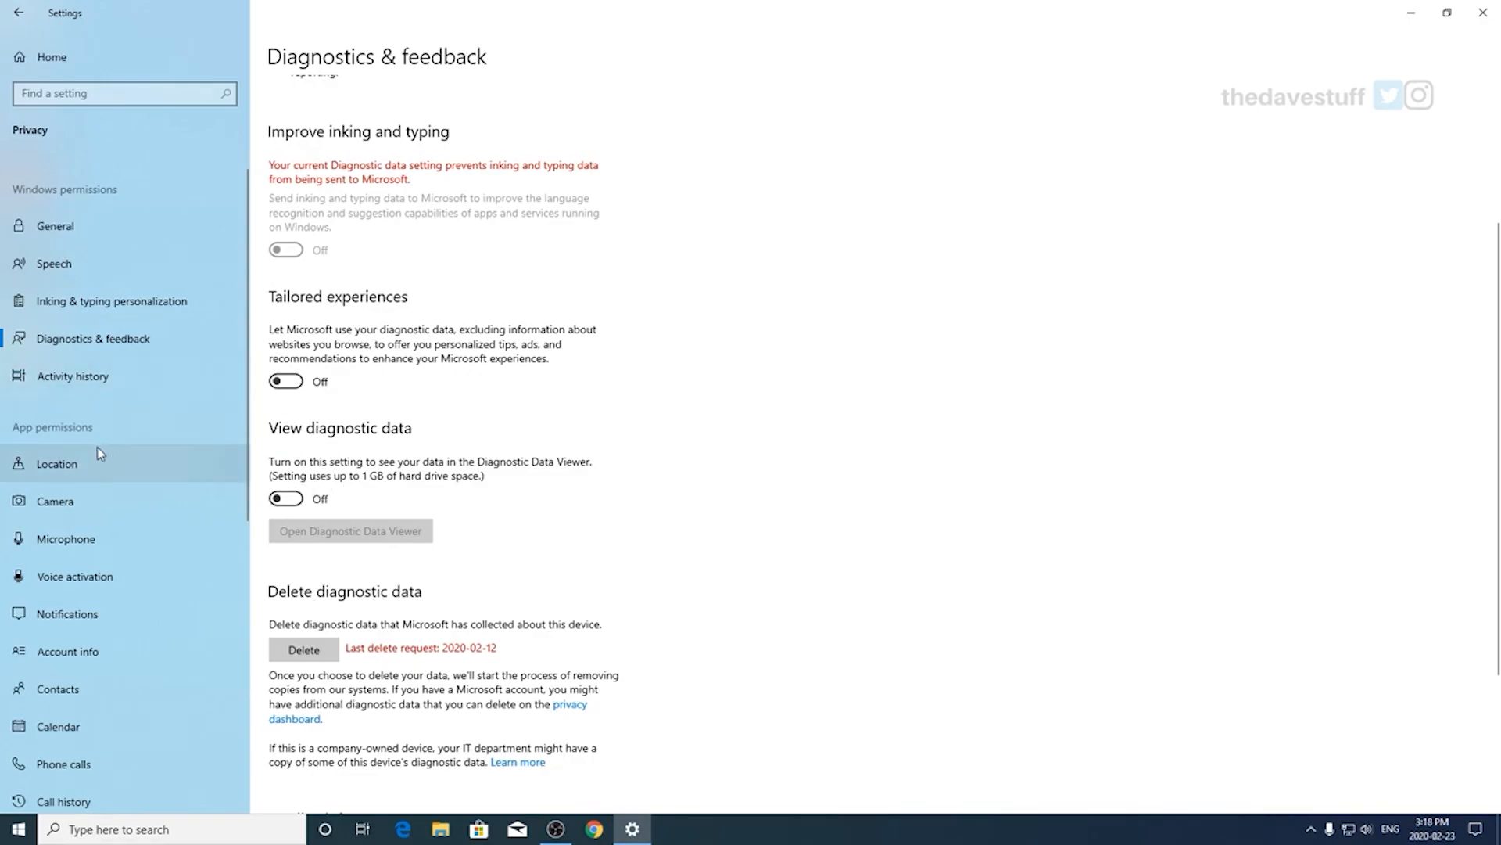
Step: Confirm Activity history storing and sending are unchecked, then review Location with app location access off
click(71, 375)
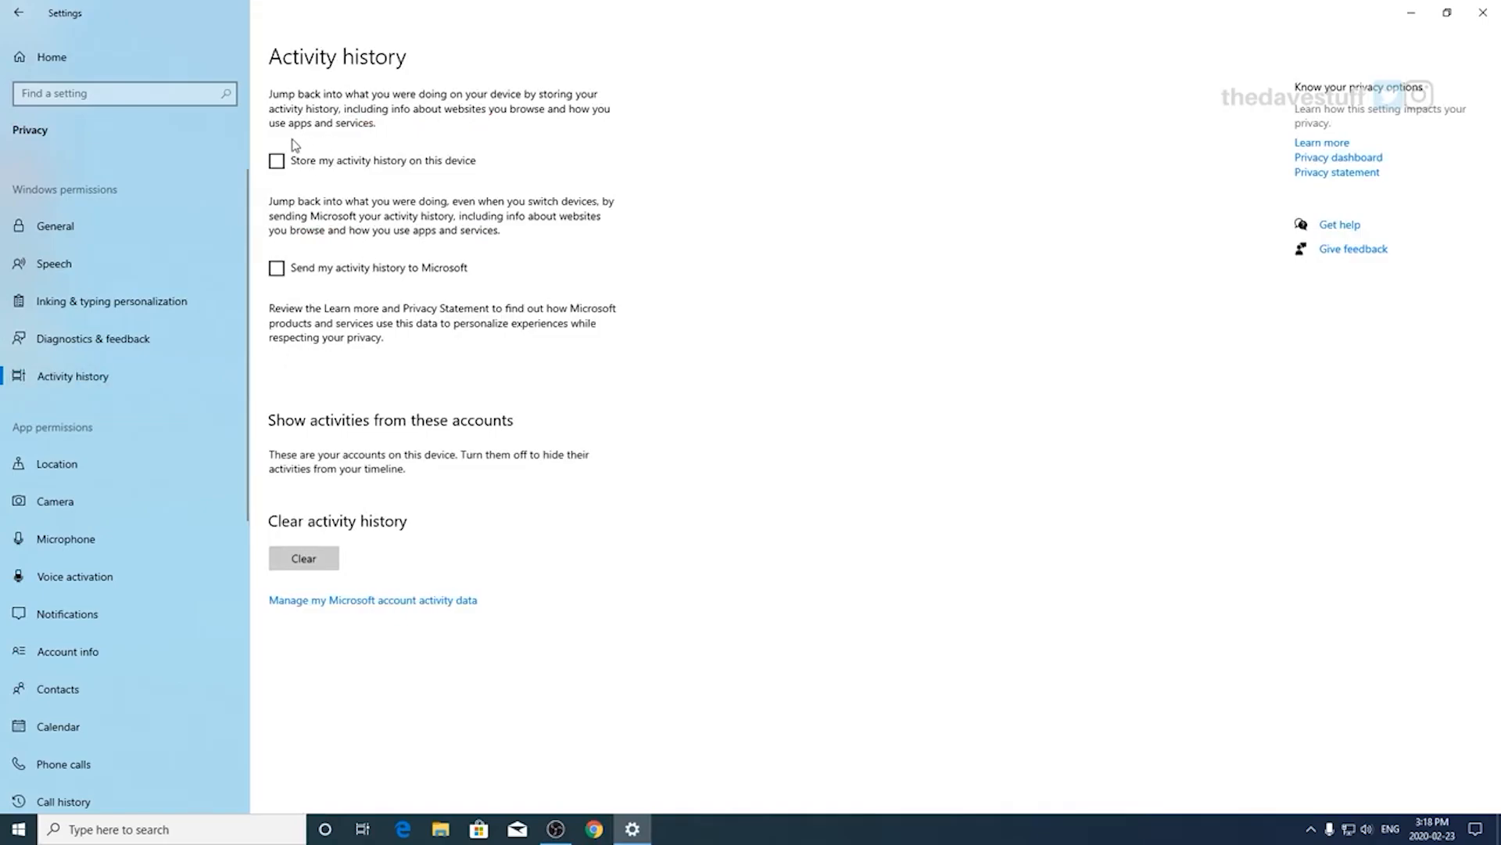
mouse_move(241, 424)
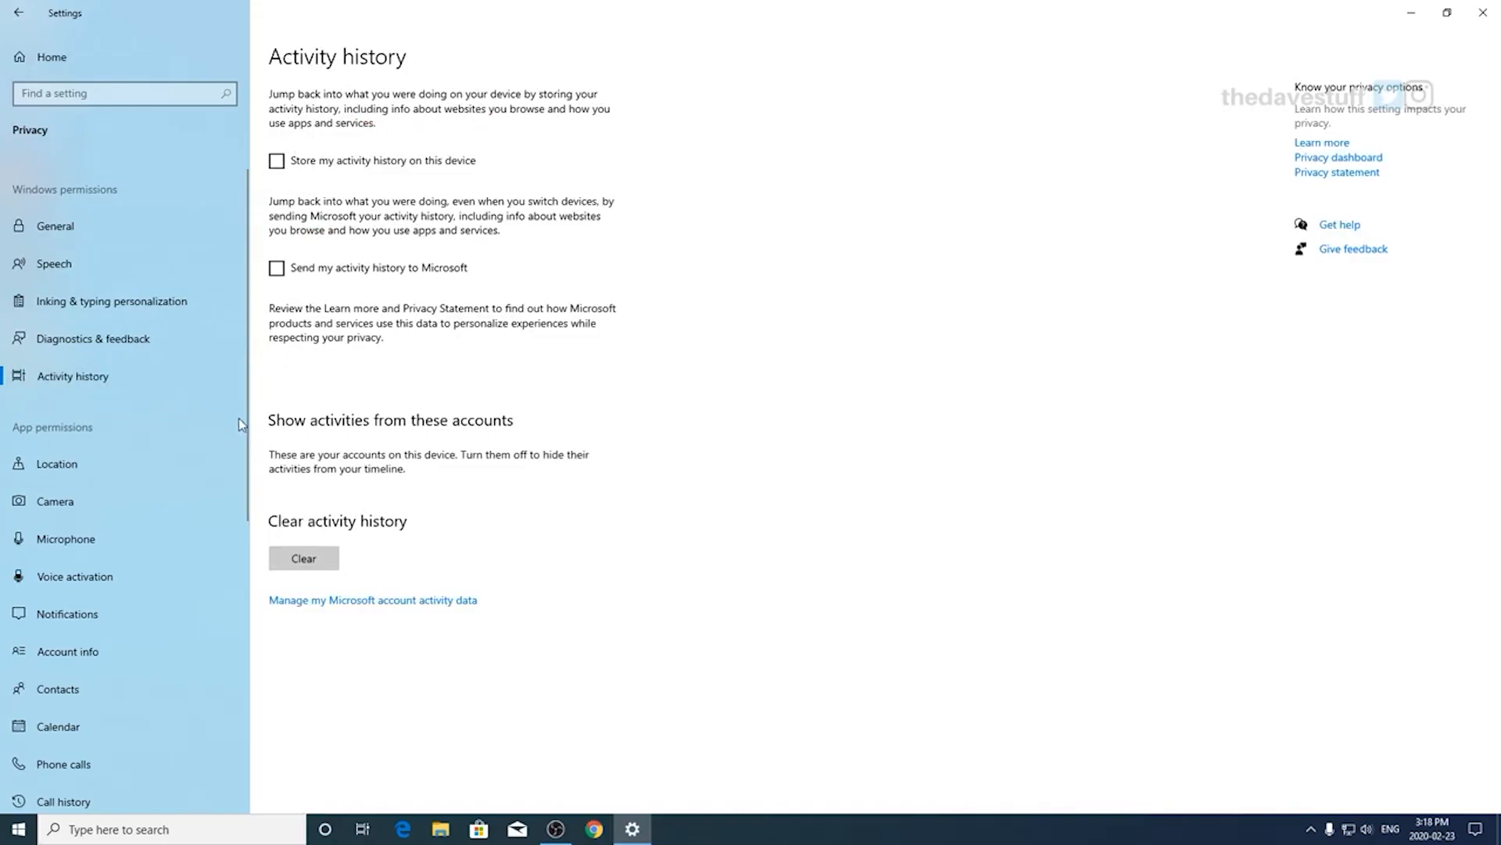
mouse_move(322, 197)
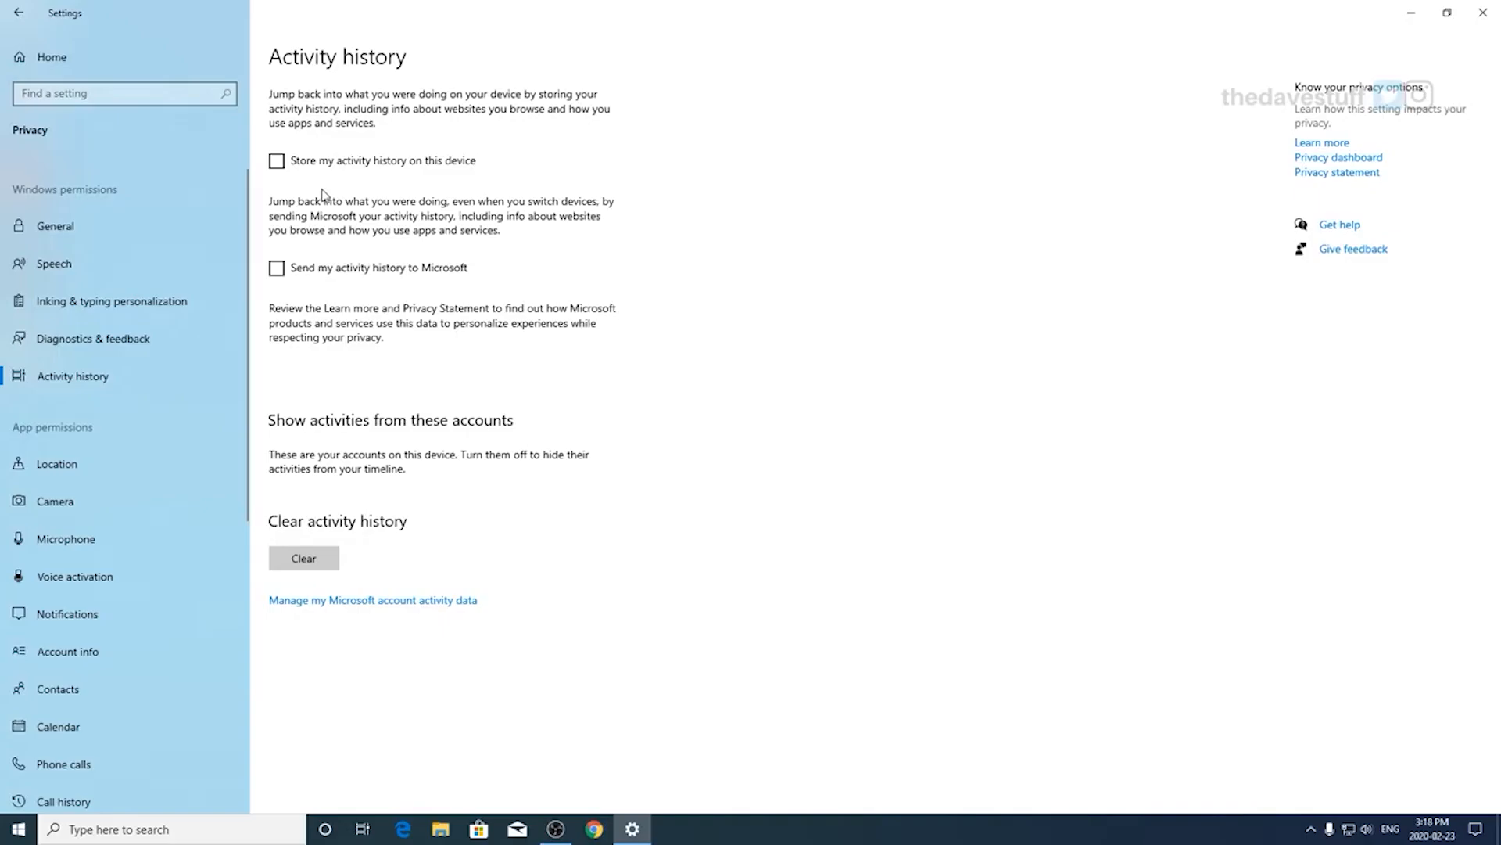
click(56, 463)
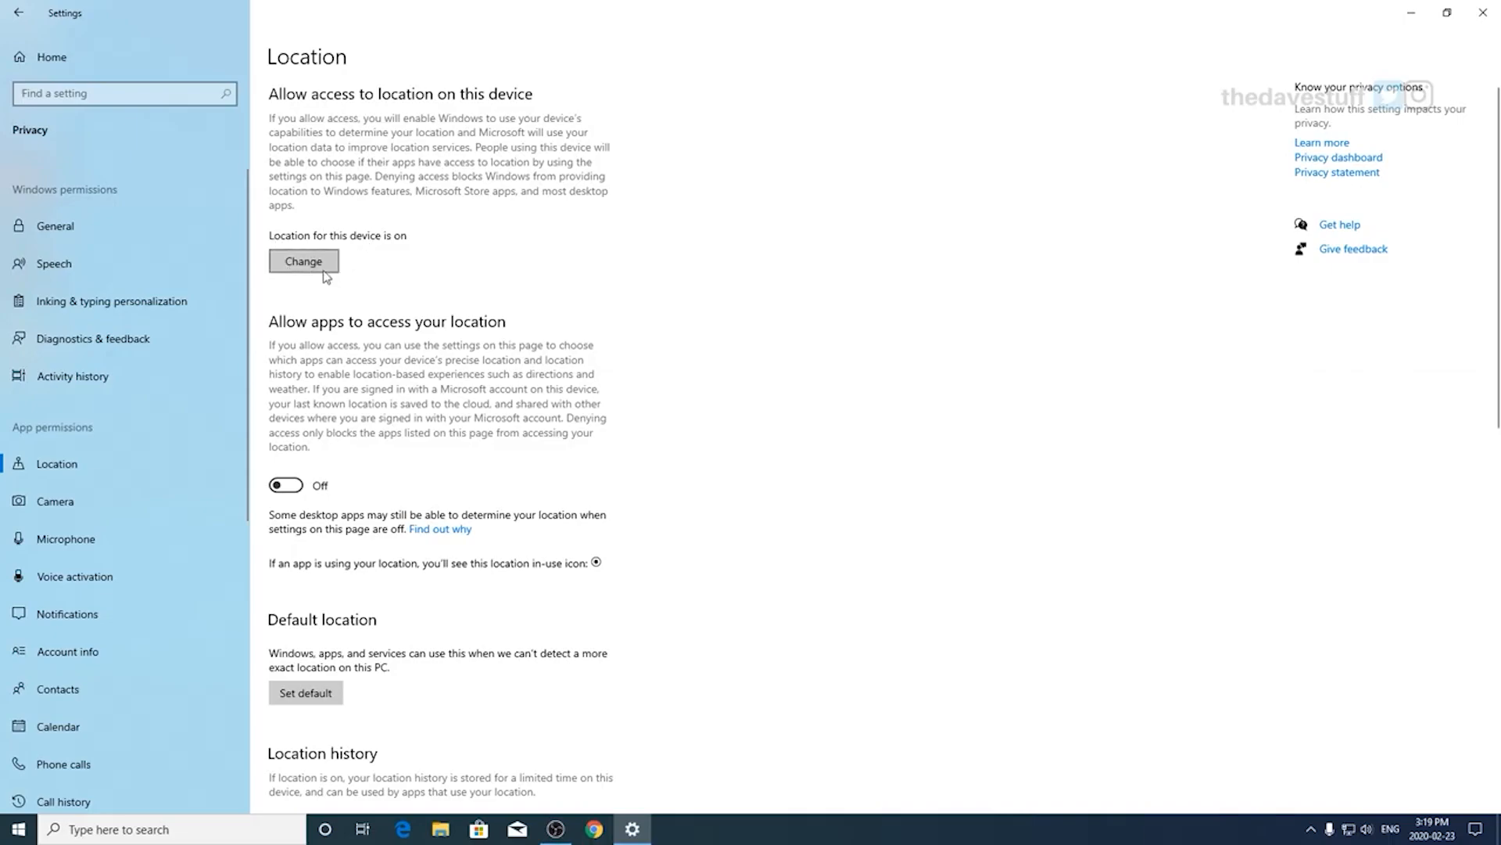
scroll(down, 3)
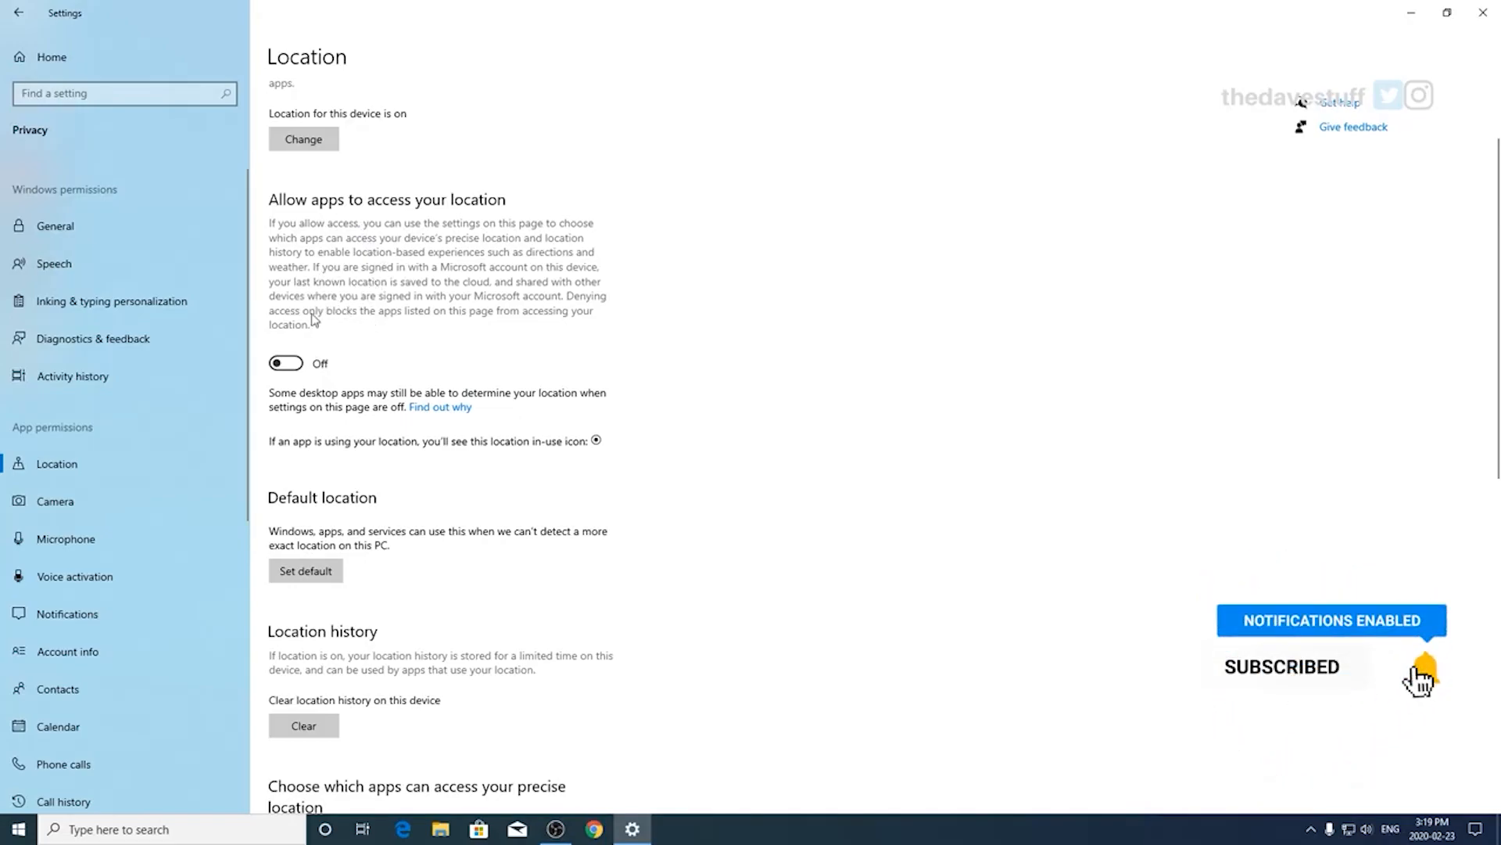
scroll(down, 3)
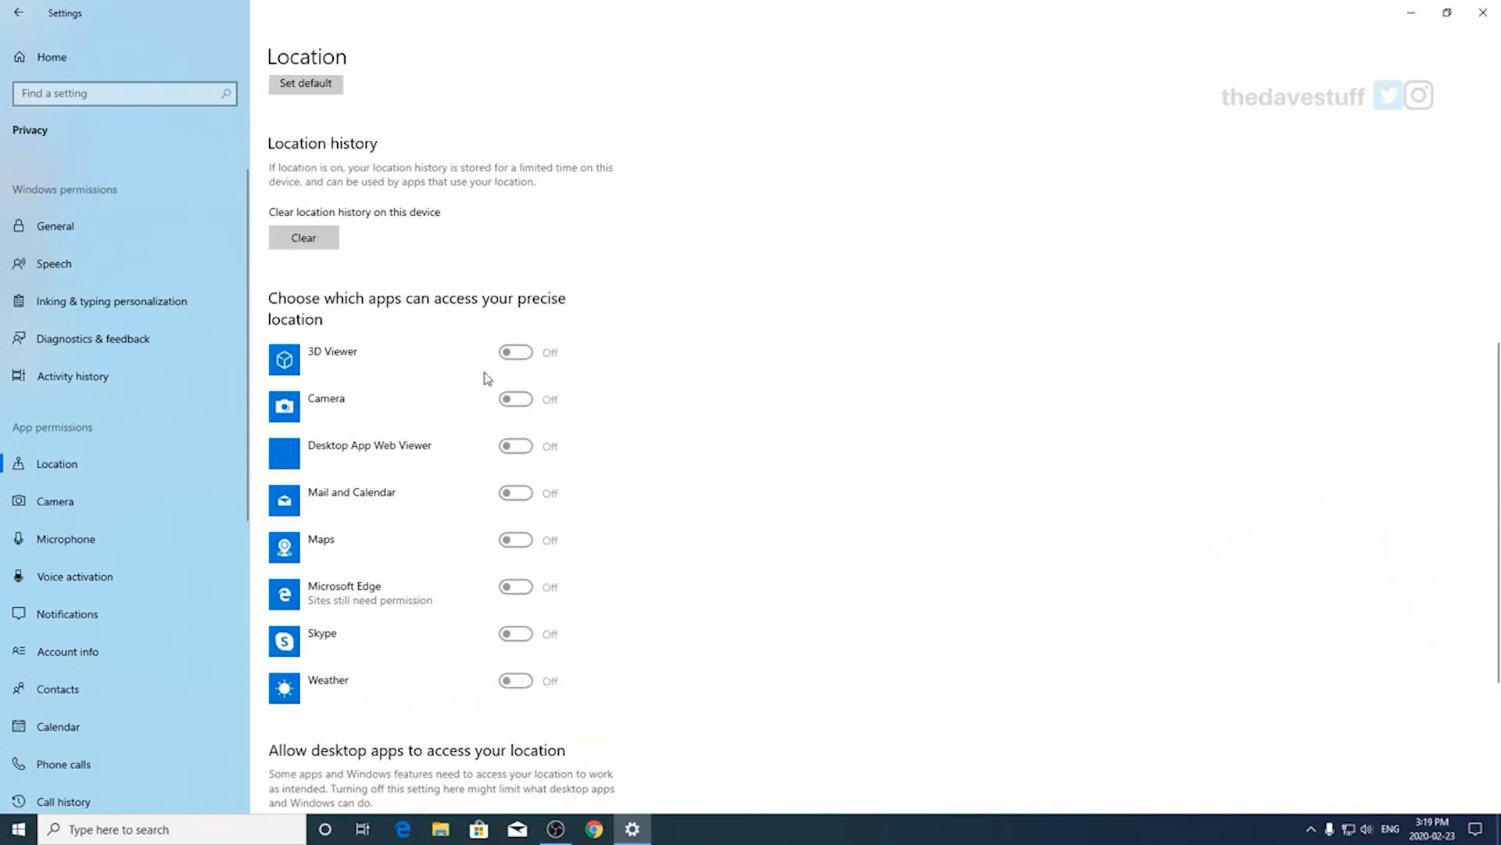
scroll(down, 3)
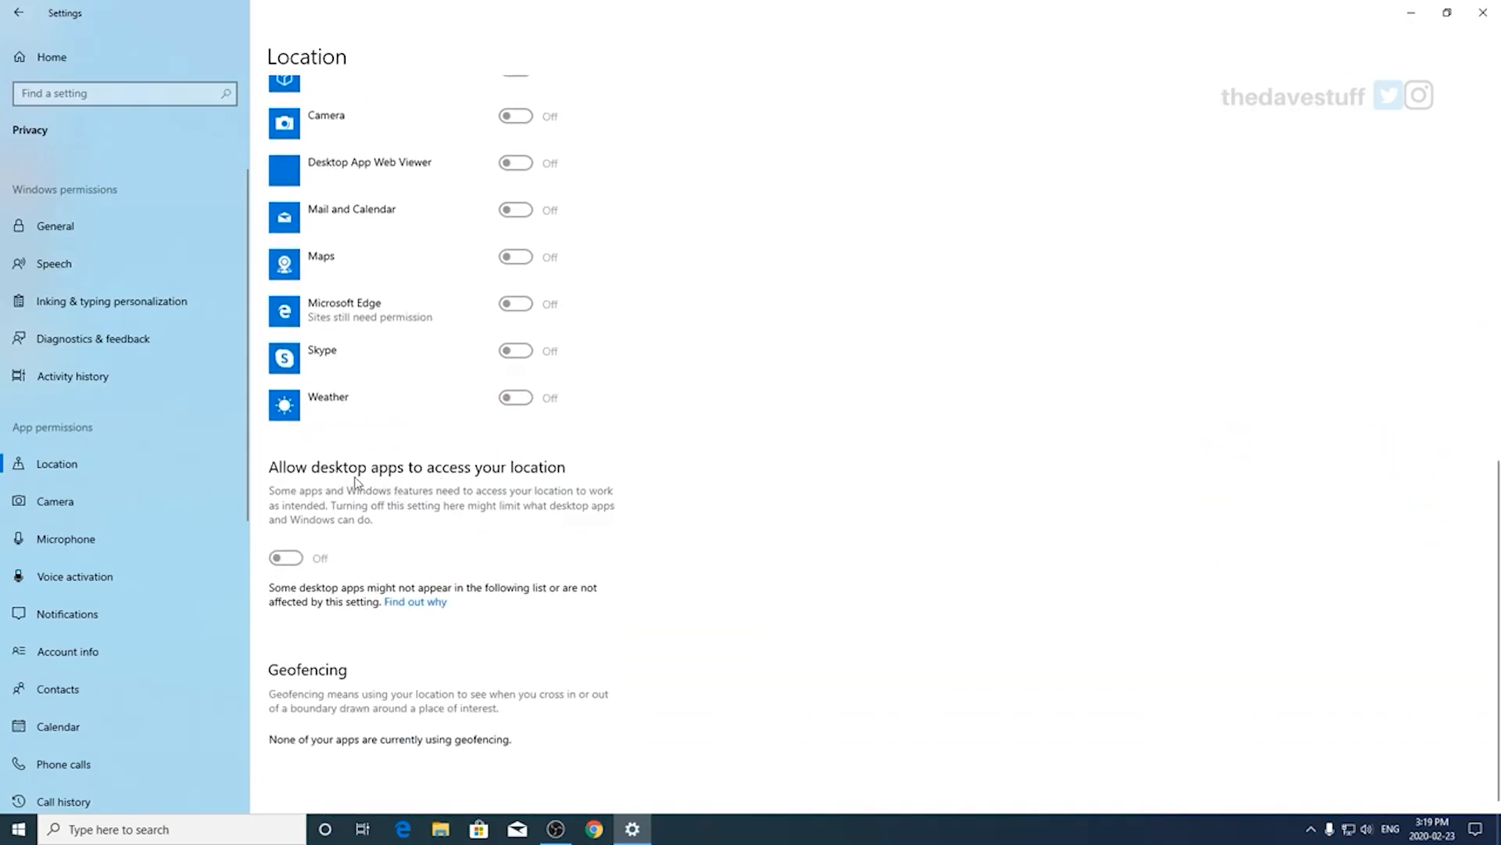
mouse_move(160, 505)
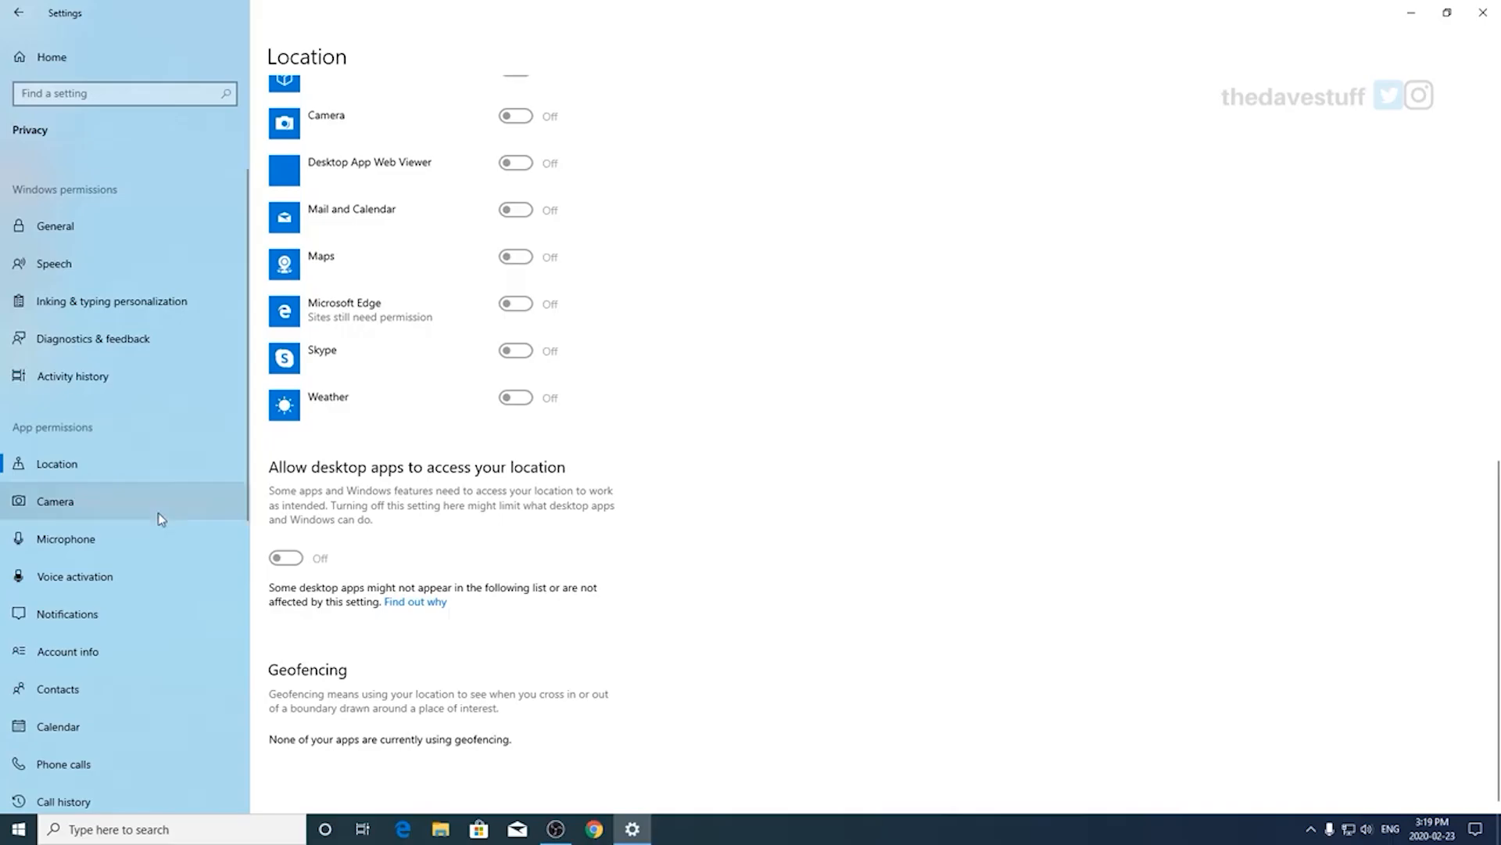
mouse_move(122, 518)
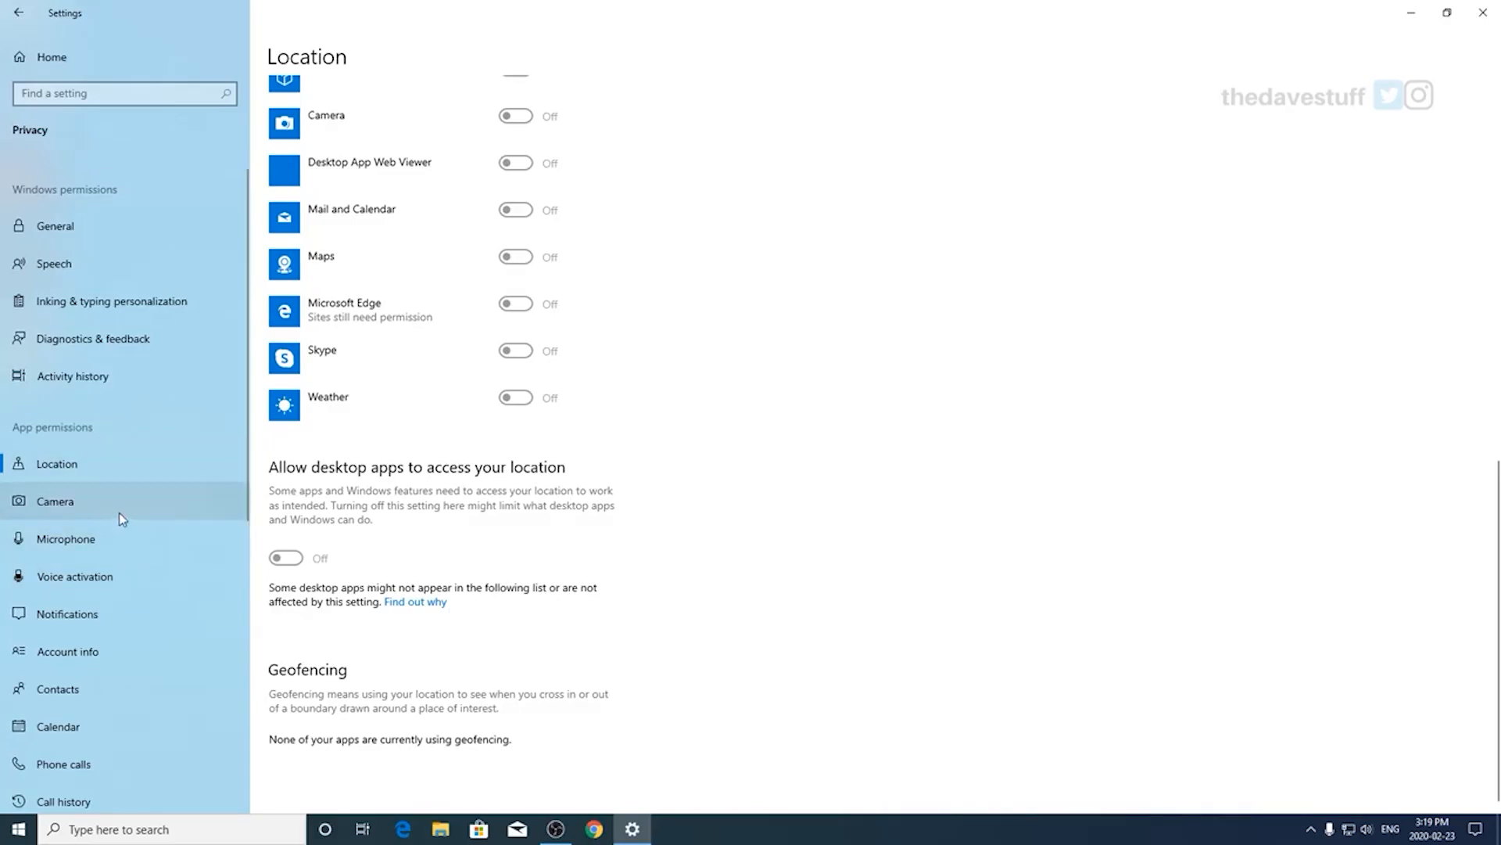
Step: Review the Camera and Voice activation pages, then move to the Notifications privacy page
click(55, 500)
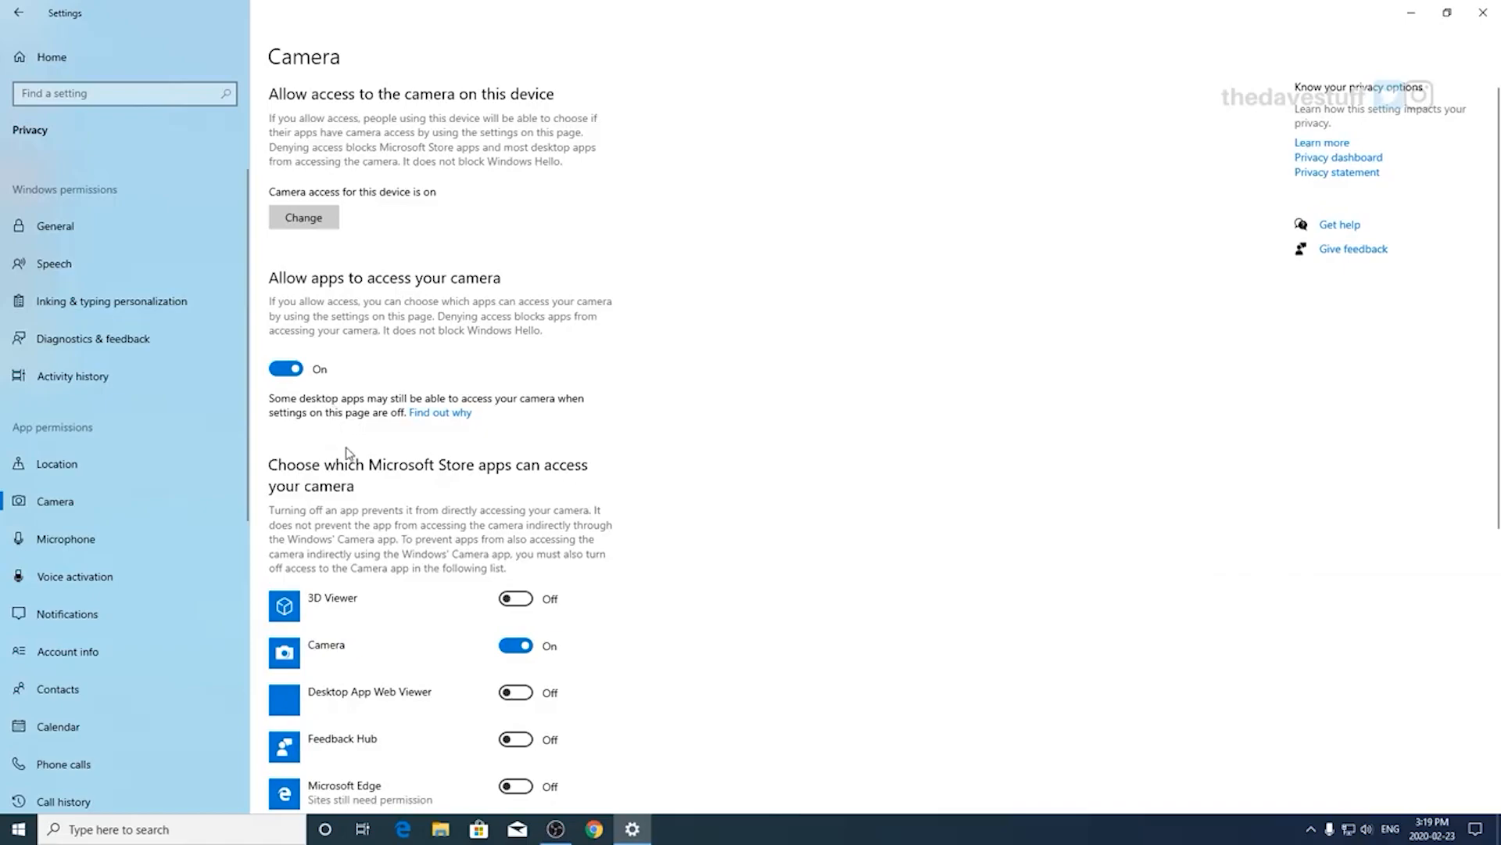
scroll(down, 3)
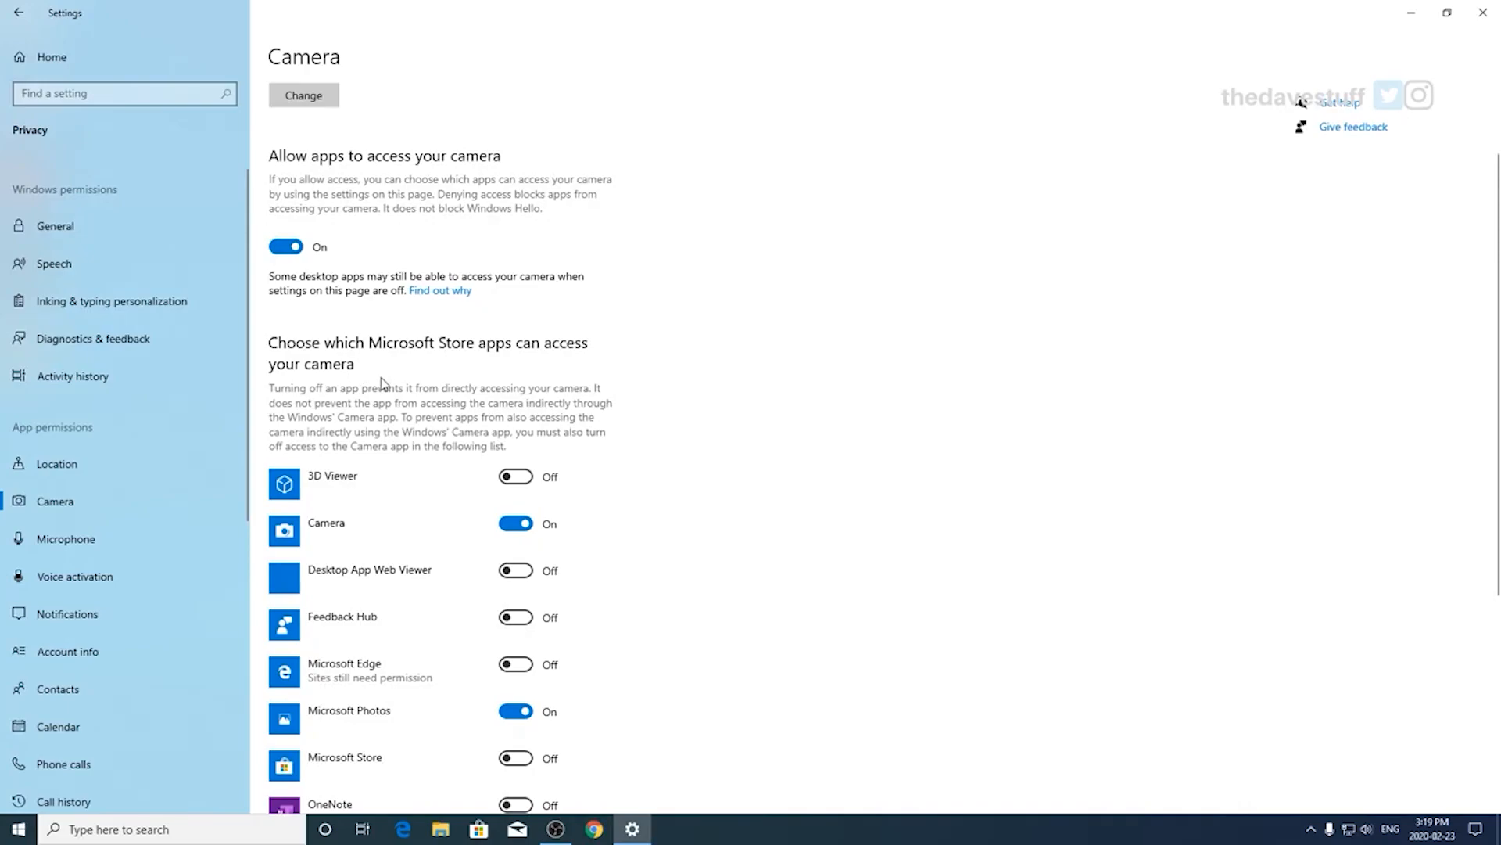
mouse_move(390, 378)
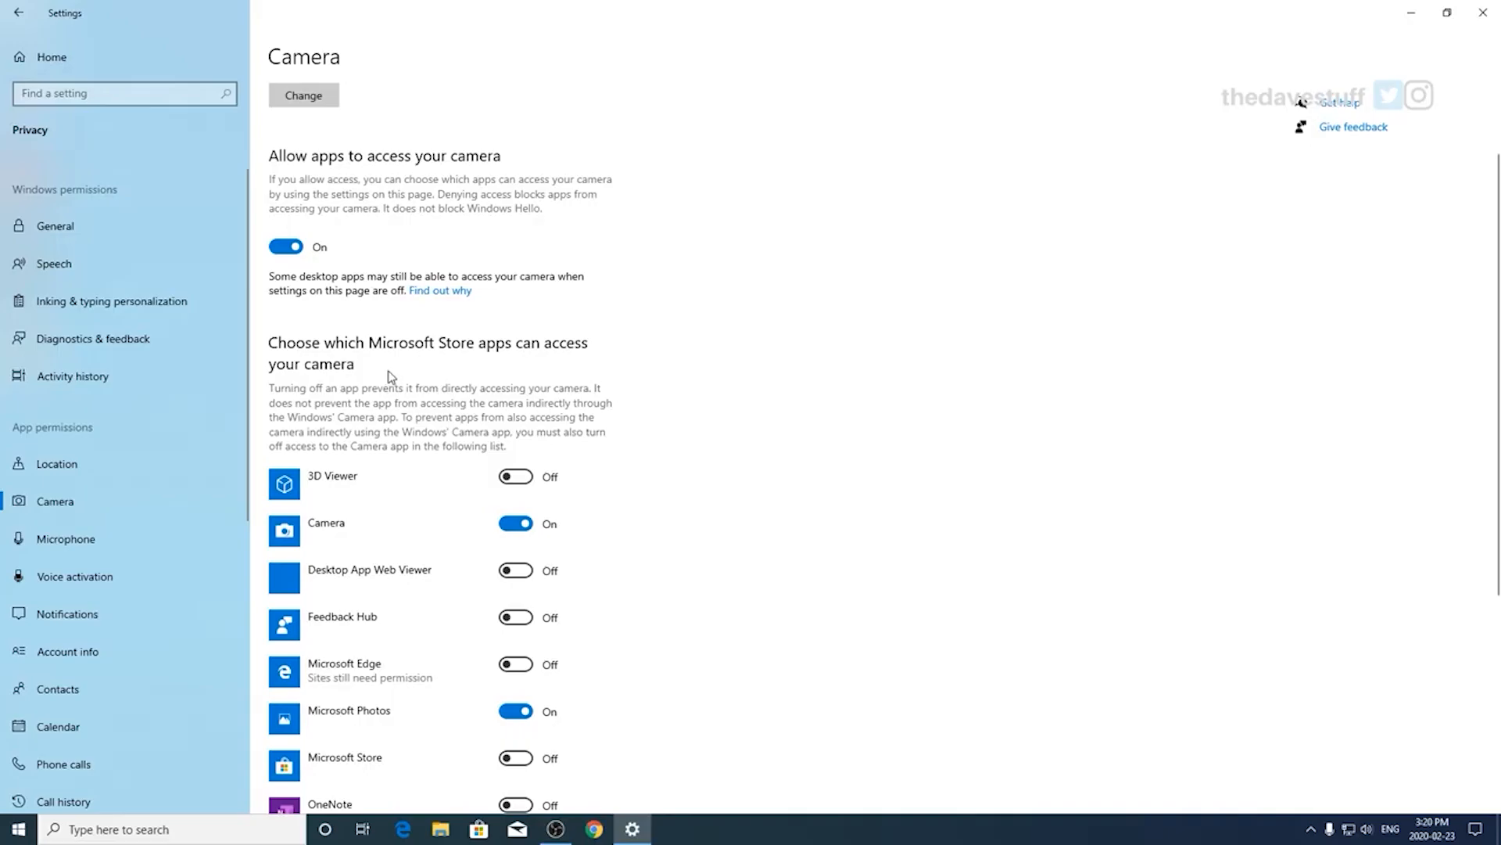
scroll(down, 3)
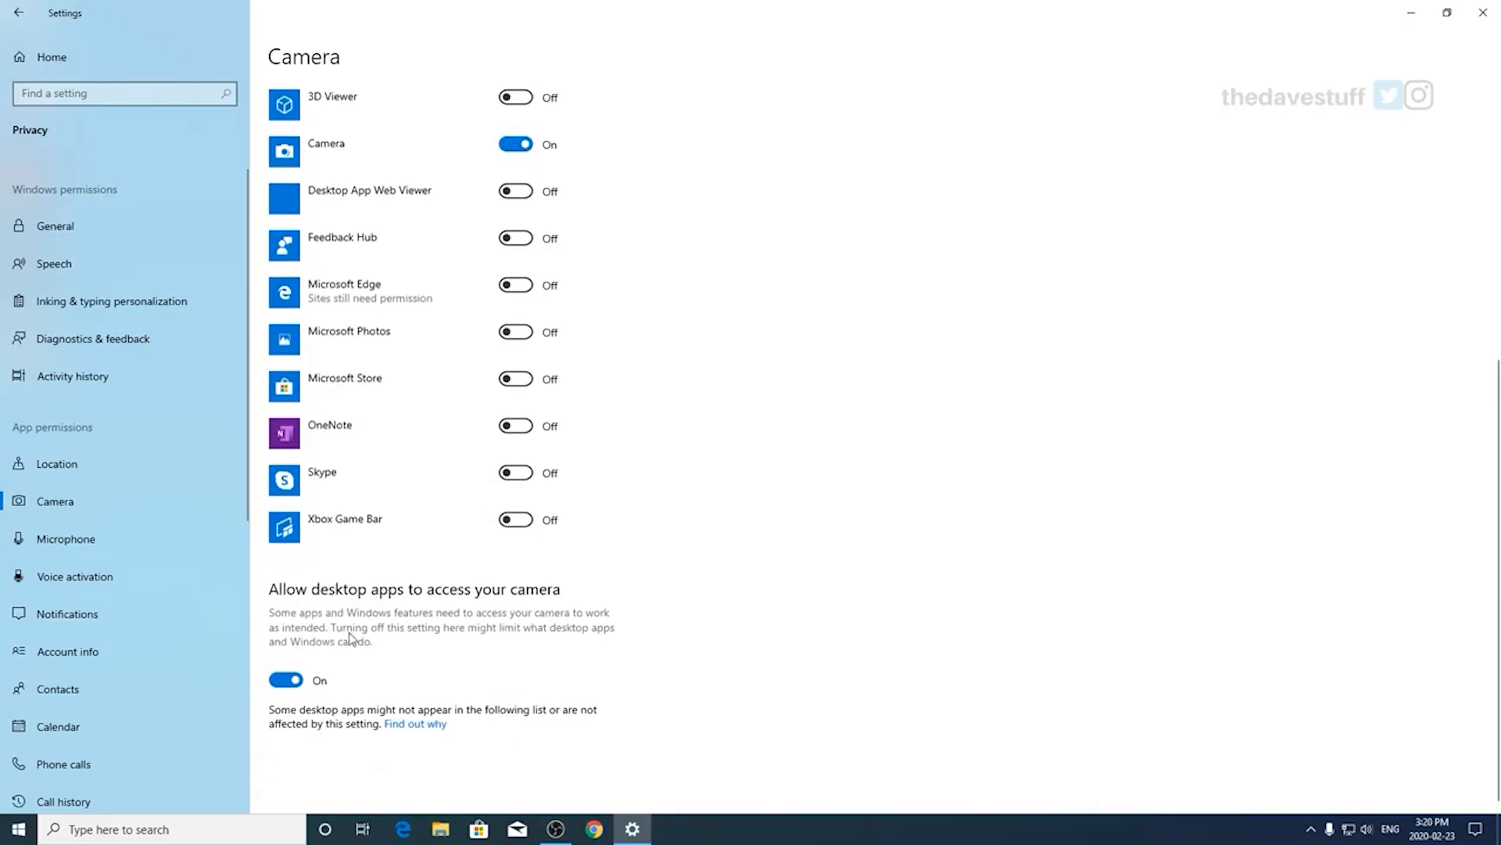
mouse_move(436, 611)
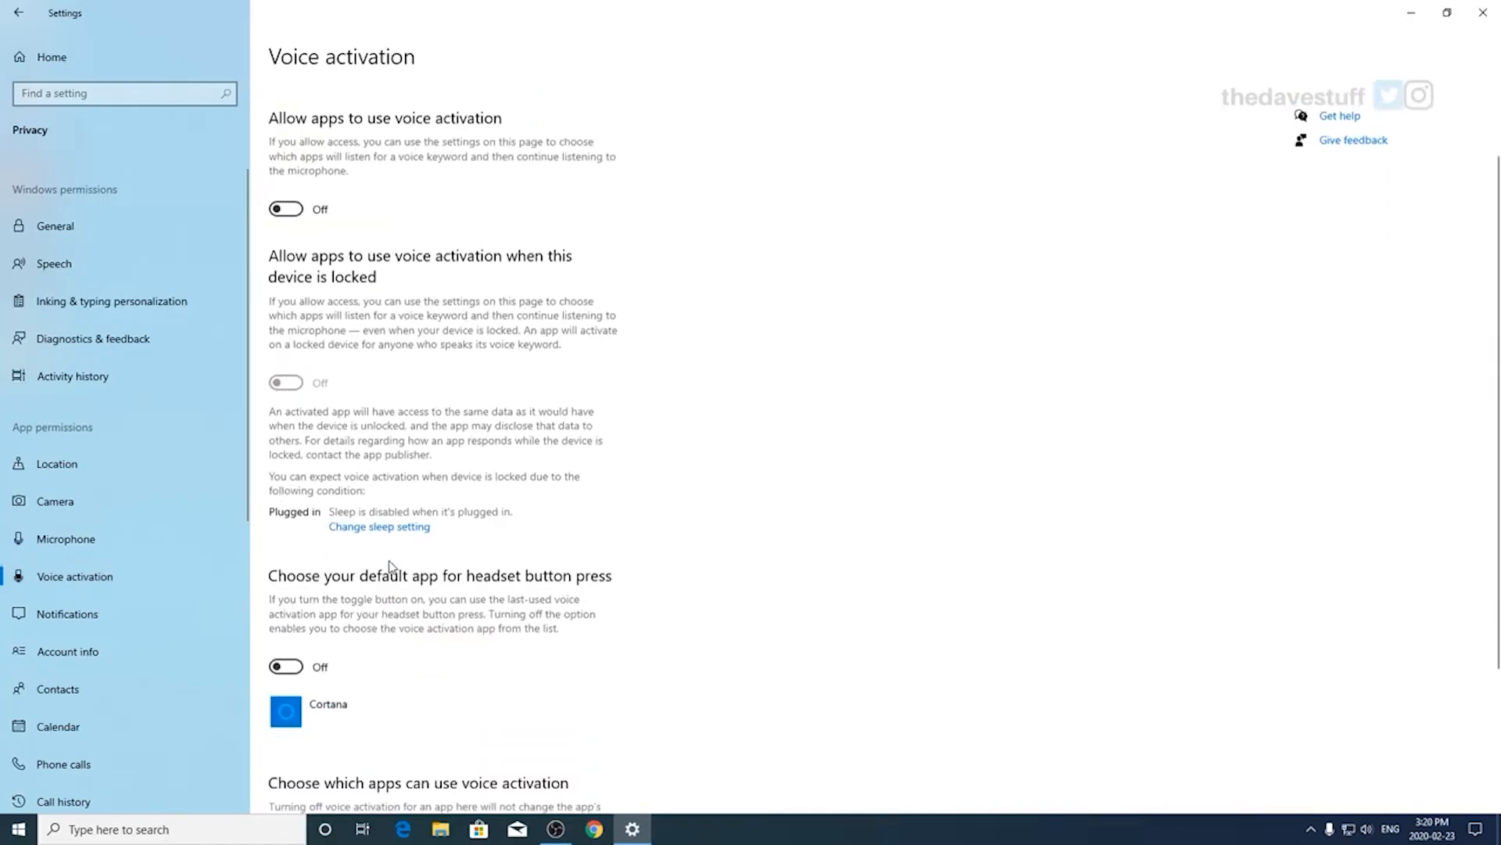
scroll(down, 3)
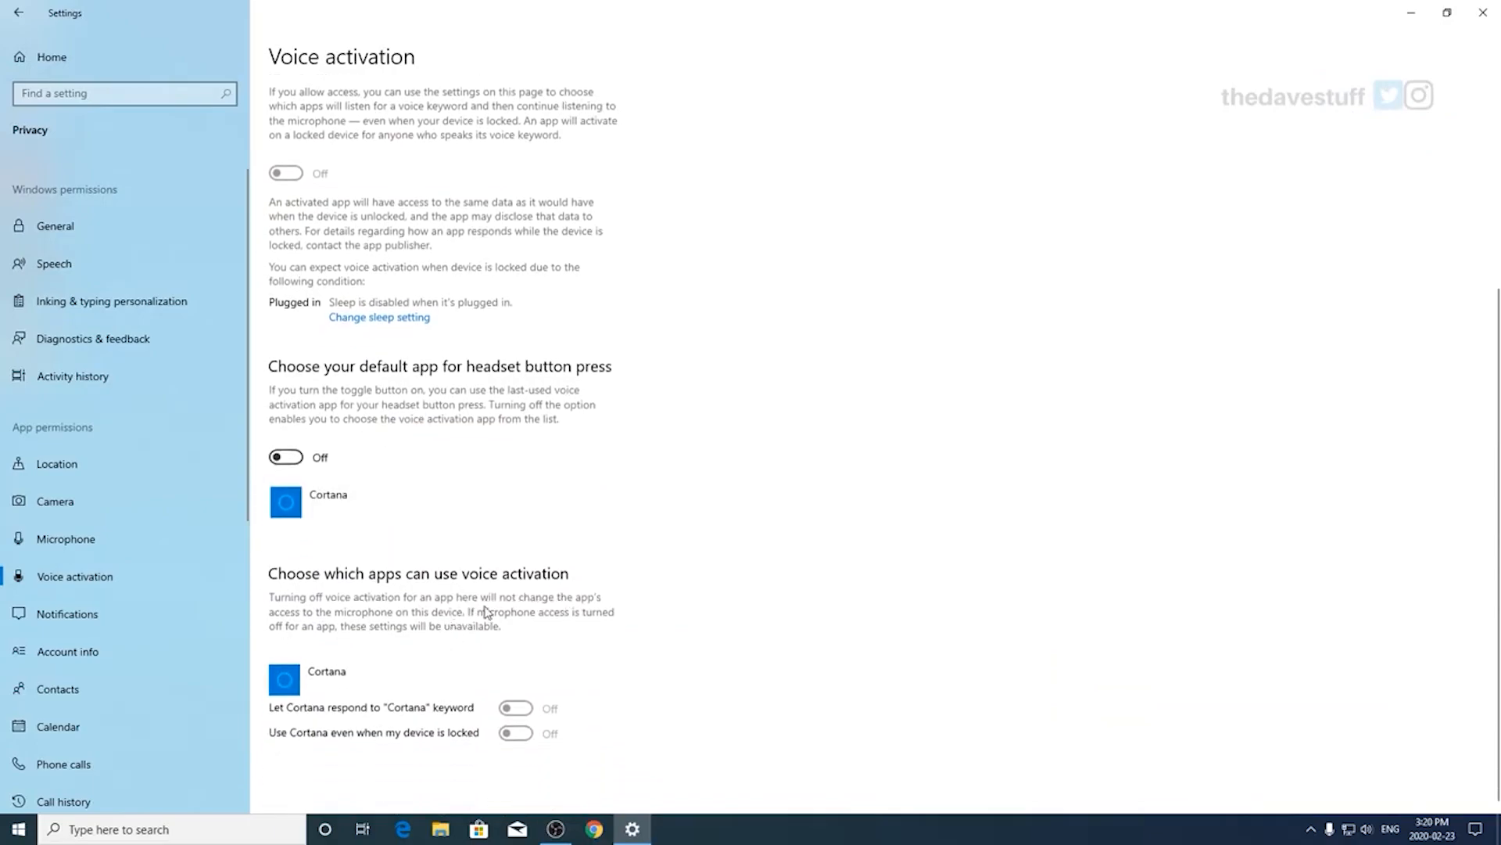
click(67, 613)
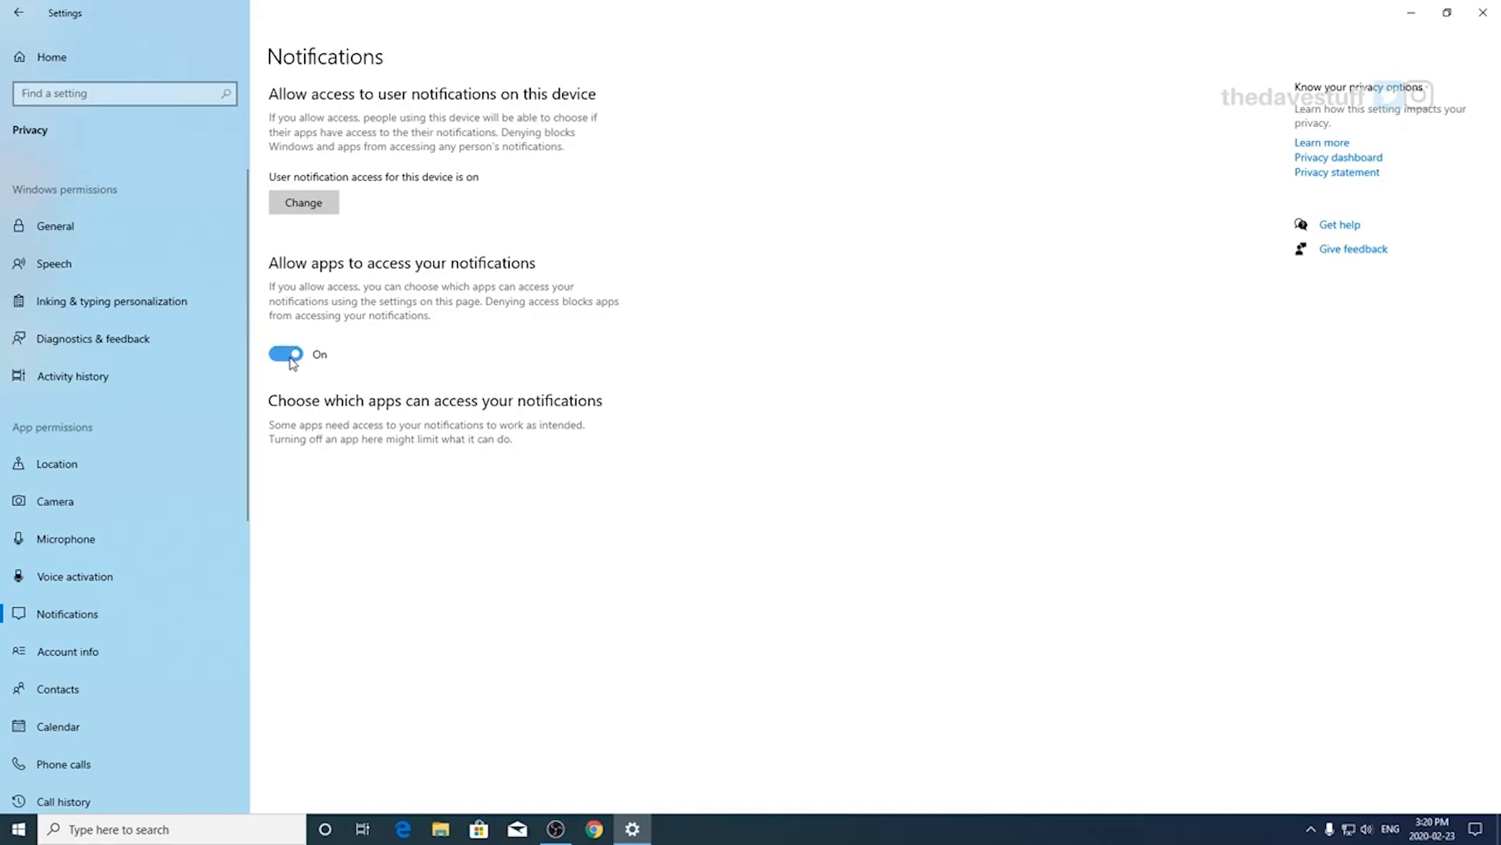
Step: Switch off apps' access to notifications and review Account info, Contacts, Phone calls and Calendar
click(285, 355)
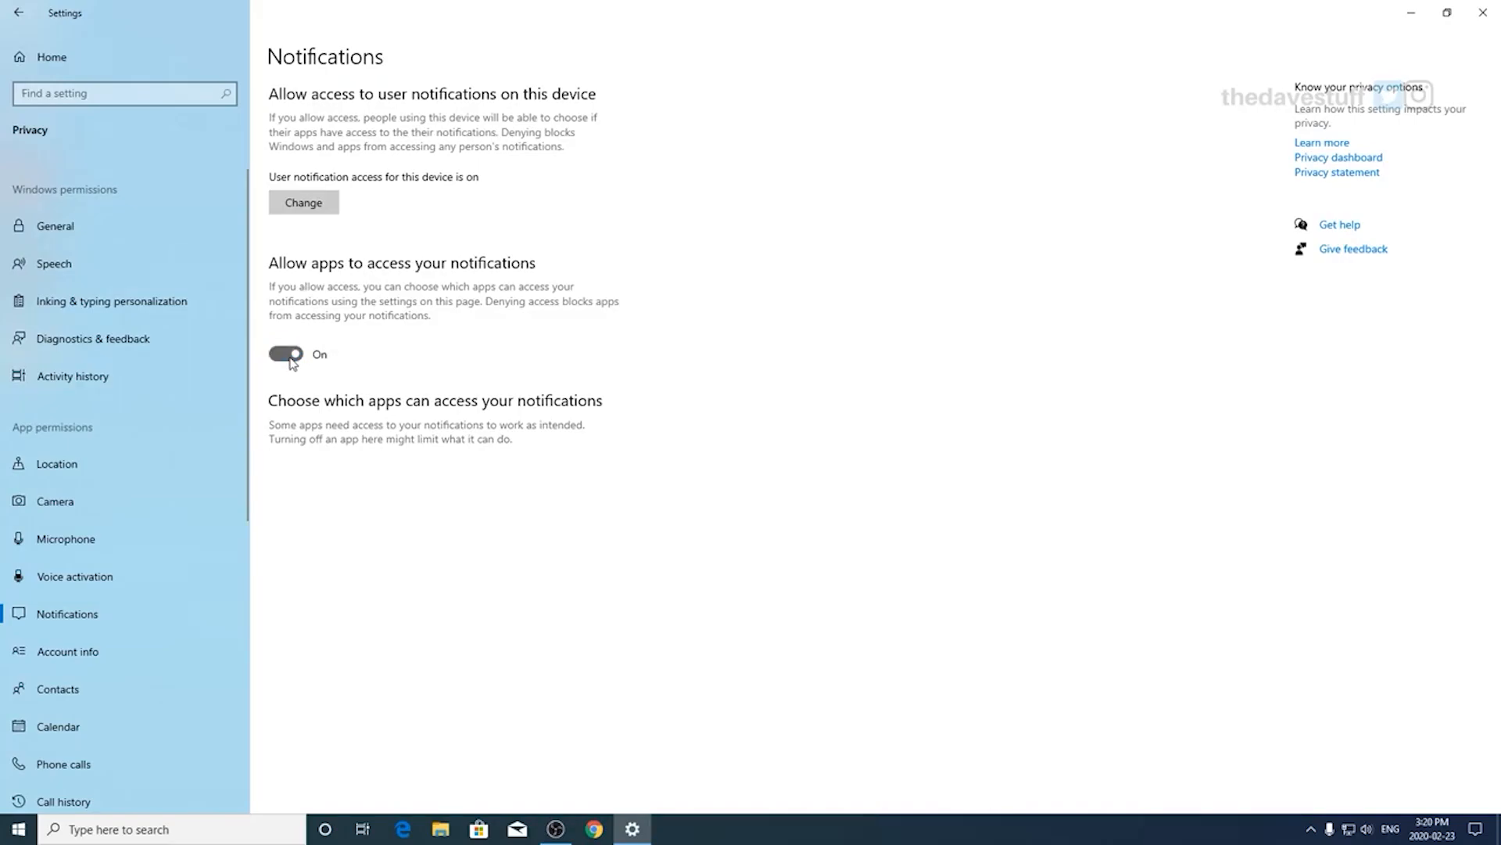
click(284, 355)
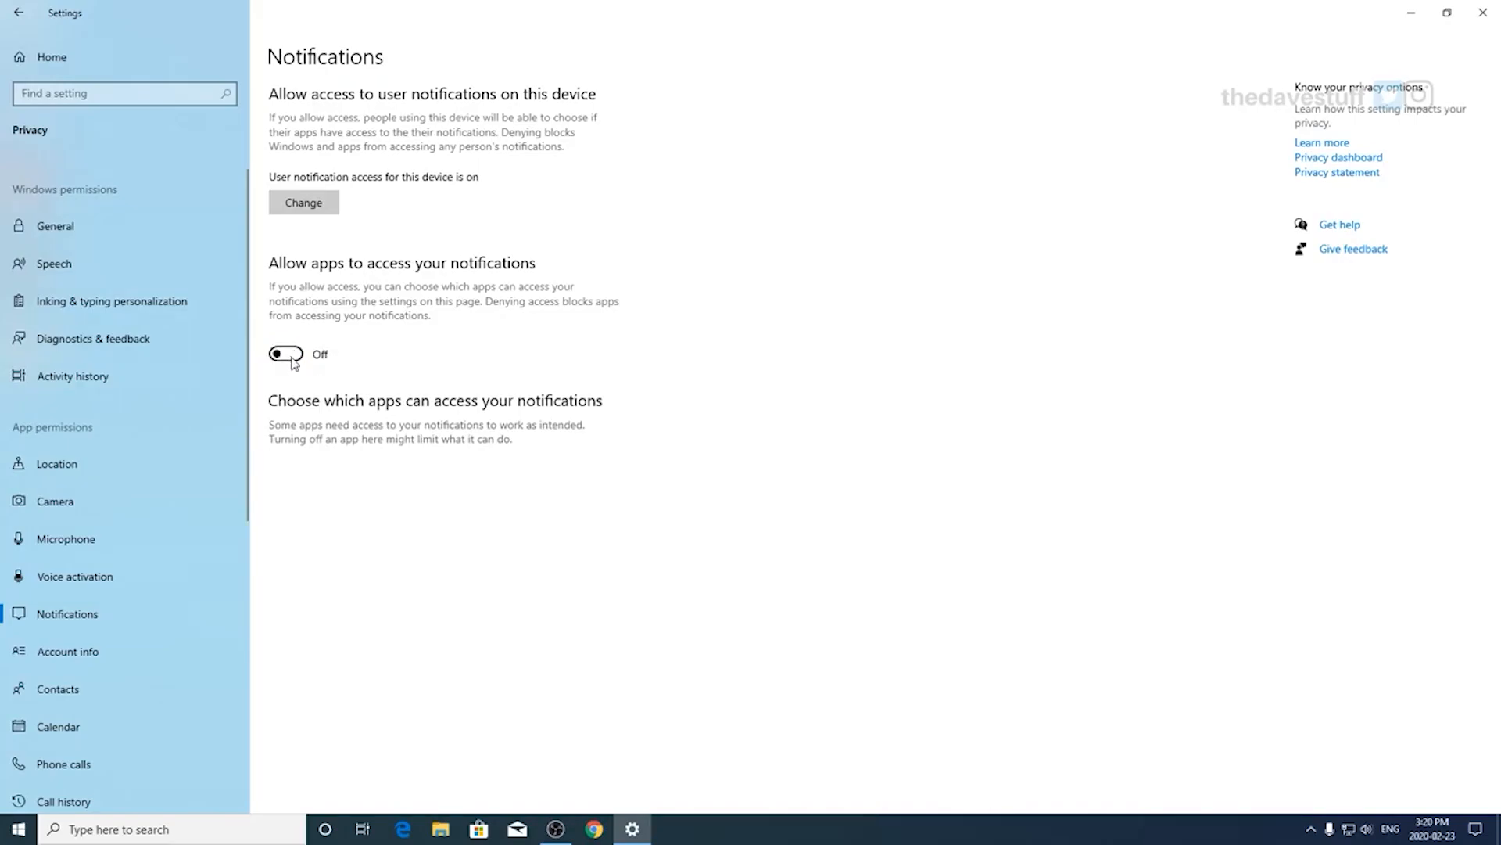
scroll(down, 3)
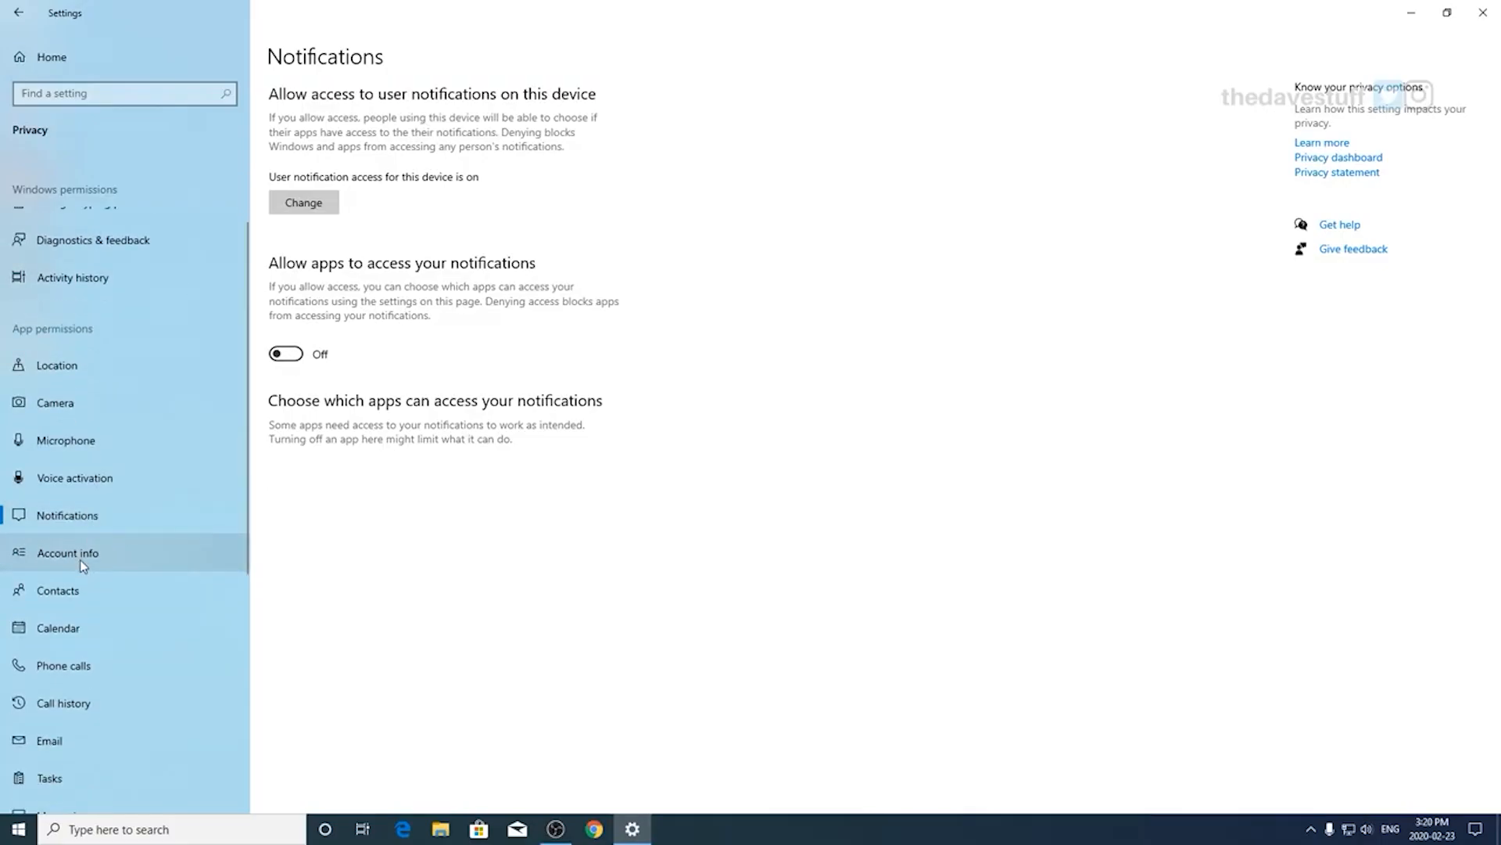
click(67, 552)
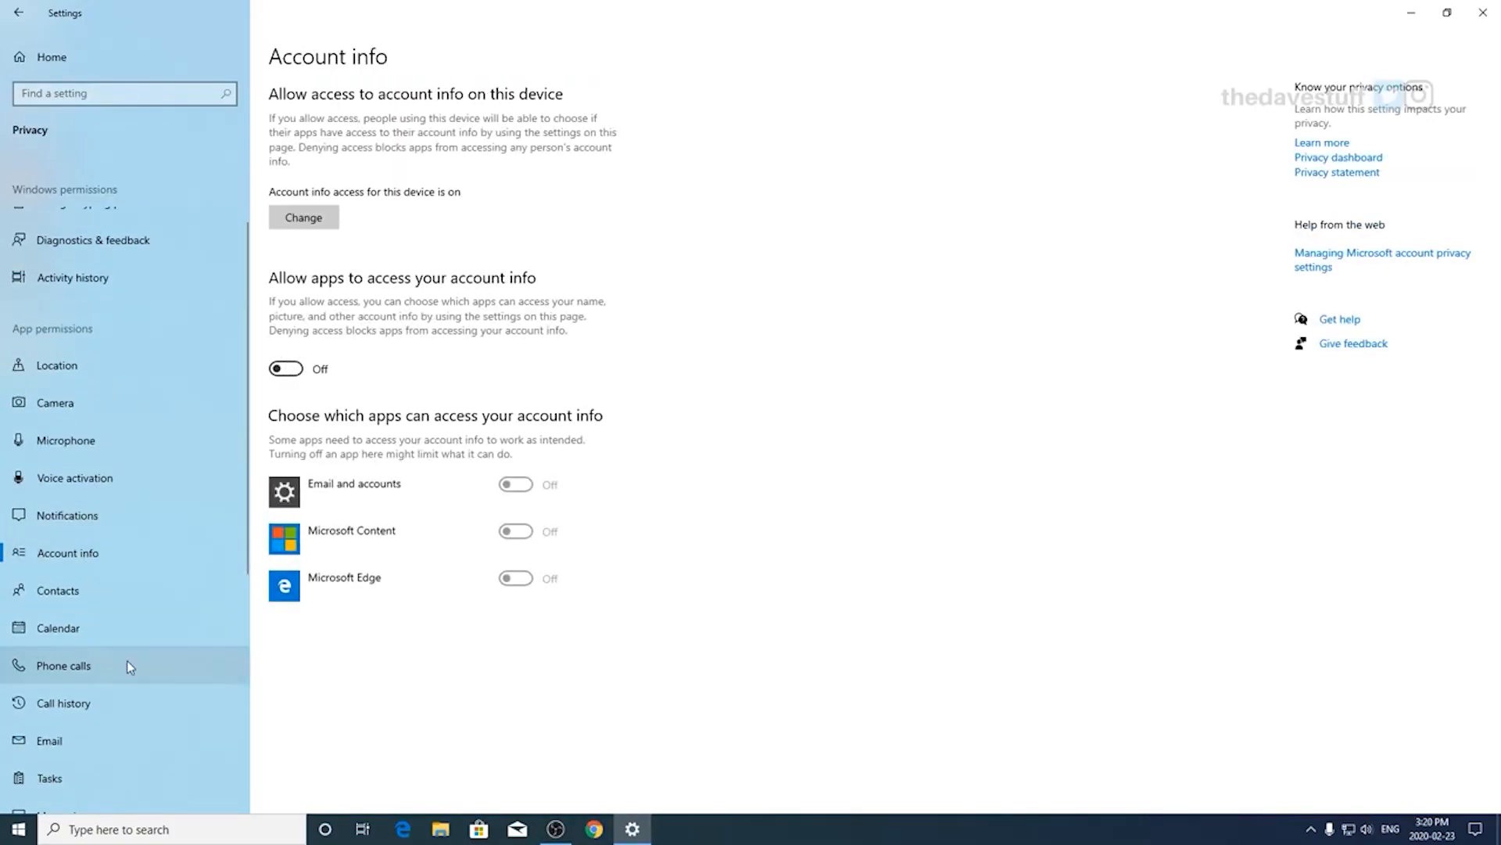
click(58, 589)
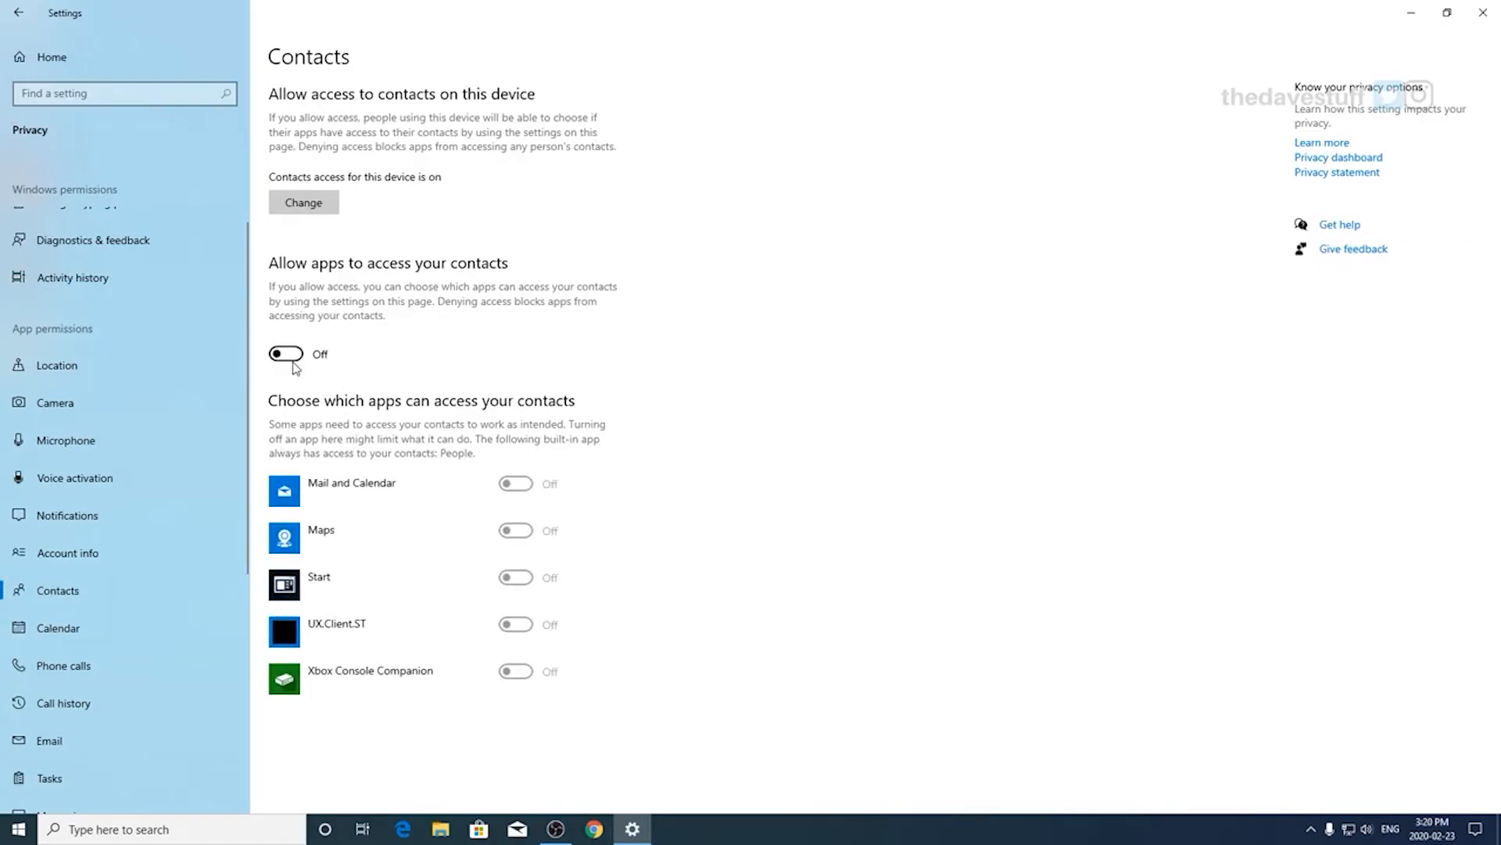
mouse_move(413, 401)
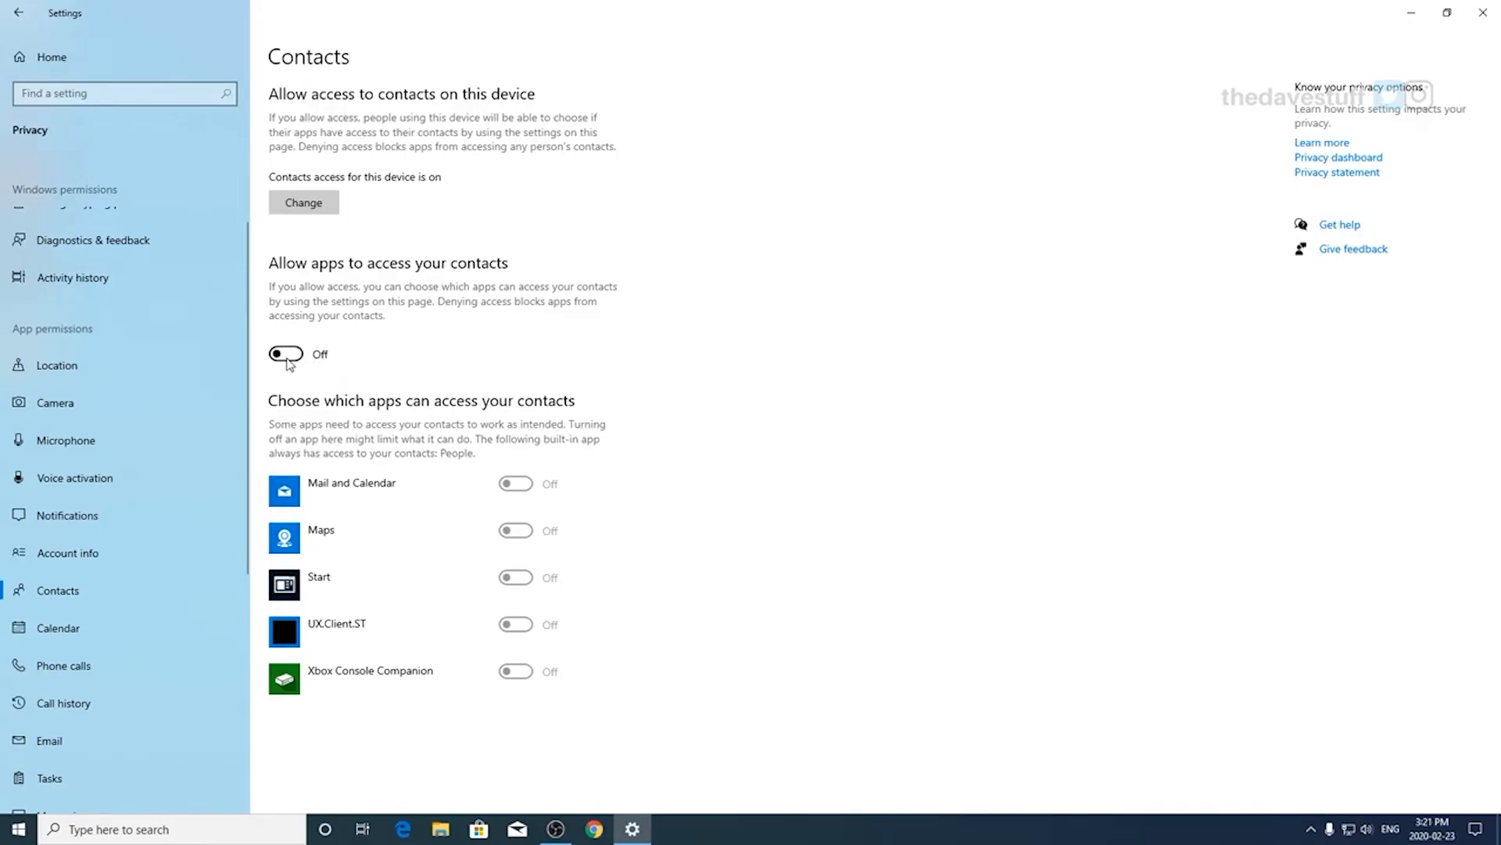
click(63, 665)
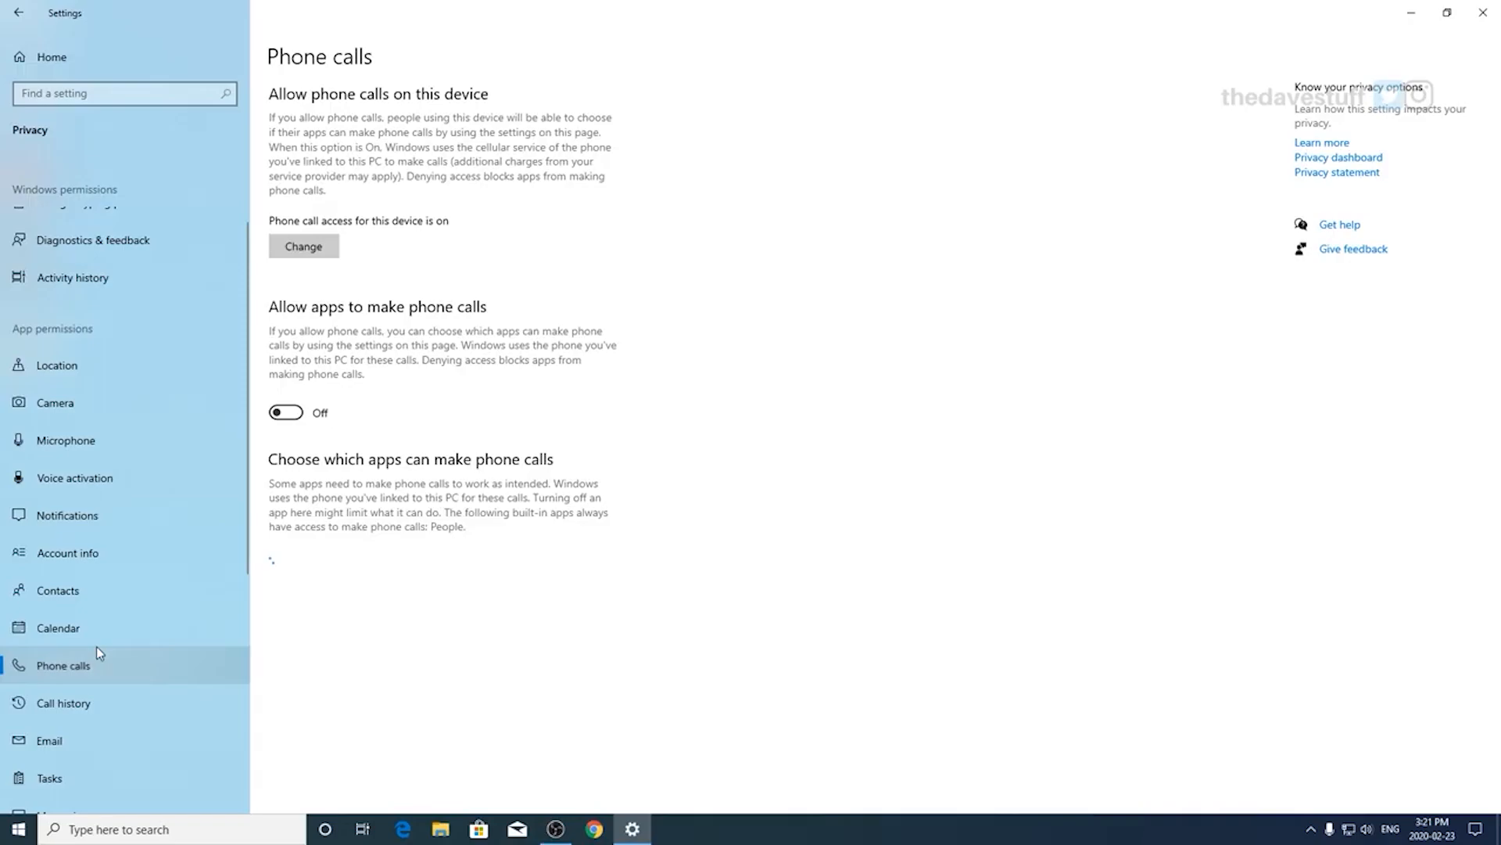
mouse_move(99, 632)
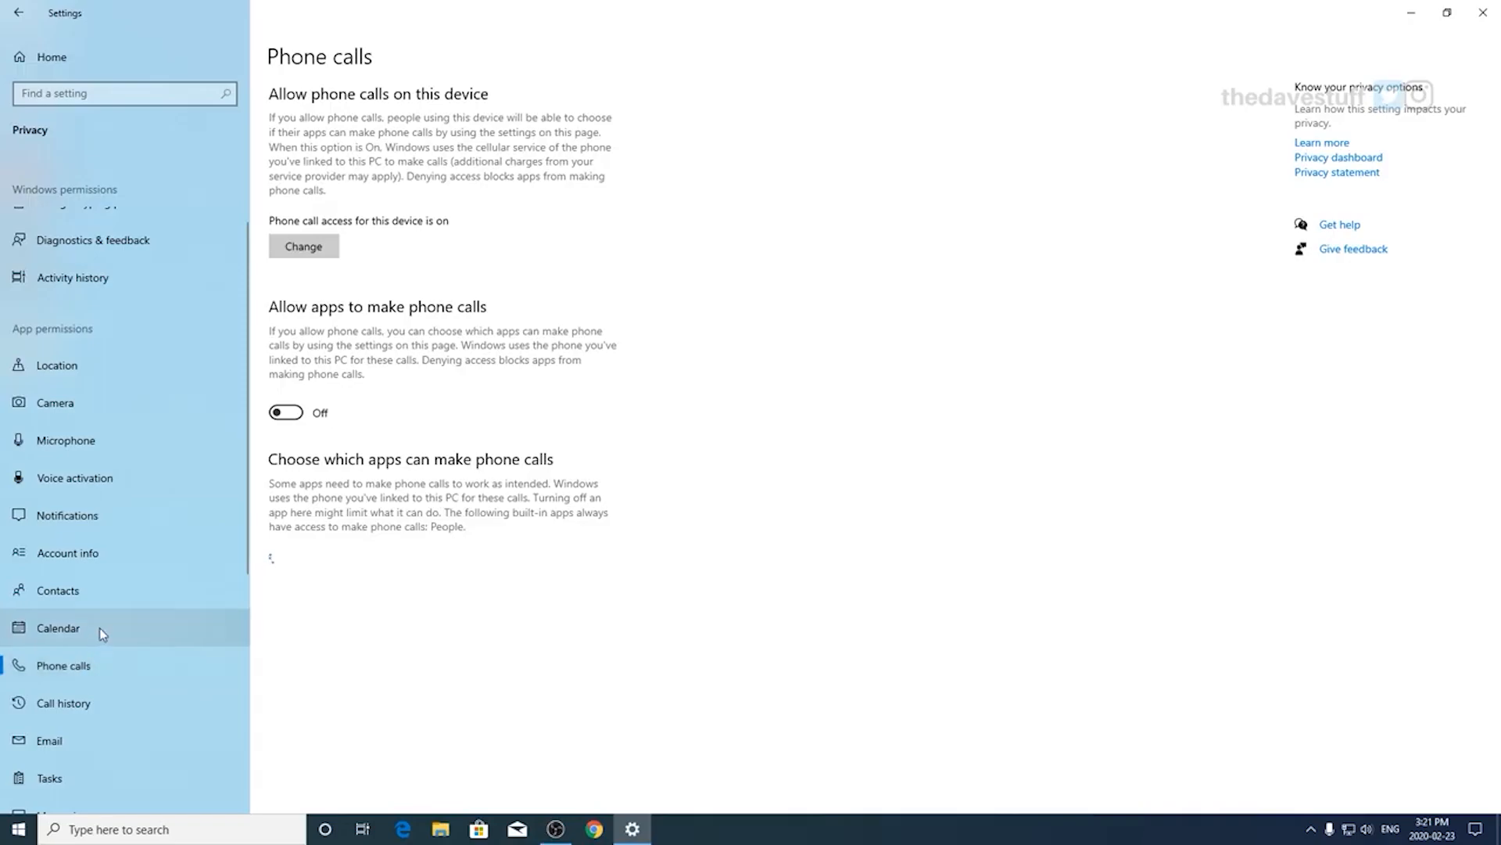
click(58, 627)
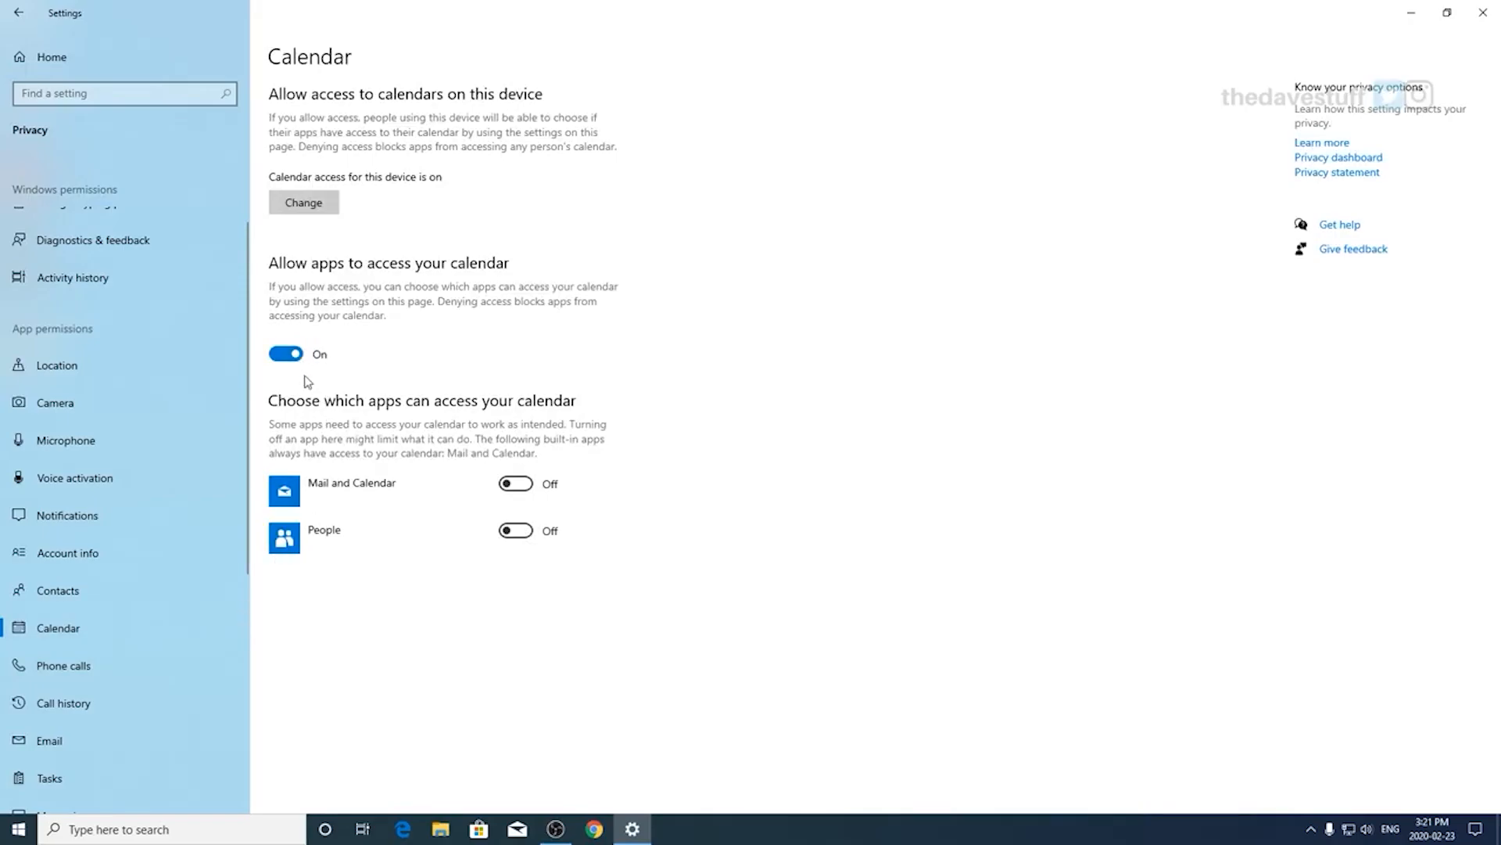
scroll(down, 3)
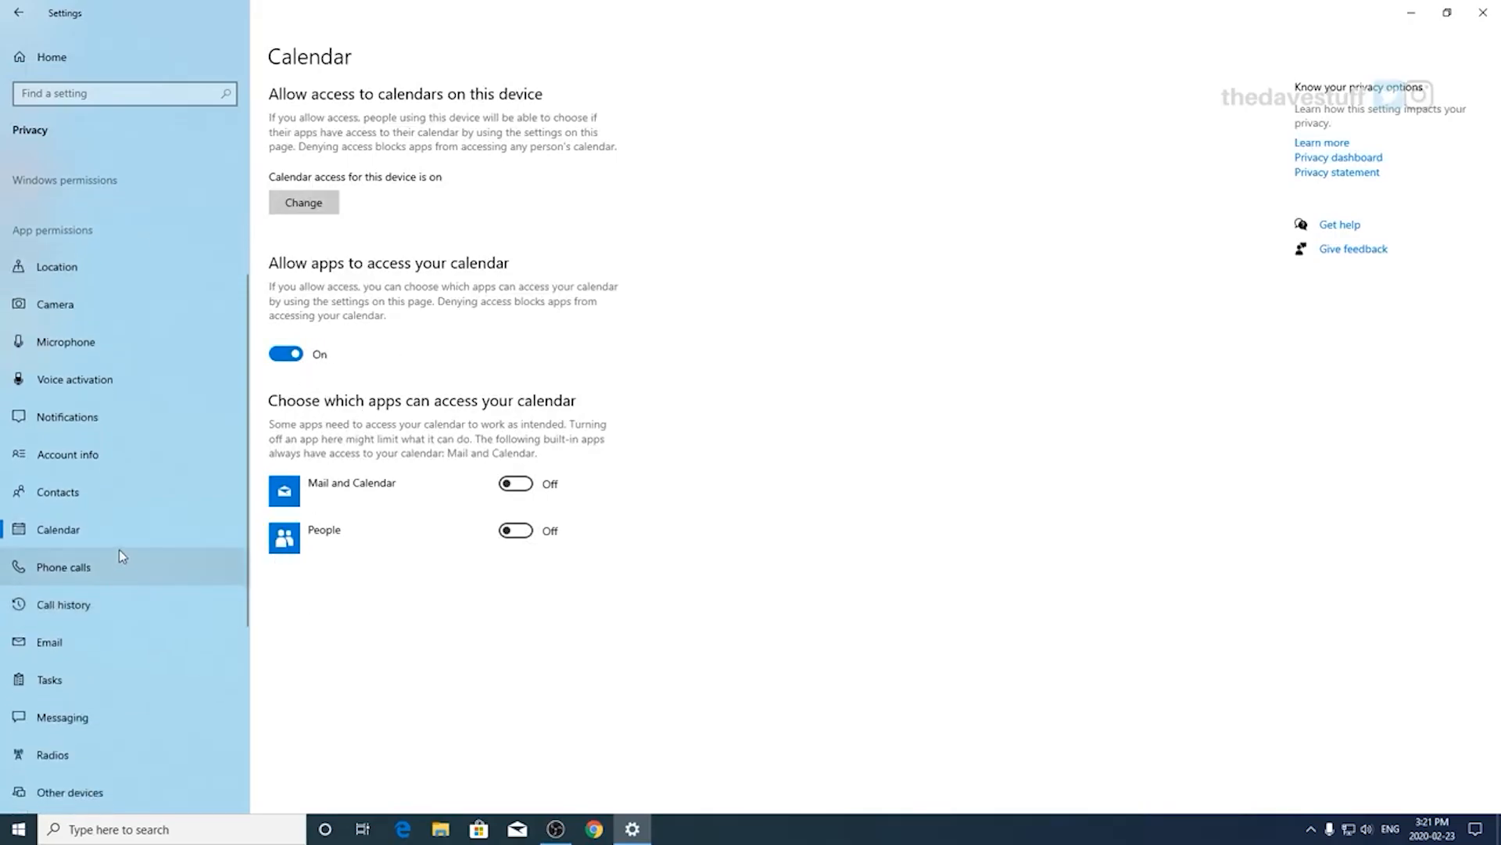
mouse_move(196, 666)
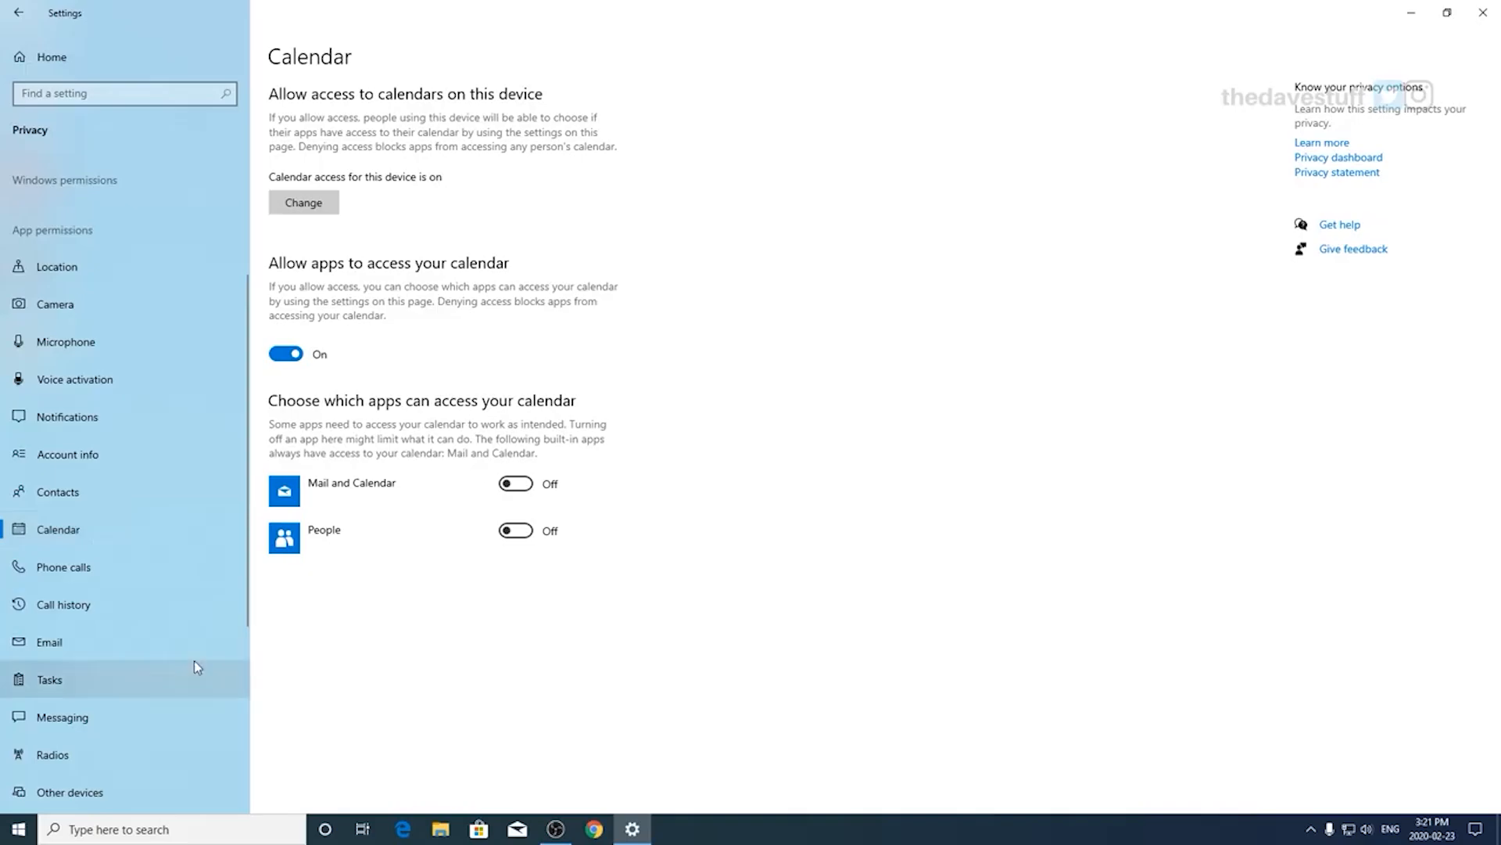
Step: Switch off apps' access to call history and review Email, Tasks, Messaging and Radios with access off
click(62, 567)
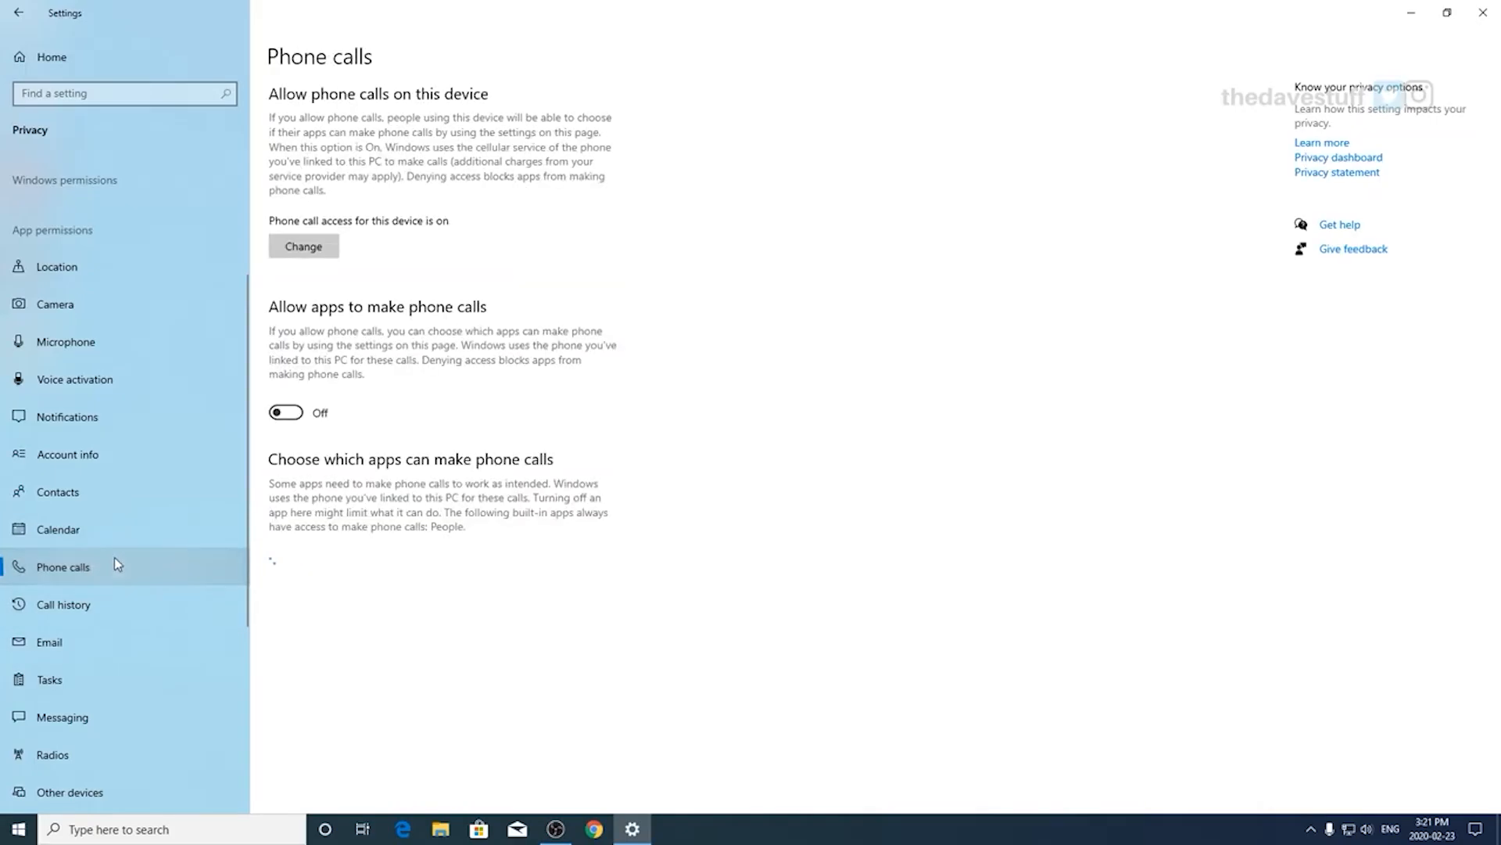
click(65, 603)
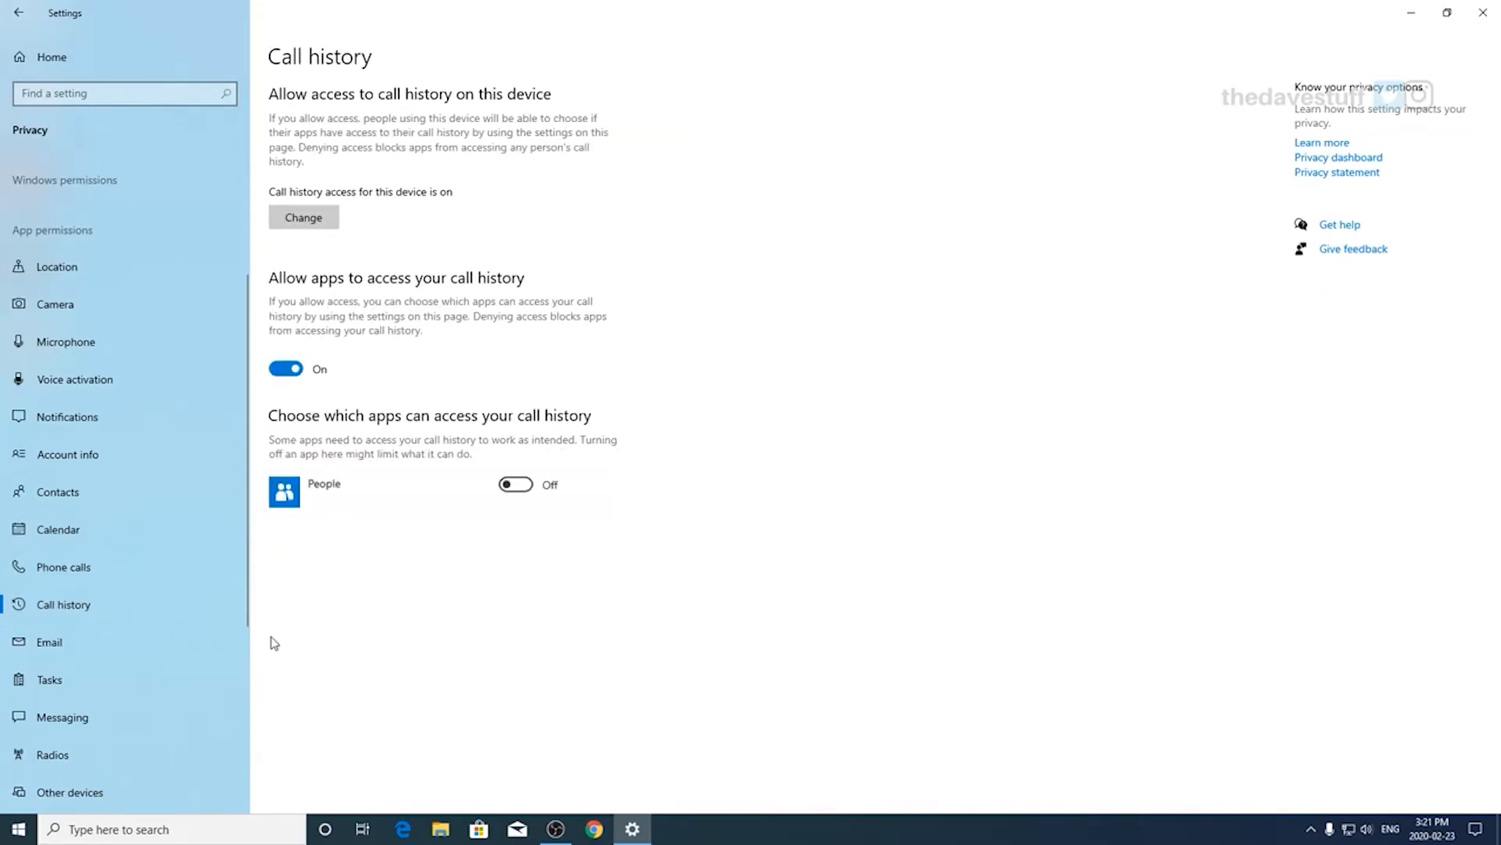
click(285, 367)
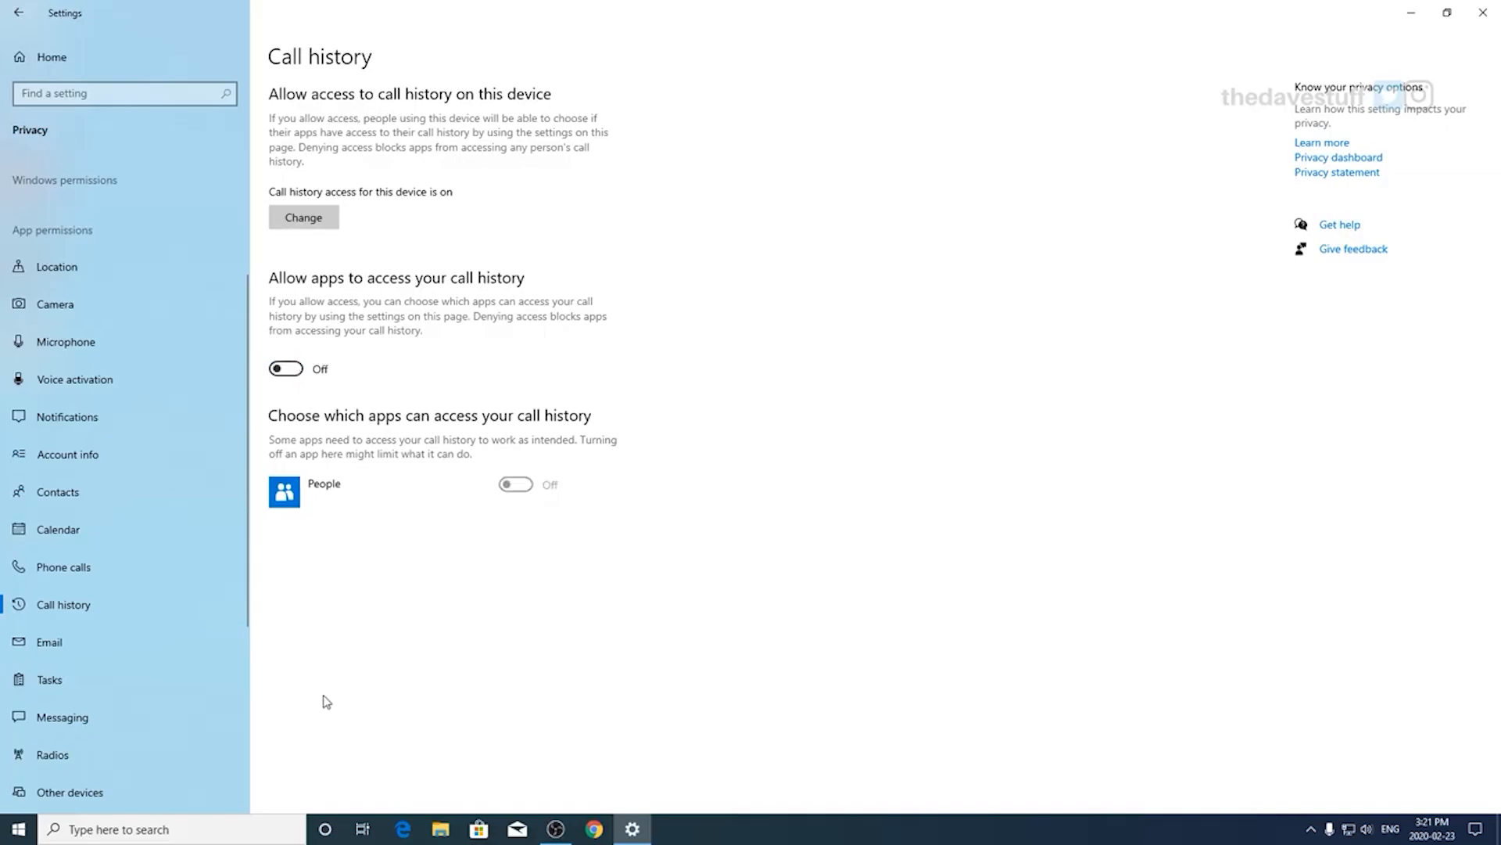
click(47, 641)
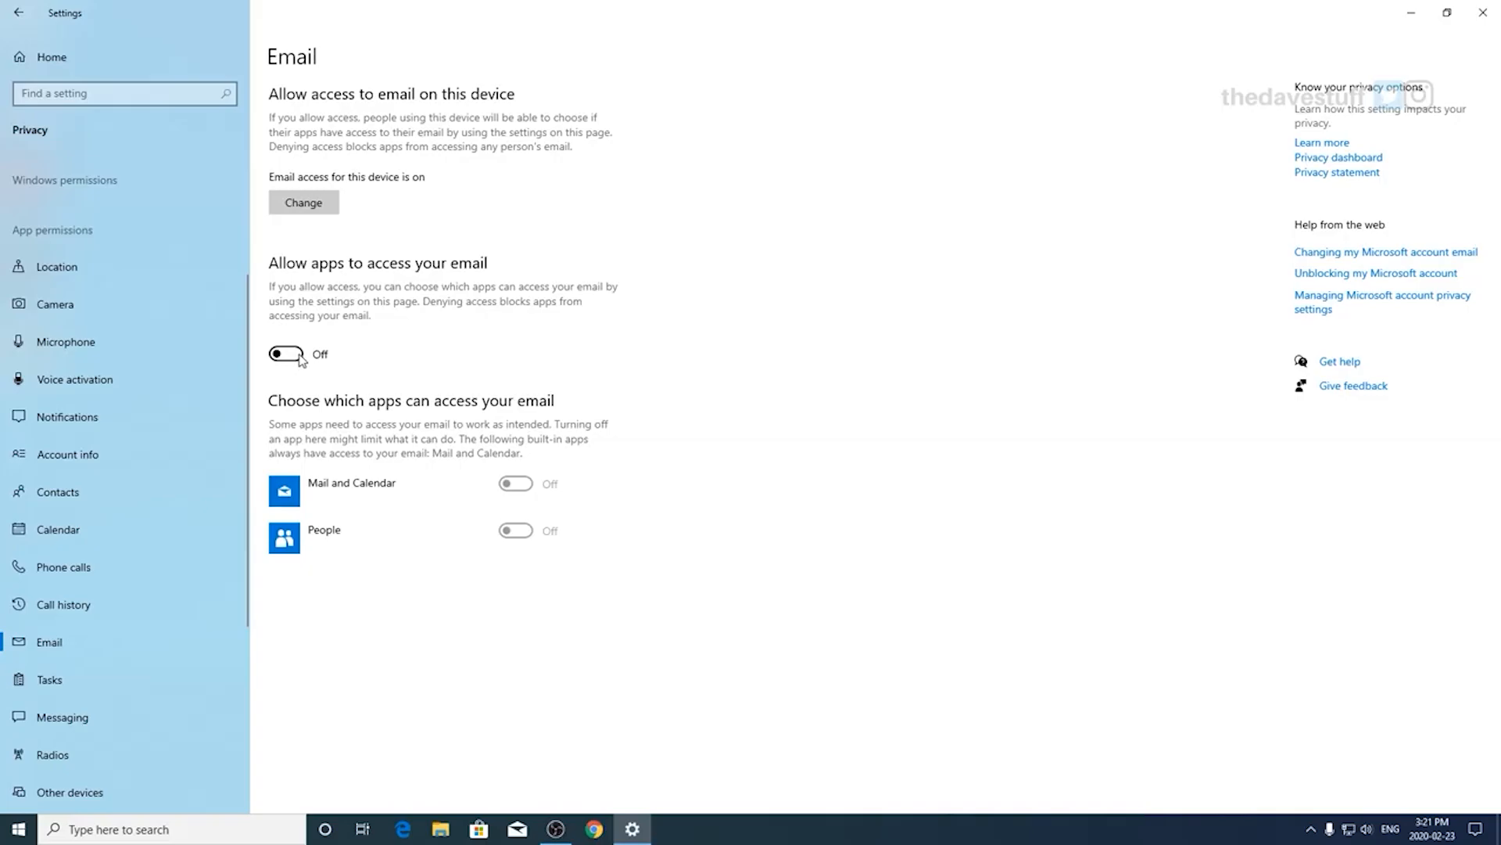
mouse_move(306, 360)
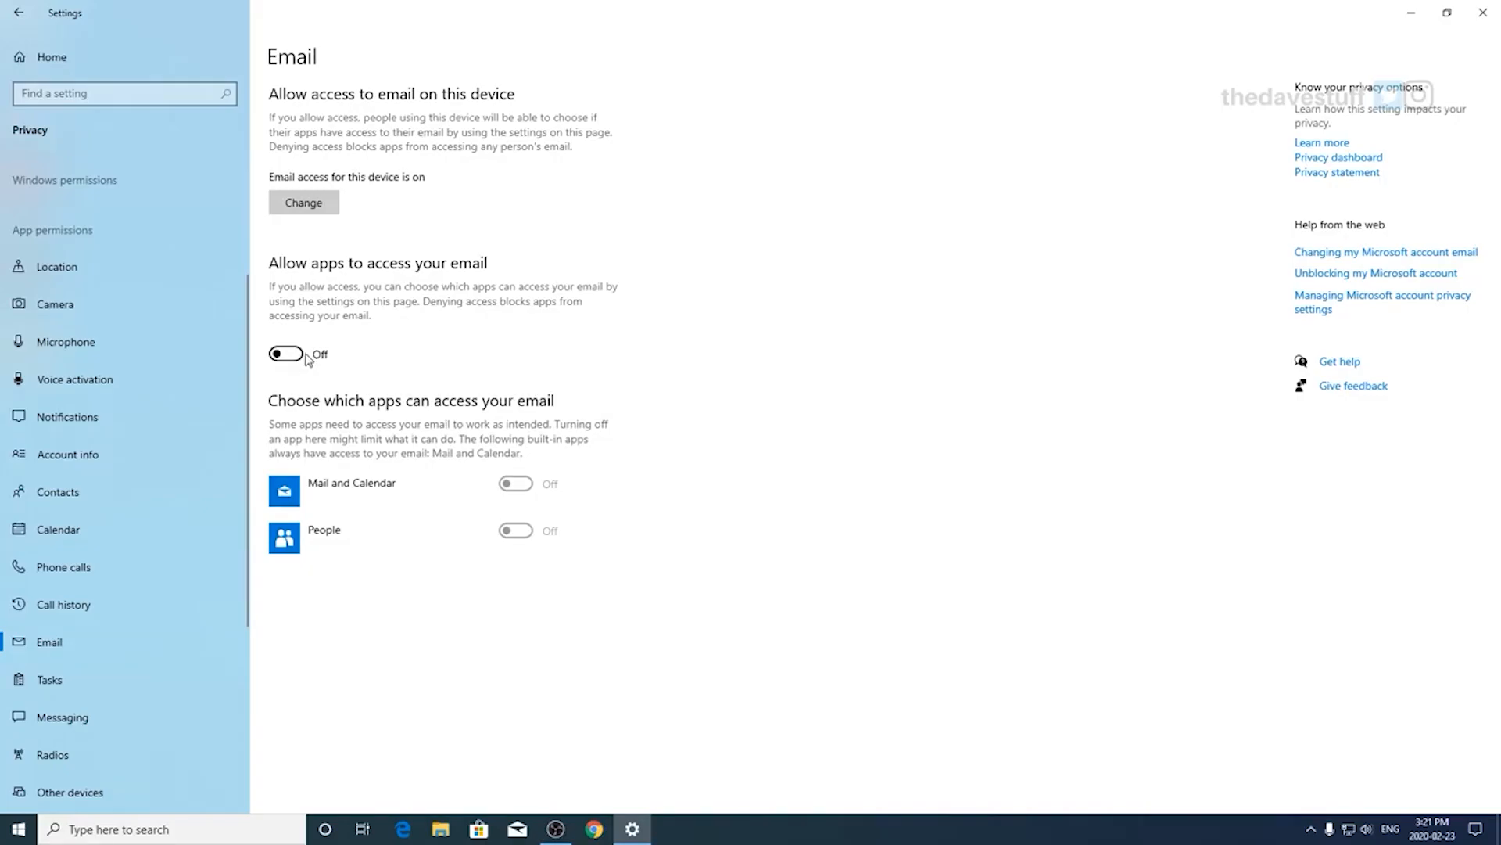
click(48, 679)
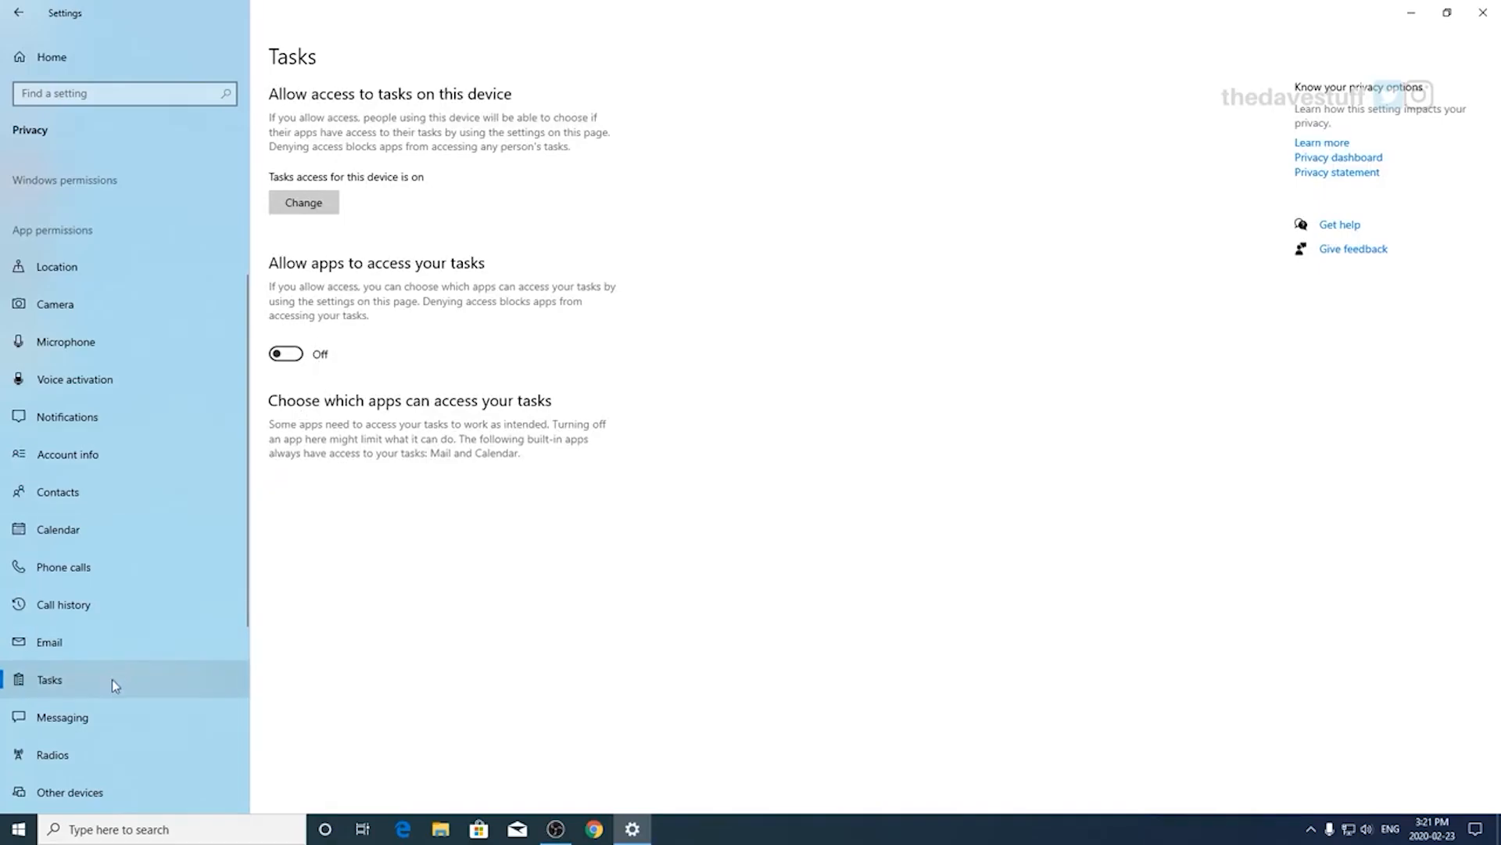
click(61, 717)
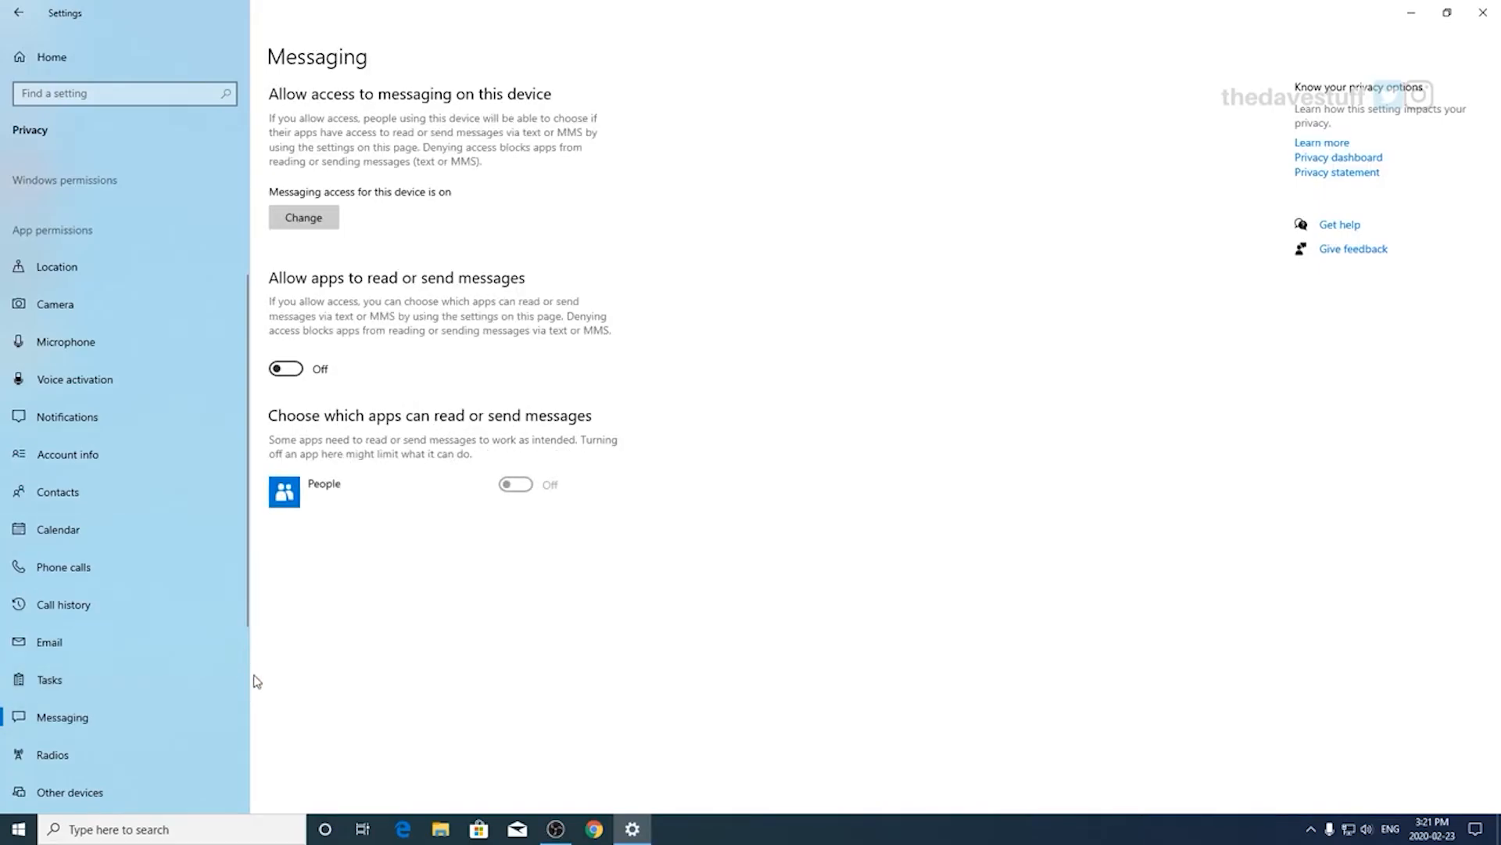
mouse_move(166, 719)
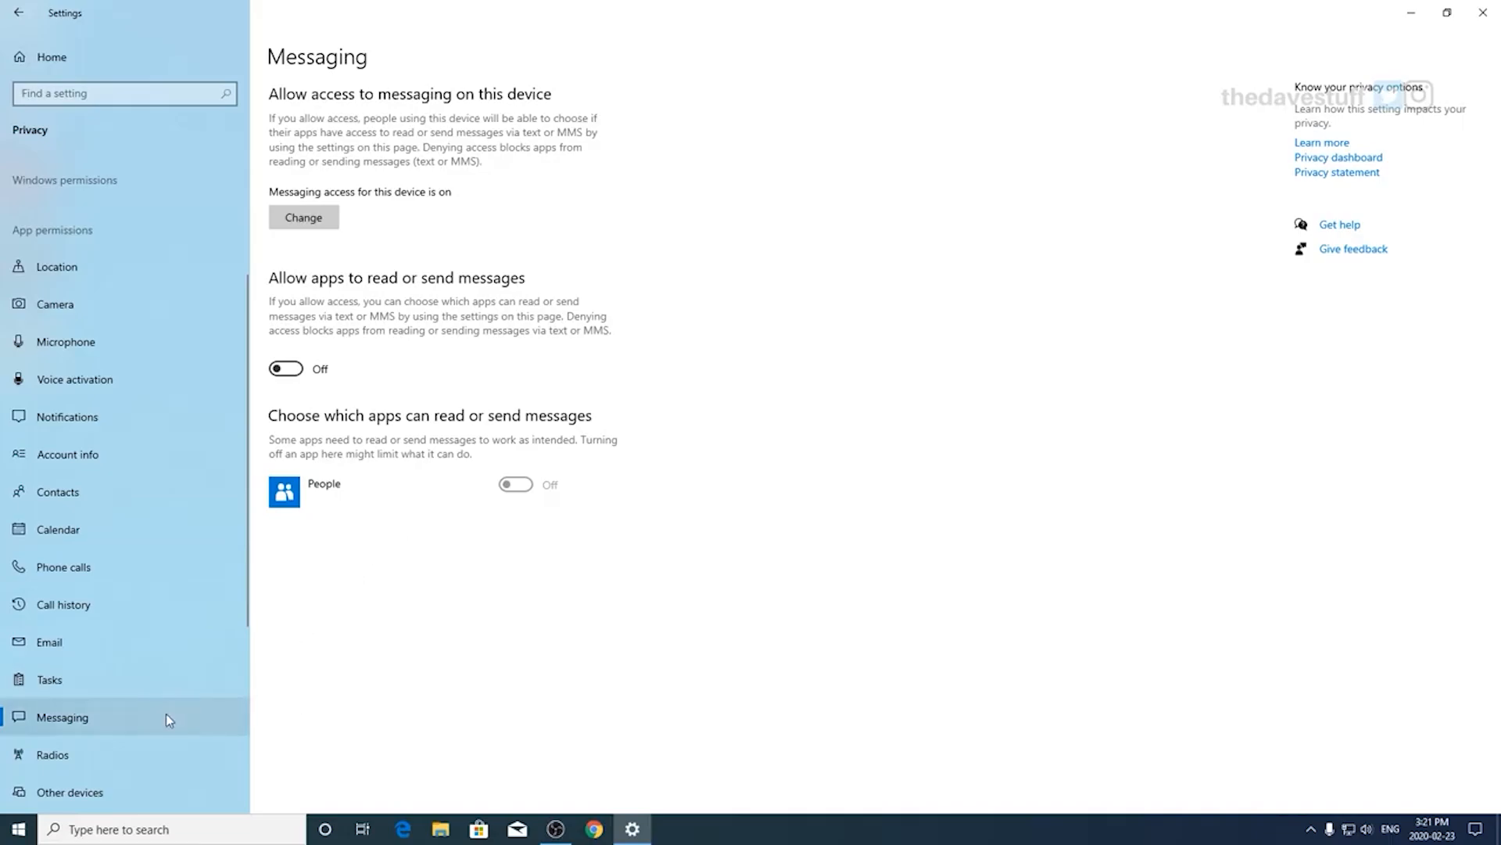
click(52, 753)
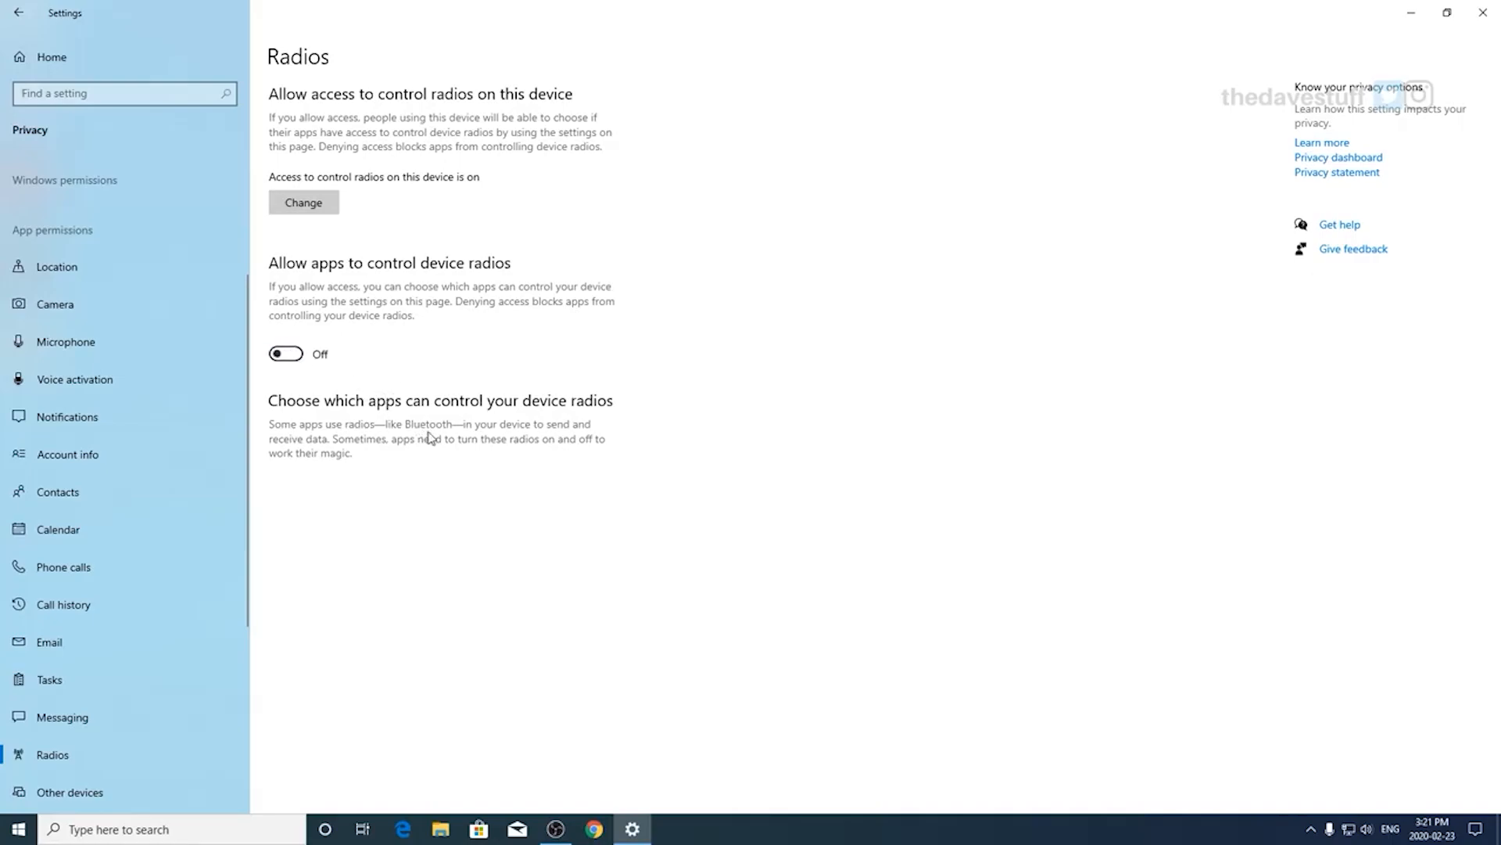
scroll(down, 3)
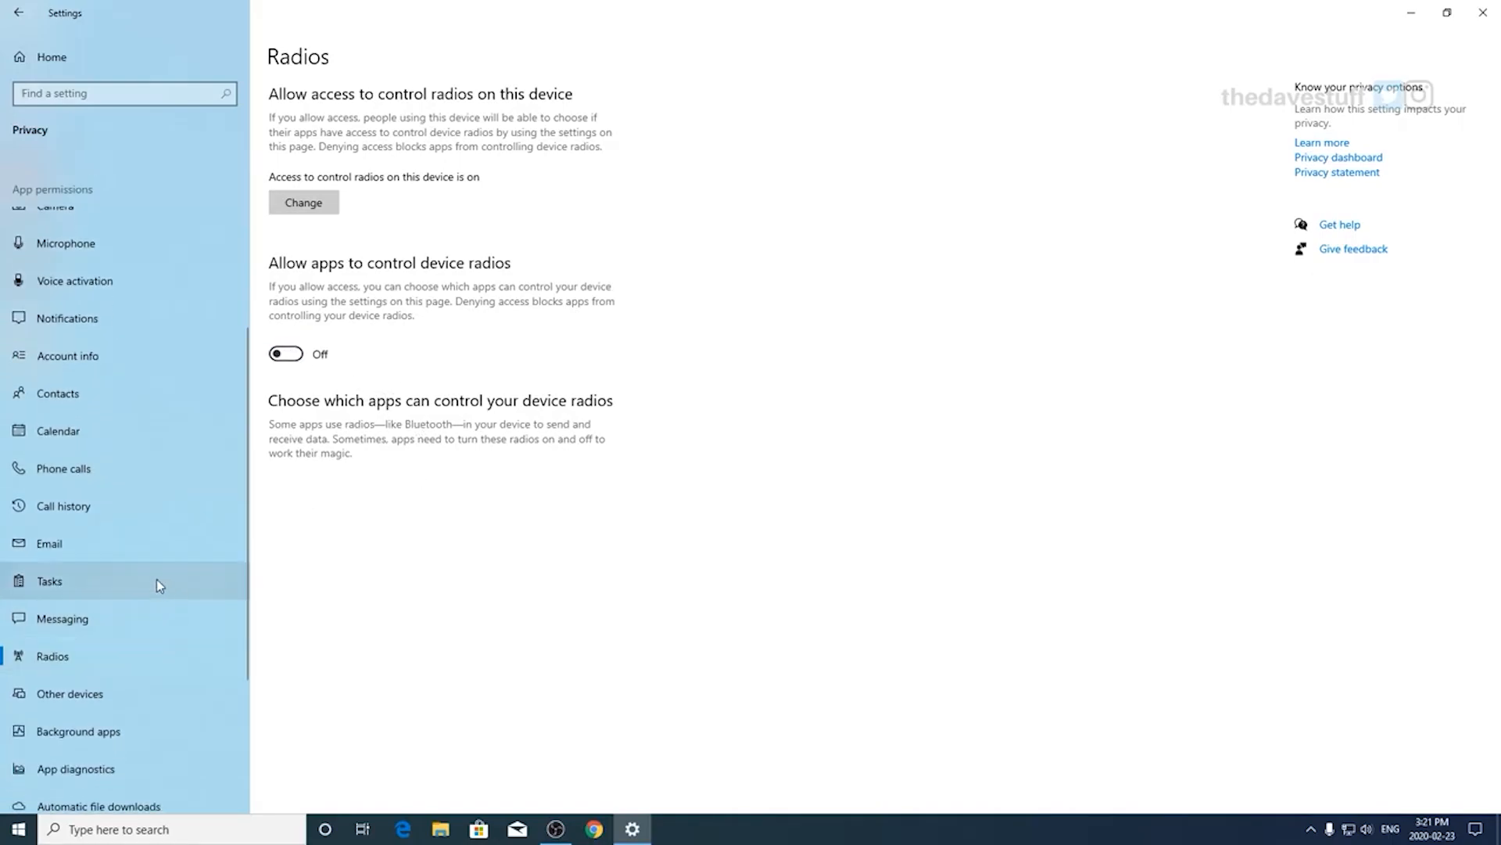
Step: Review Other devices and Background apps with all background toggles off, then move to App diagnostics
click(69, 693)
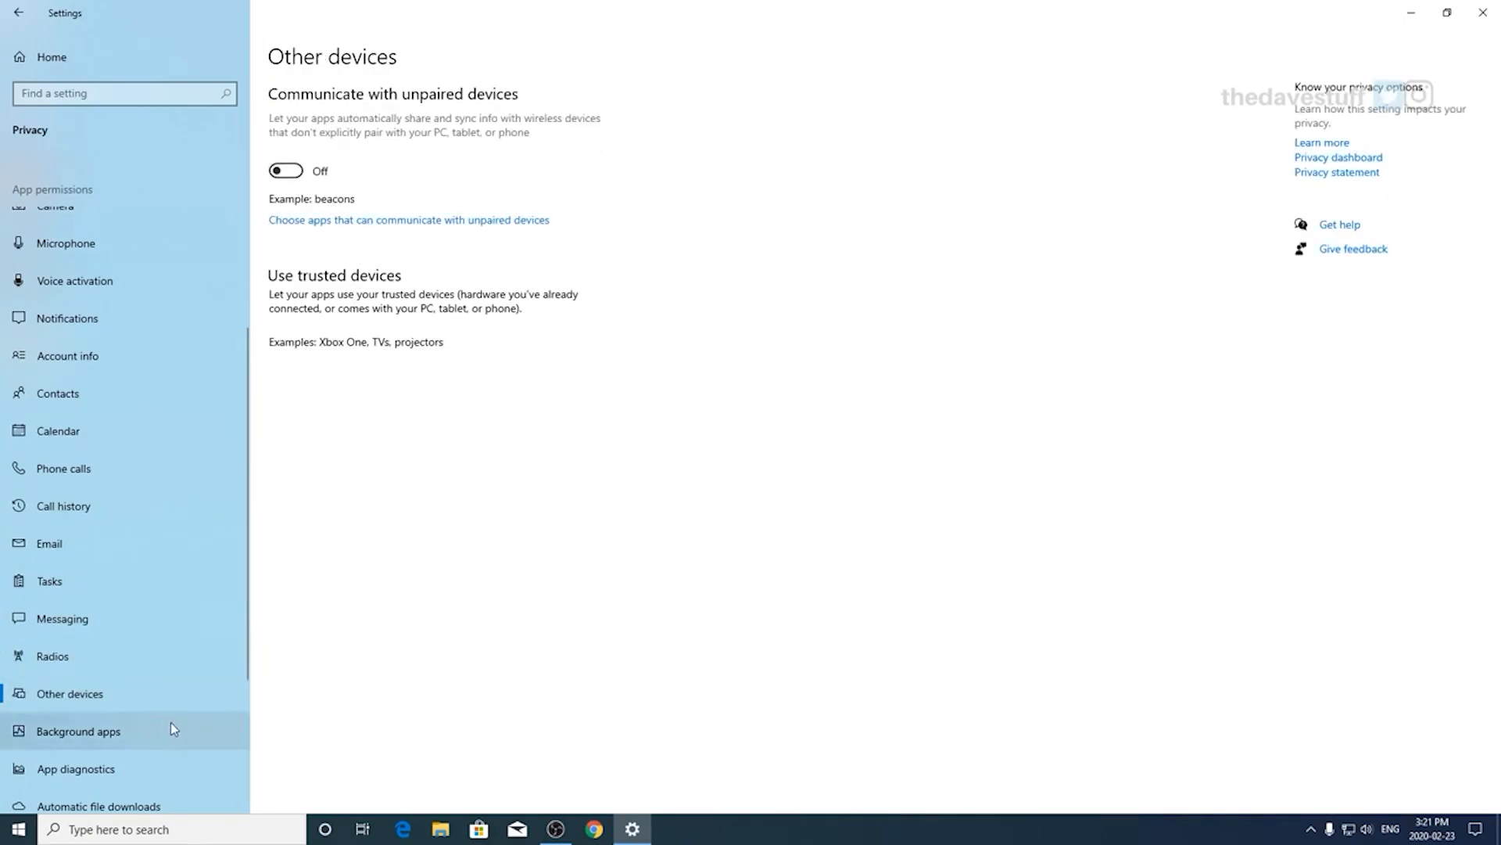
mouse_move(117, 745)
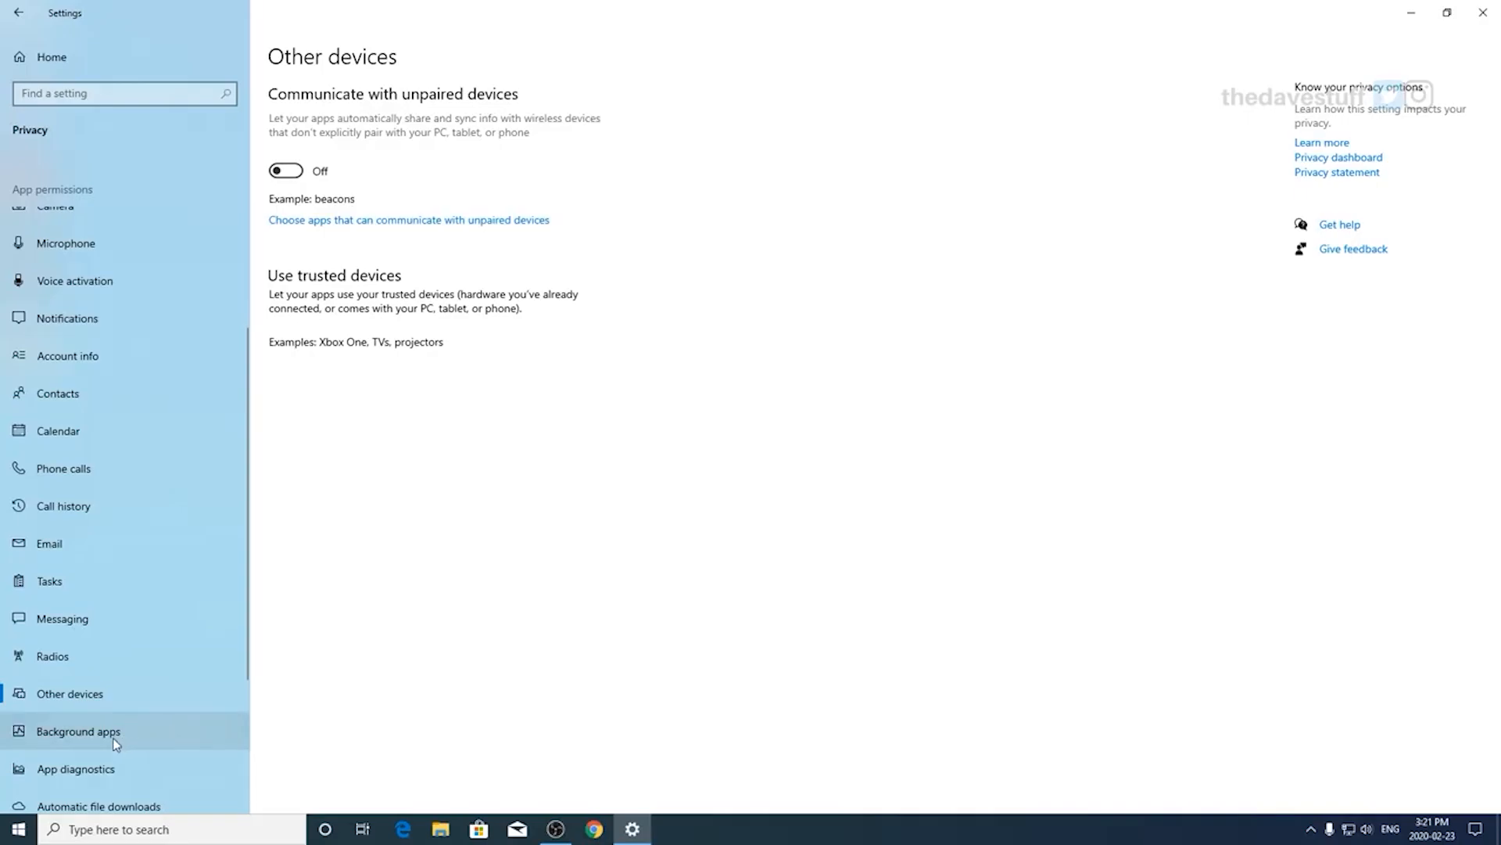
scroll(down, 3)
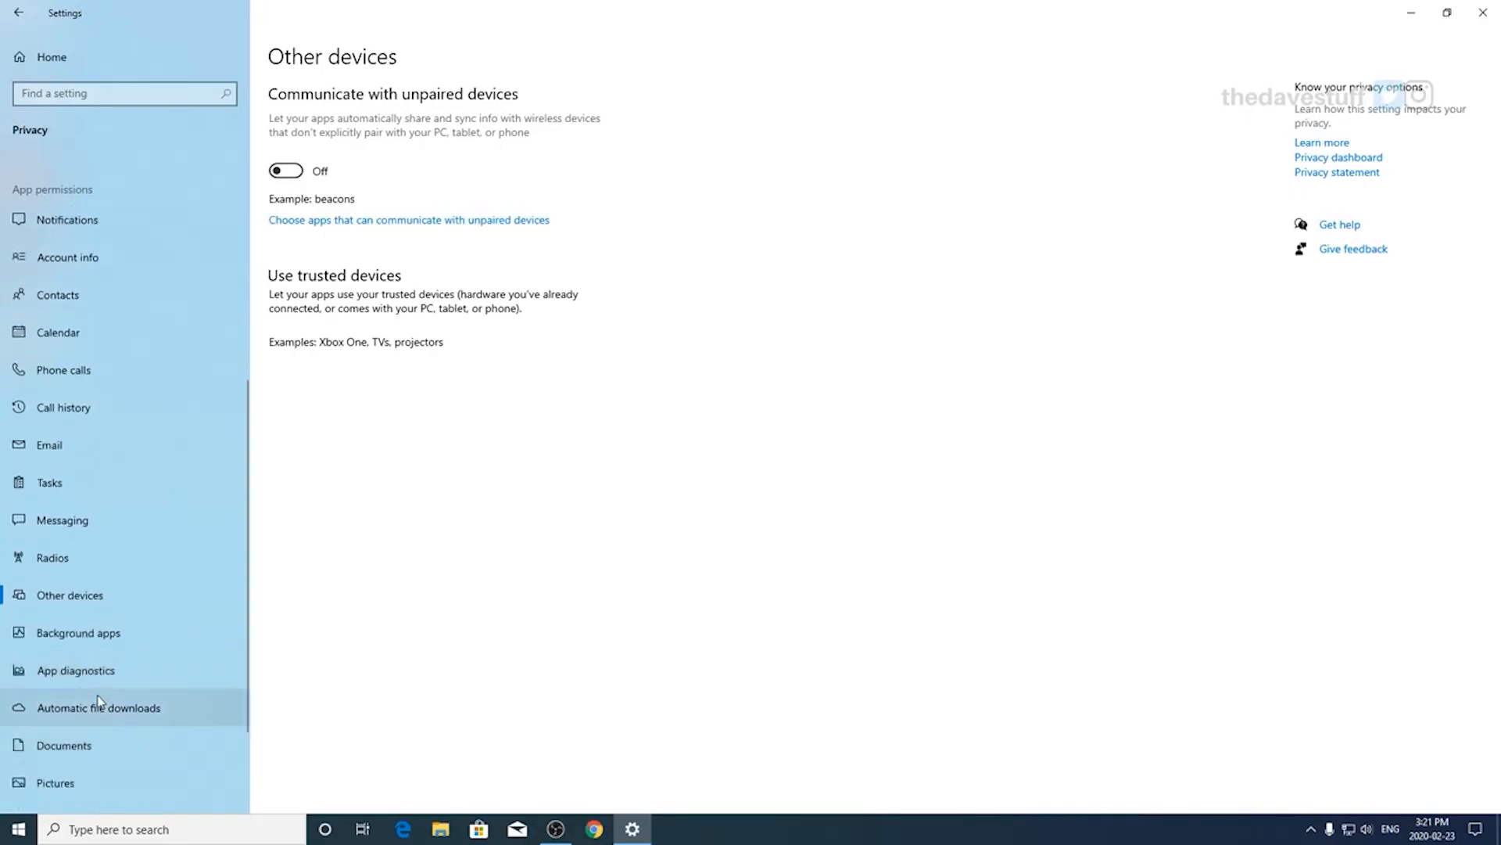
mouse_move(104, 639)
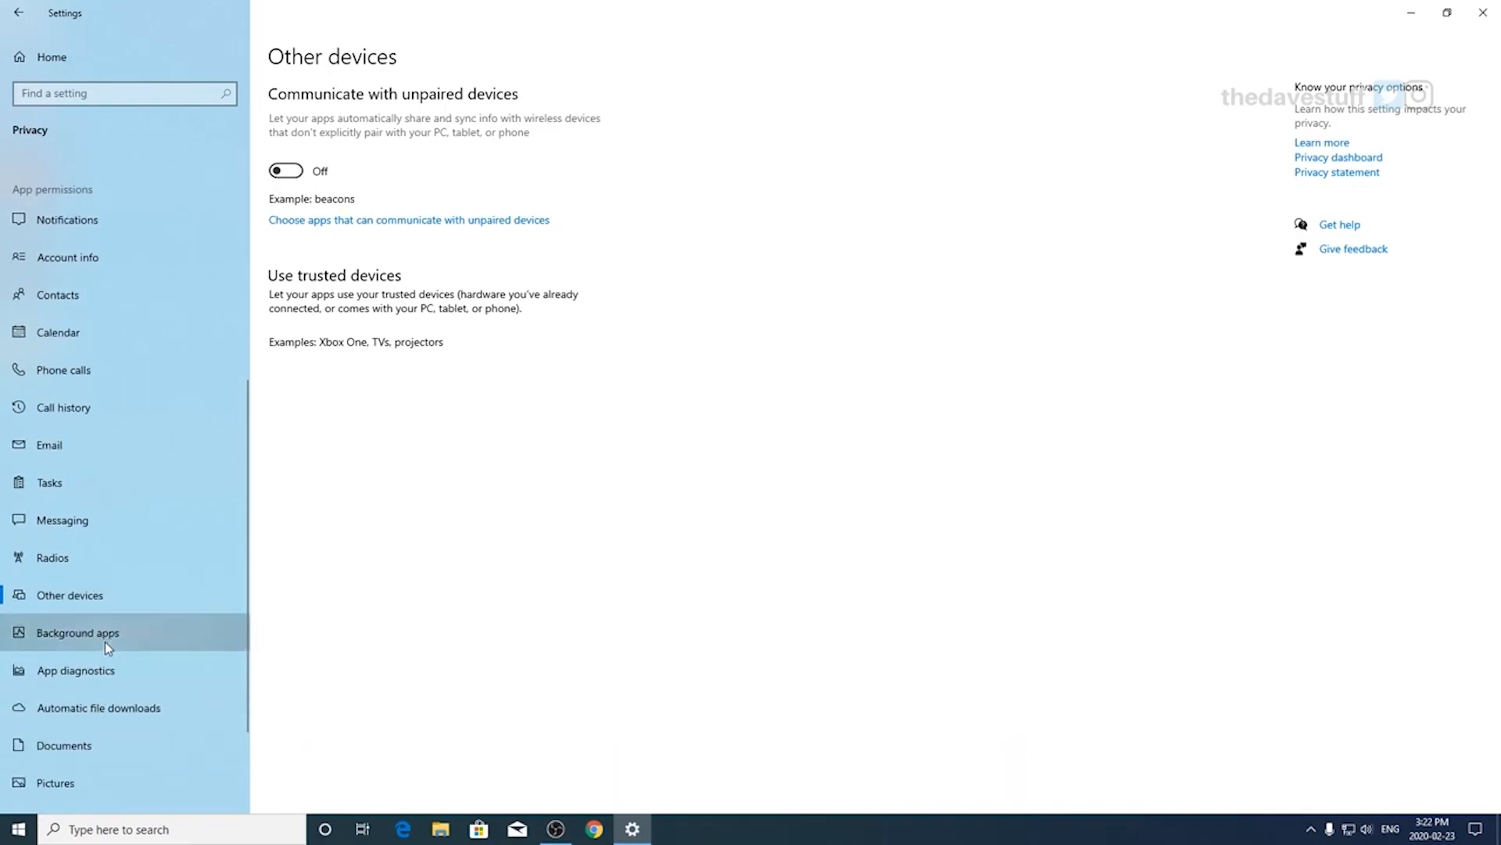
click(77, 632)
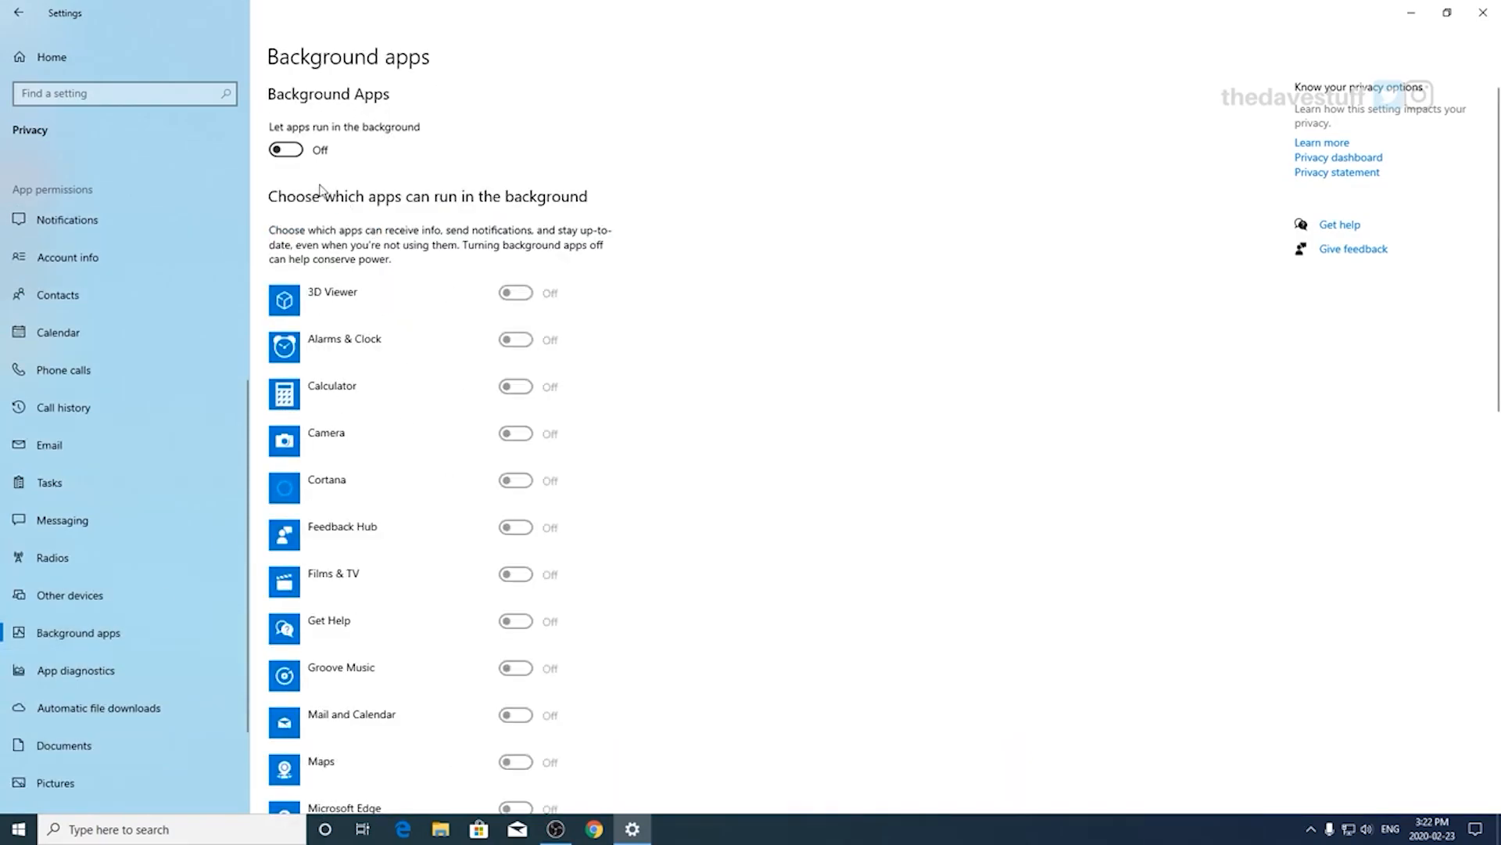
mouse_move(361, 477)
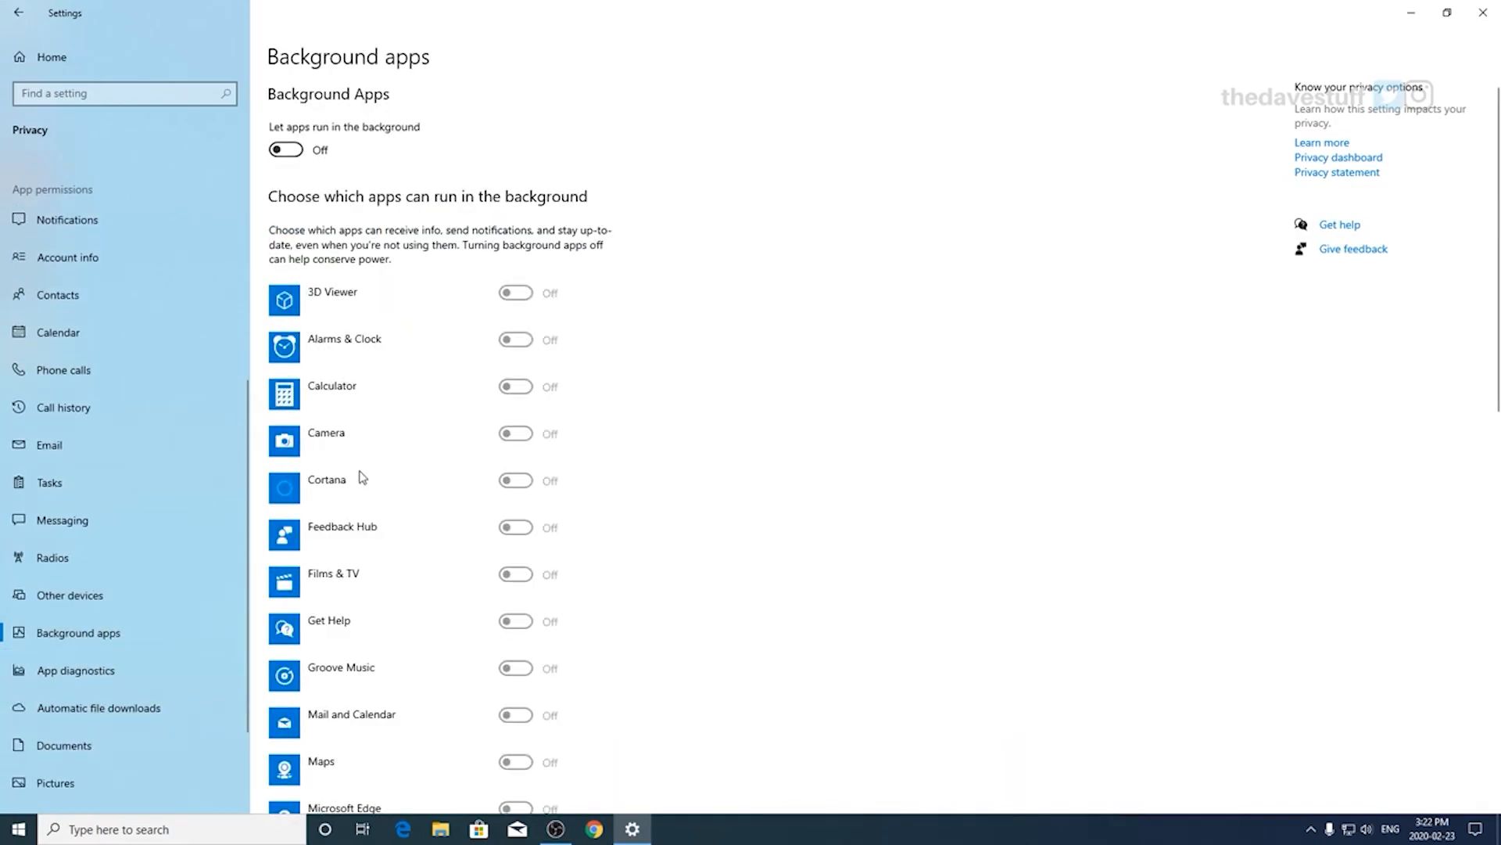
scroll(down, 3)
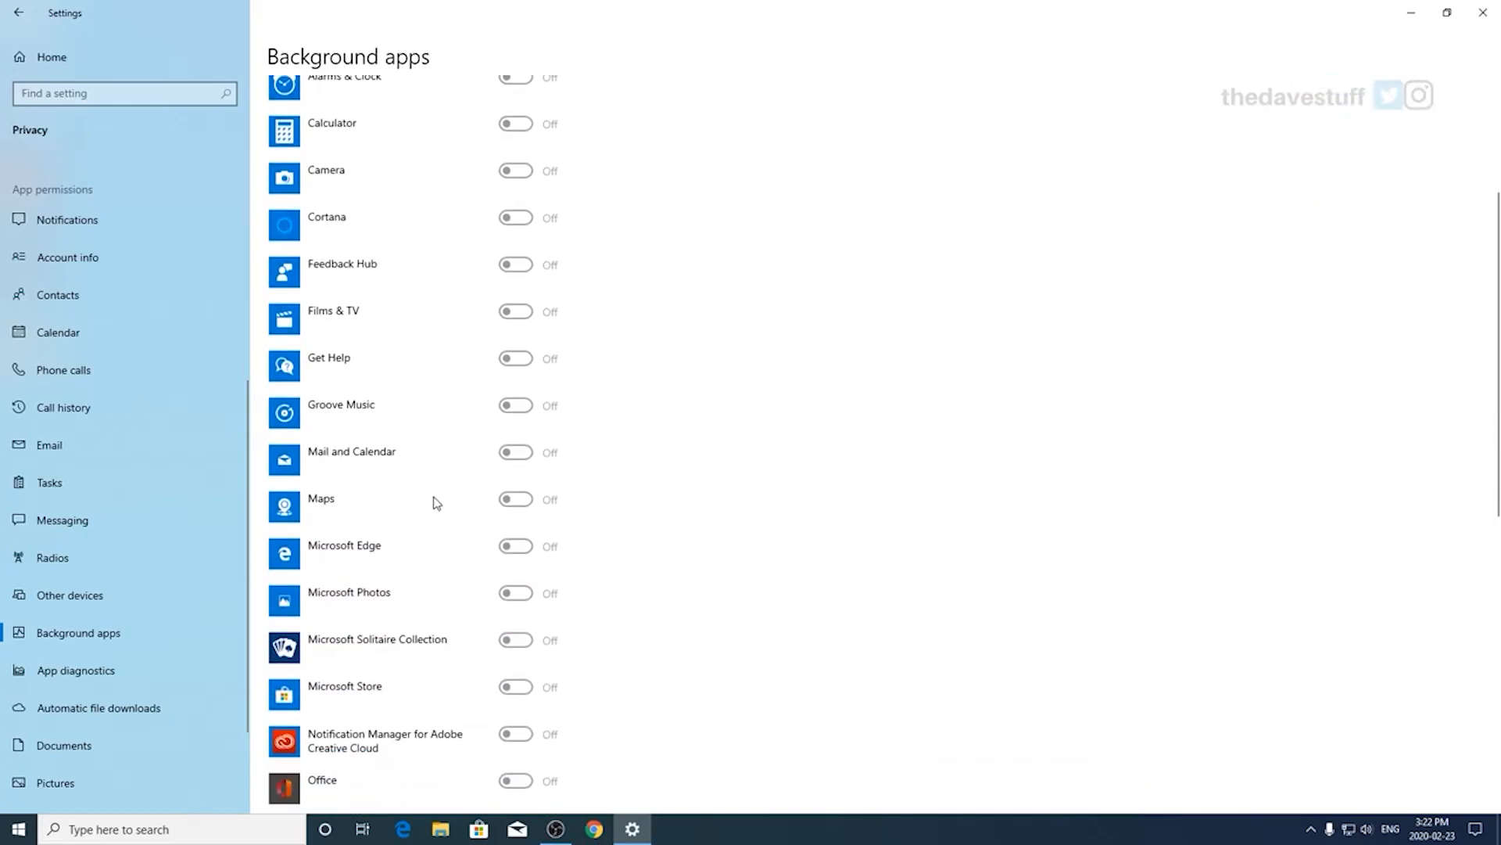
scroll(down, 3)
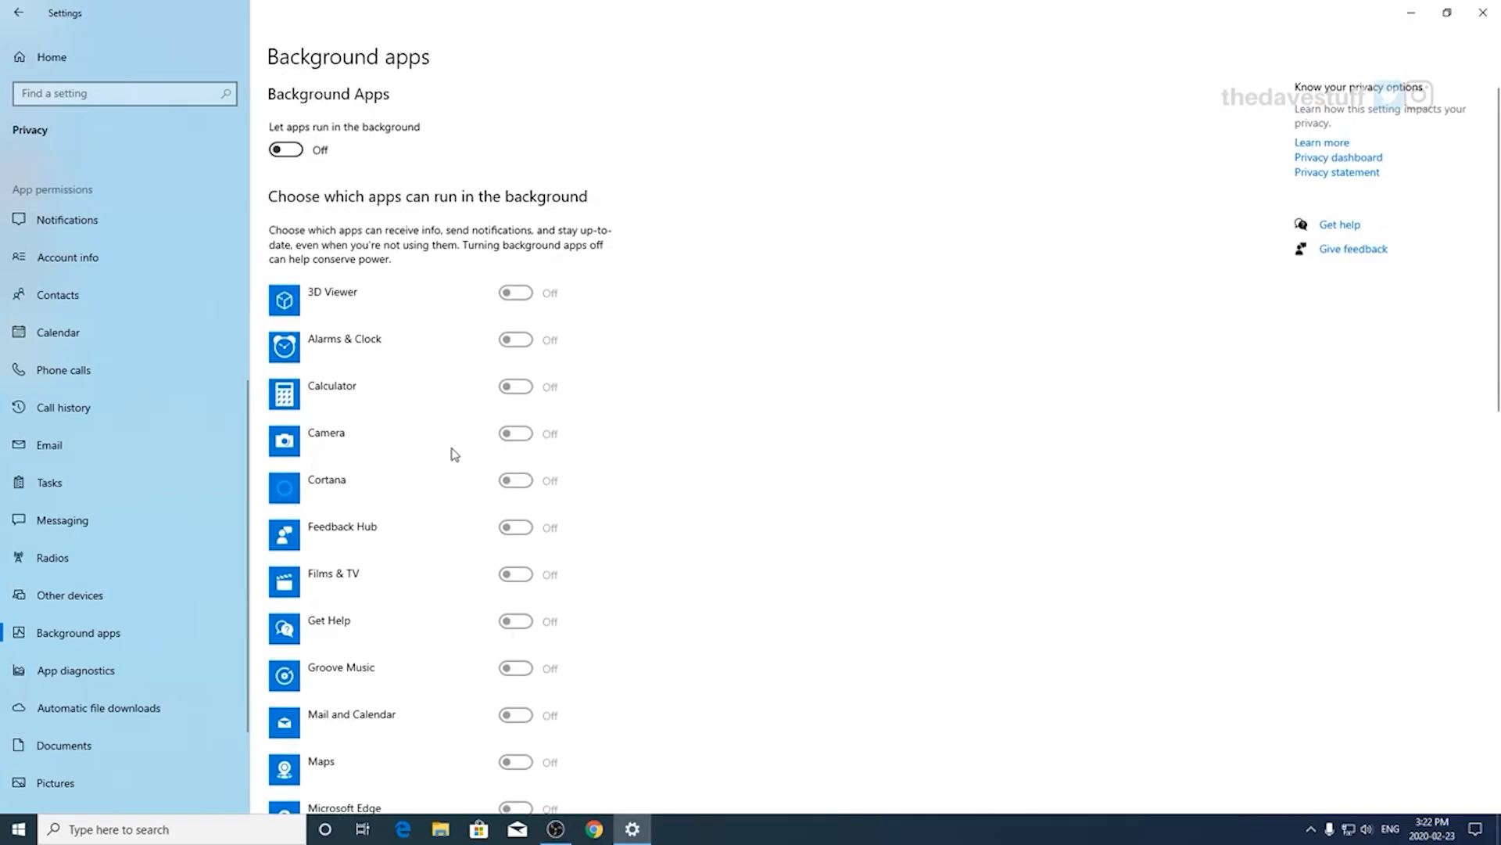
mouse_move(455, 565)
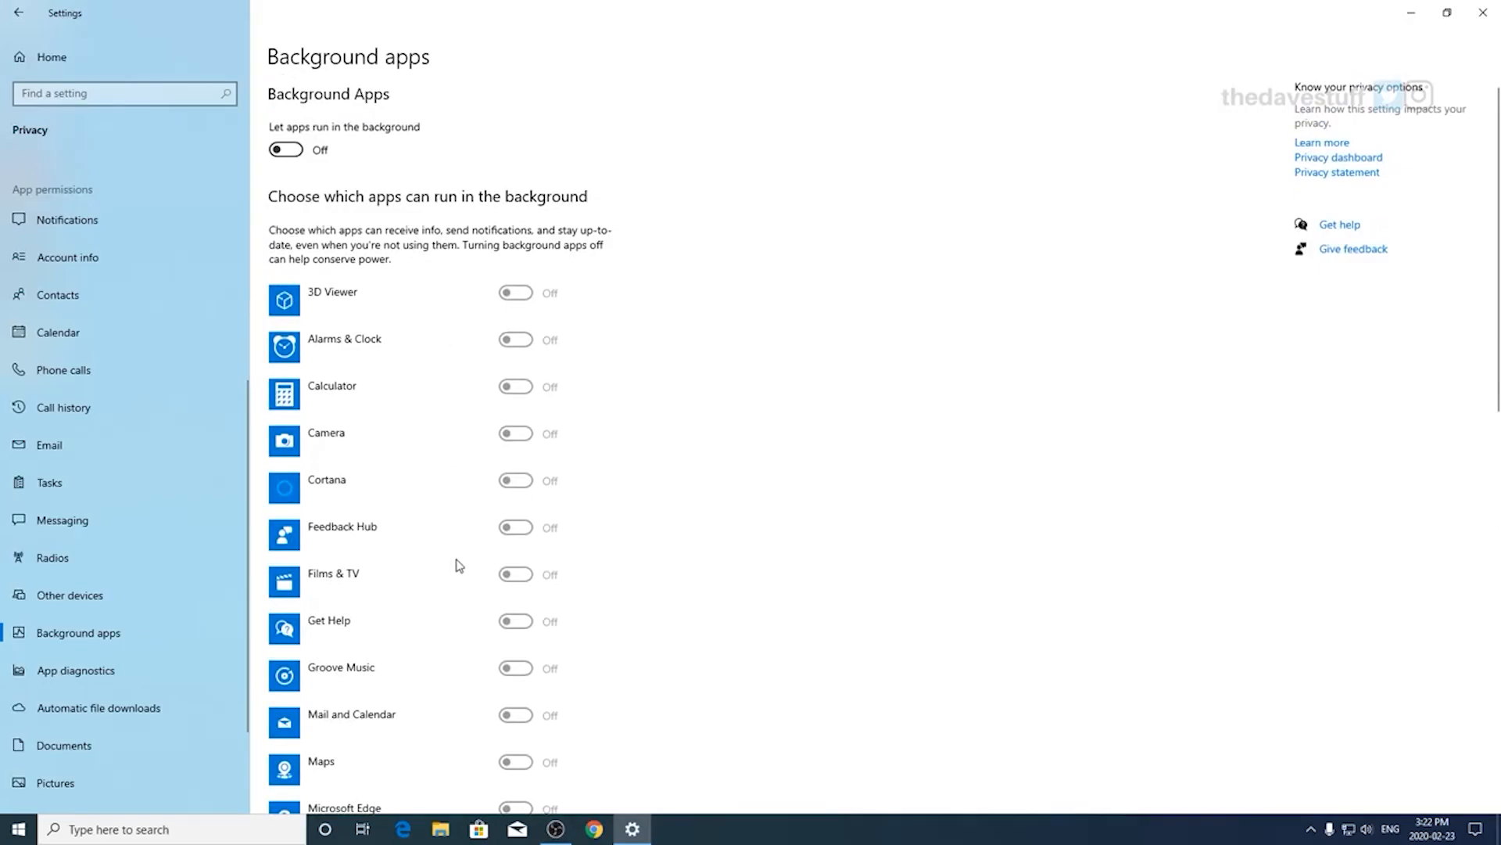
click(75, 669)
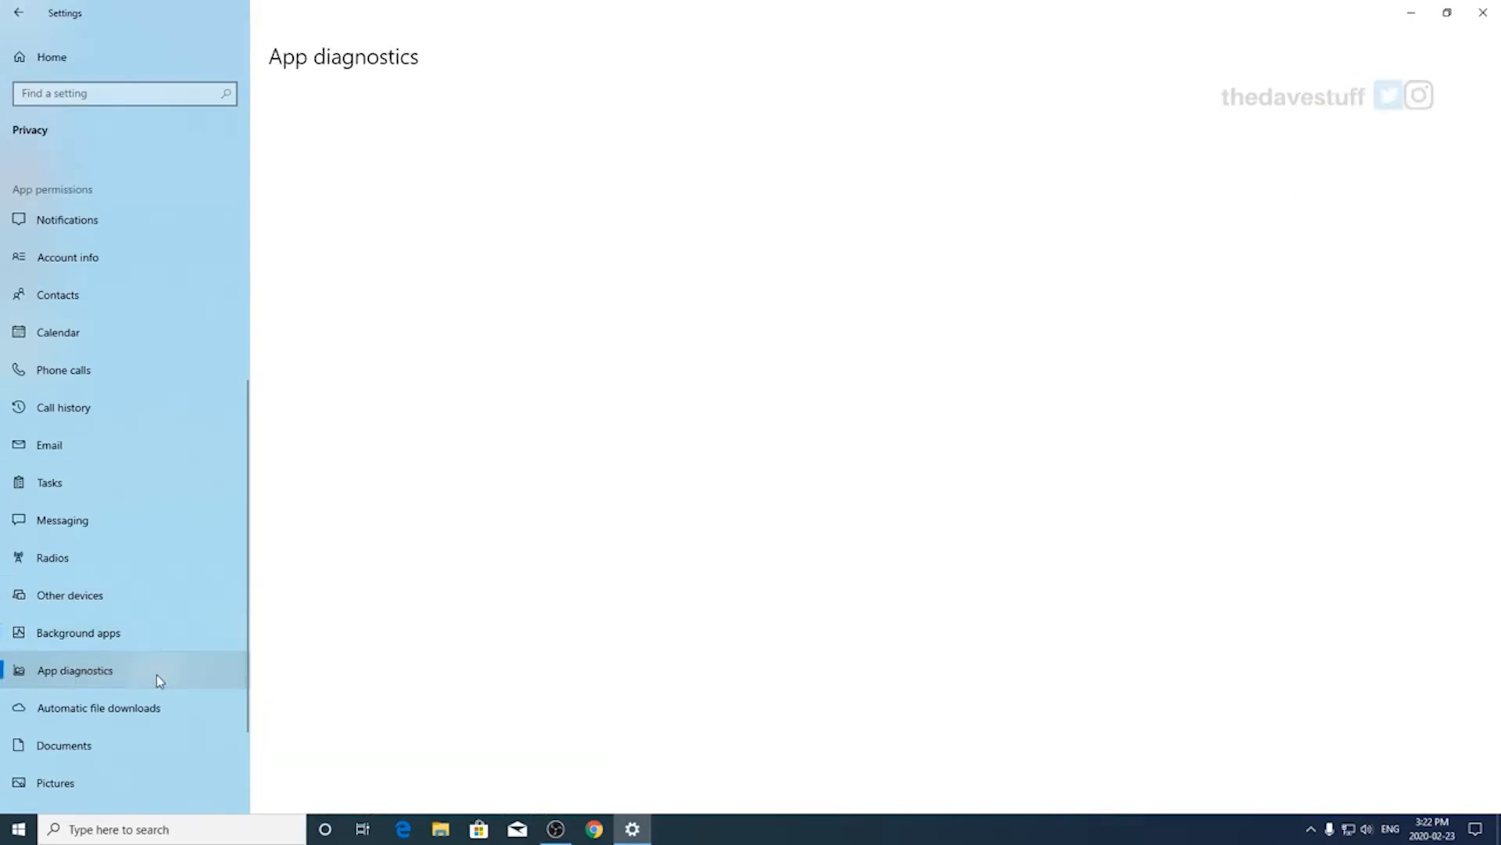
Step: Review Automatic file downloads with downloads blocked, then show the Documents page with library access off
click(75, 670)
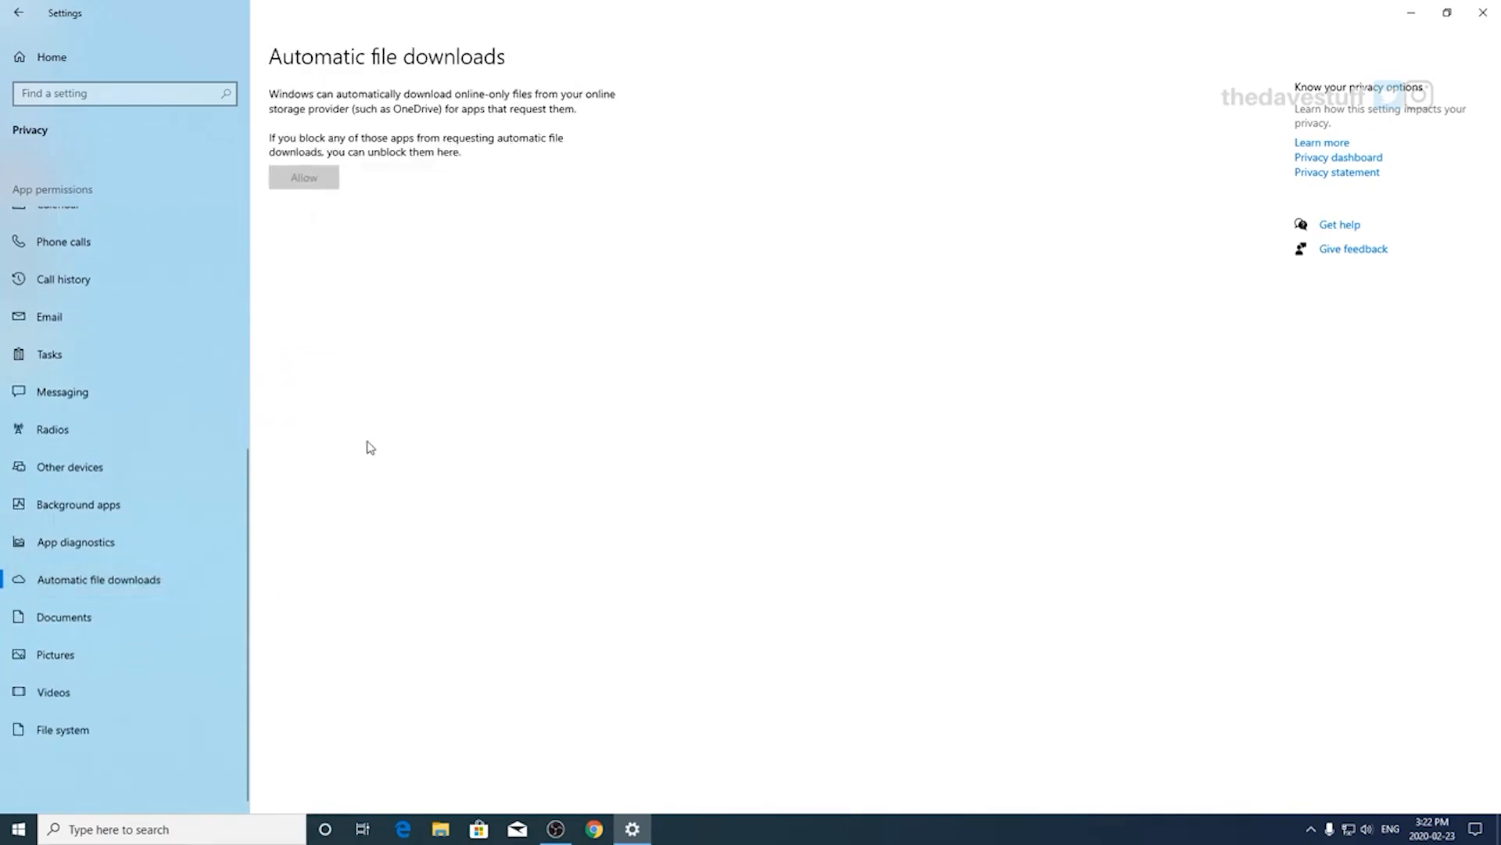
mouse_move(173, 604)
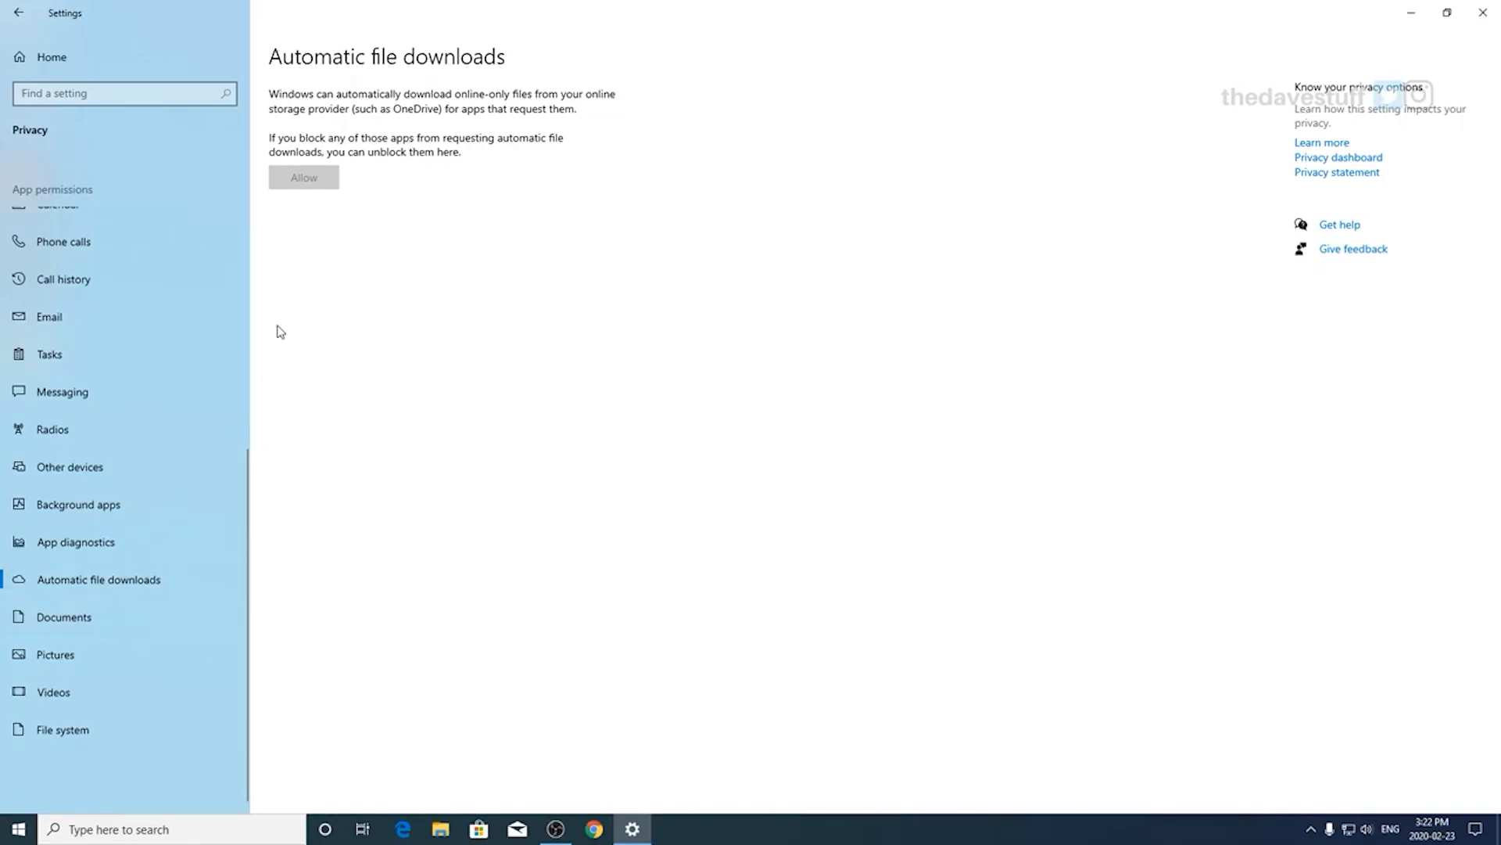
mouse_move(308, 216)
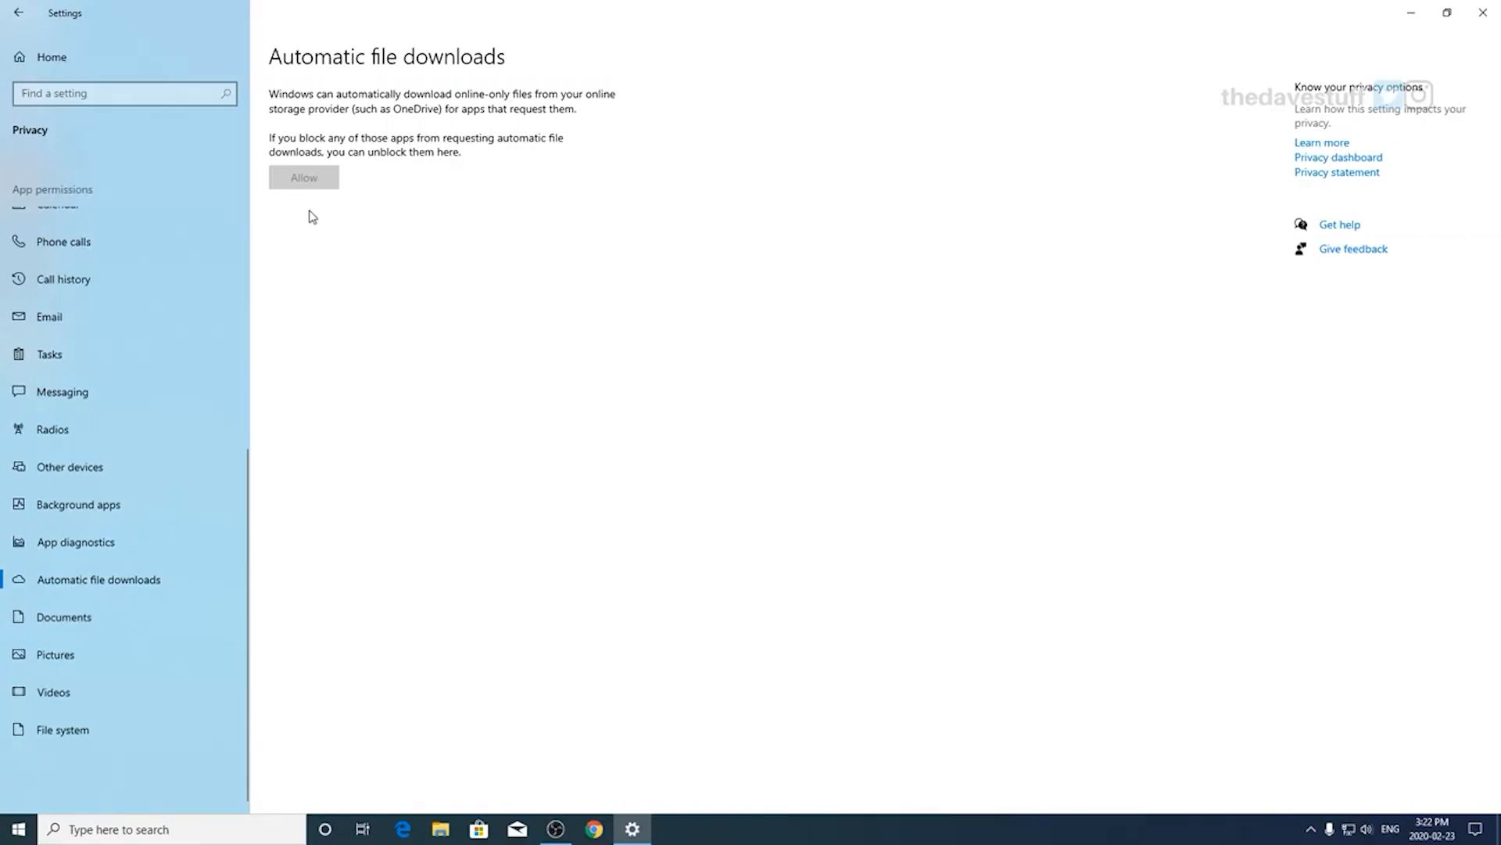
mouse_move(69, 623)
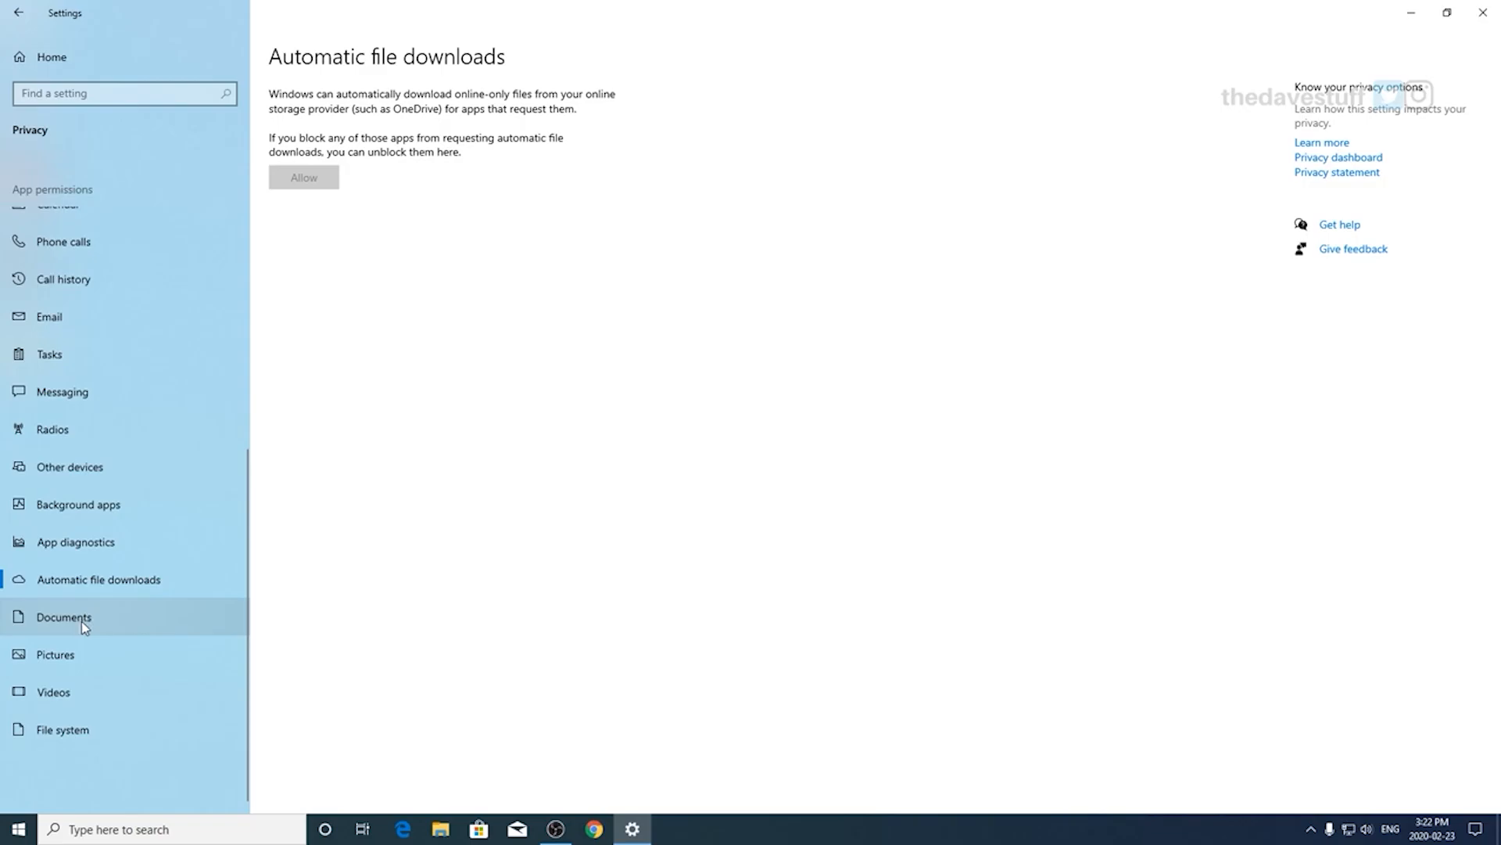
click(64, 620)
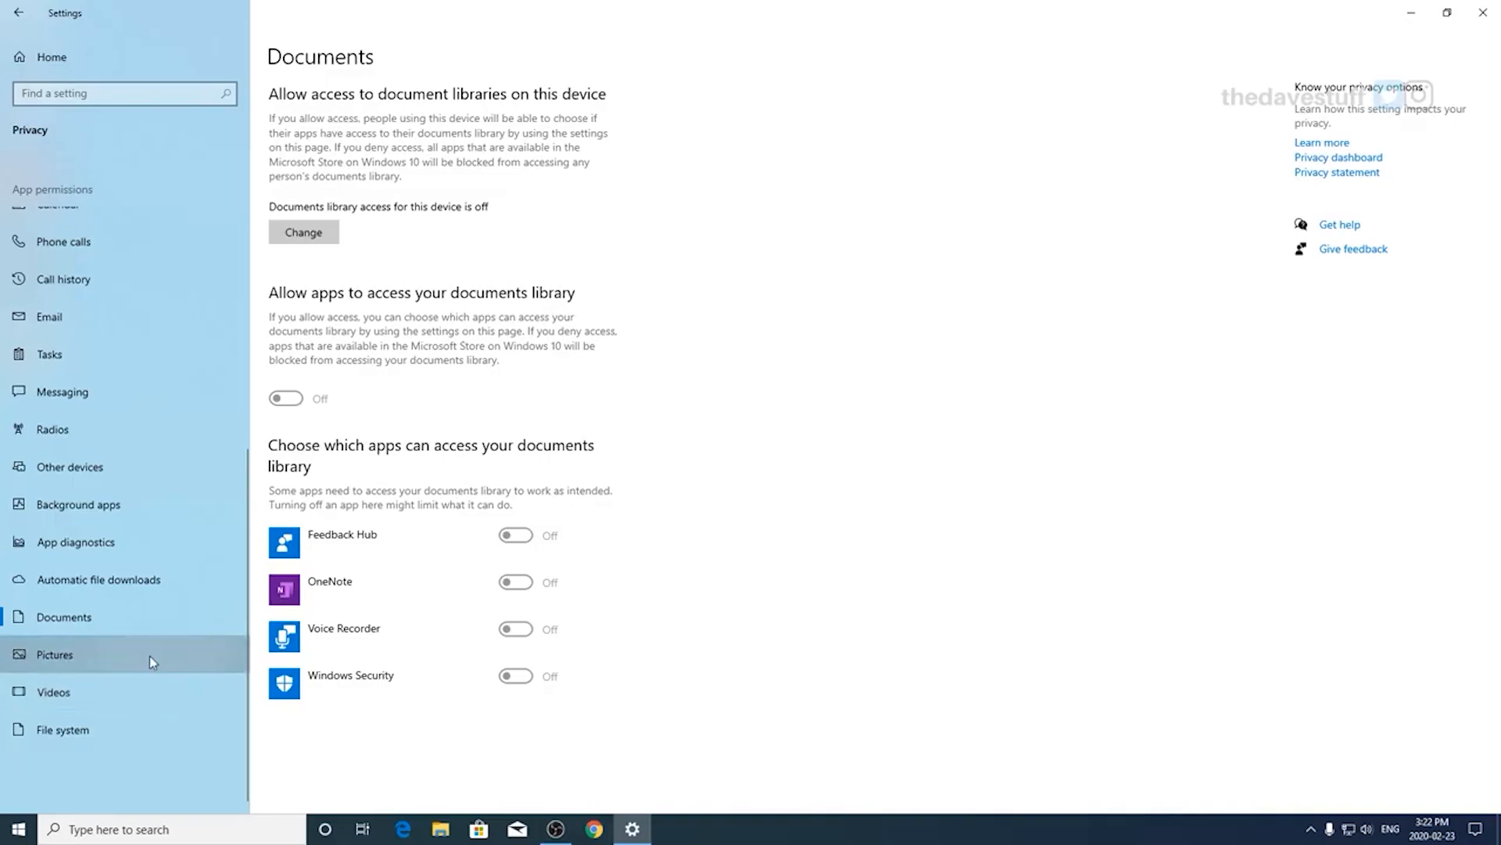
Step: Switch device-wide Pictures and Videos library access off, then move to the File system page
click(53, 654)
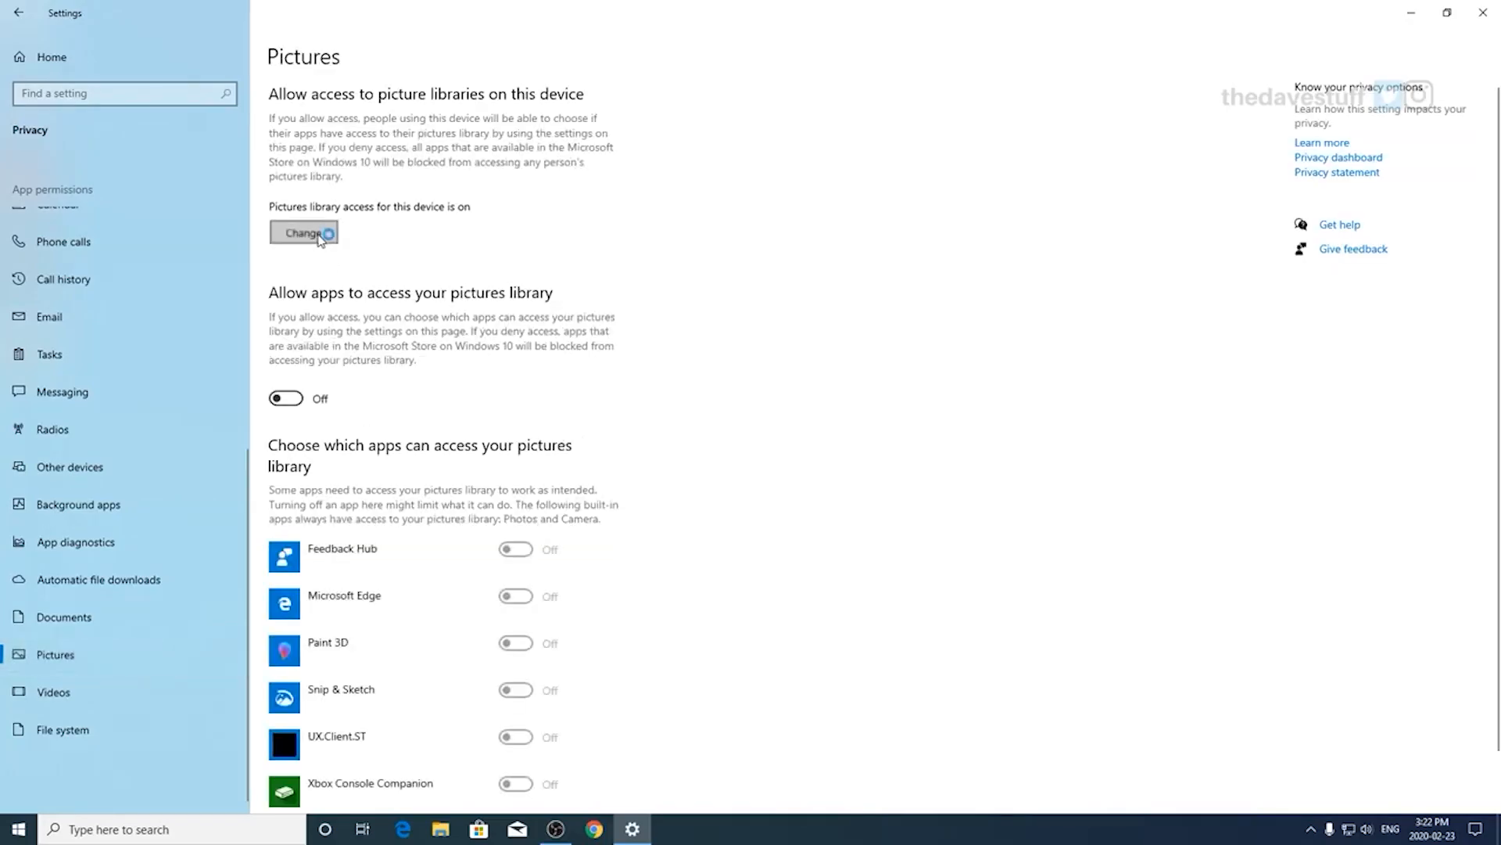
click(304, 231)
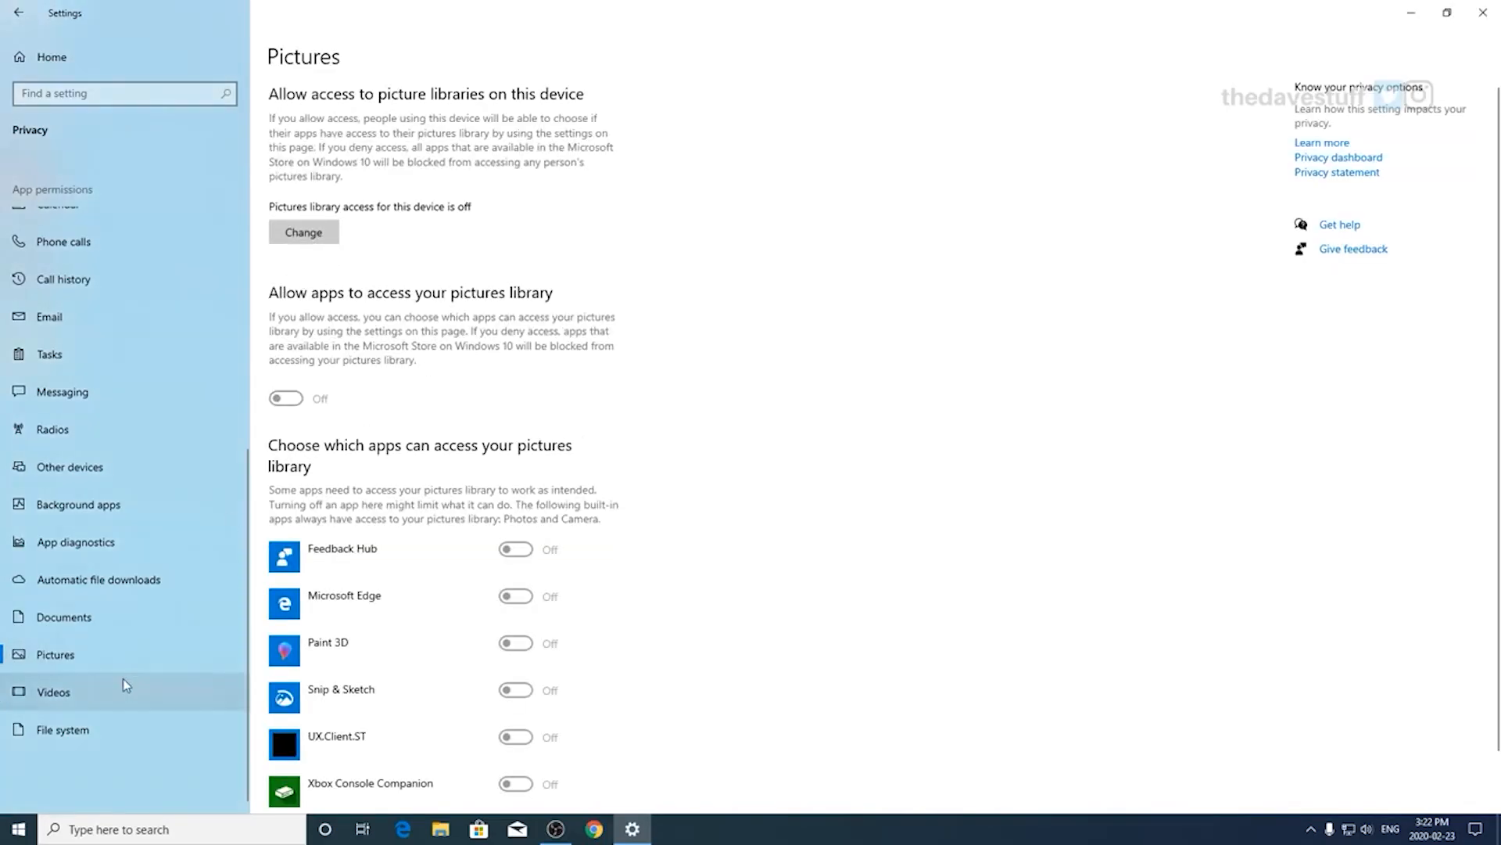
click(53, 691)
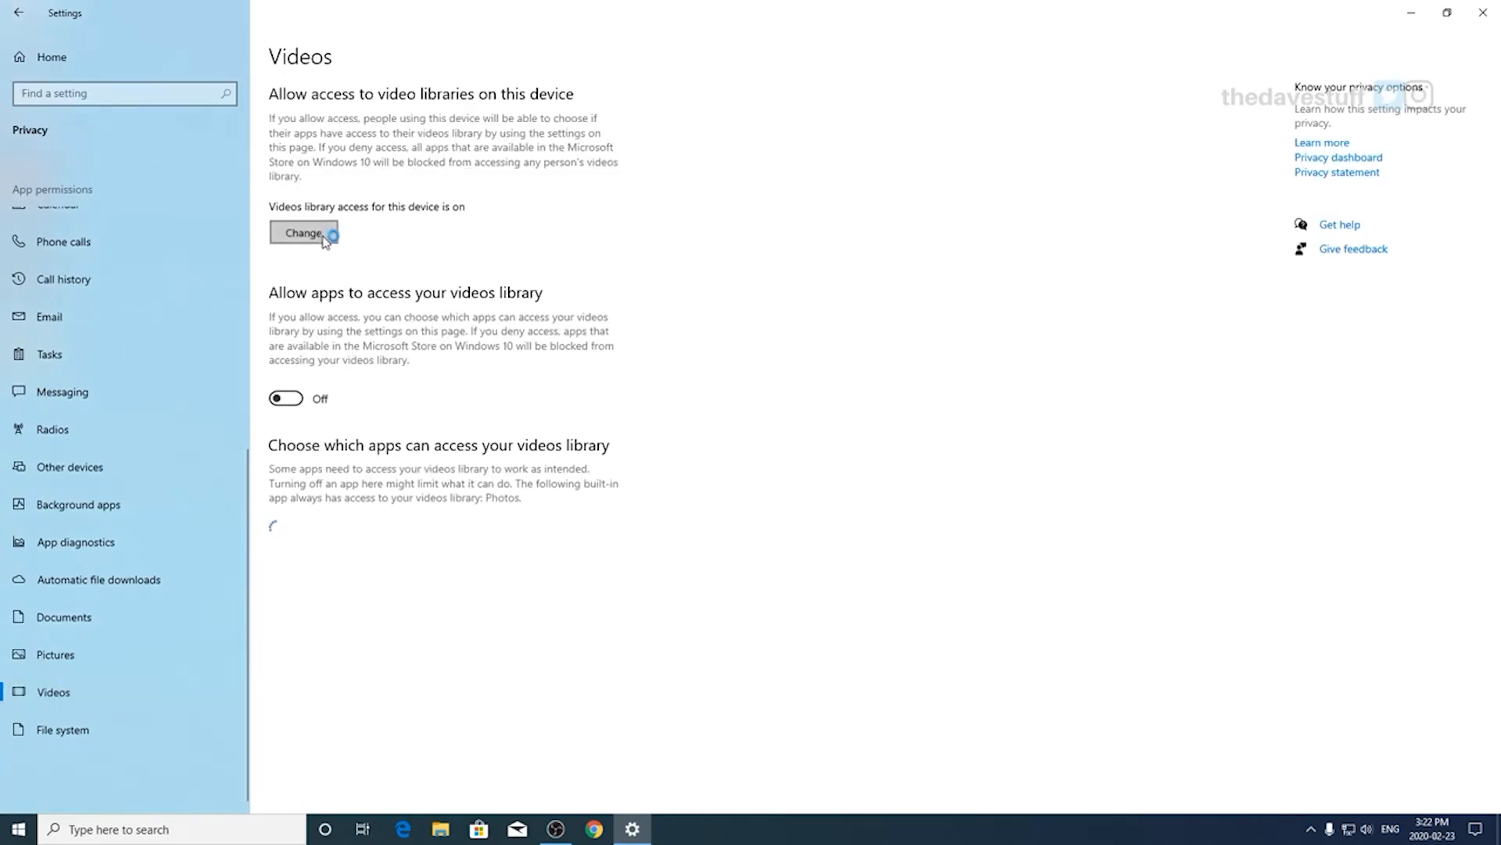
click(302, 231)
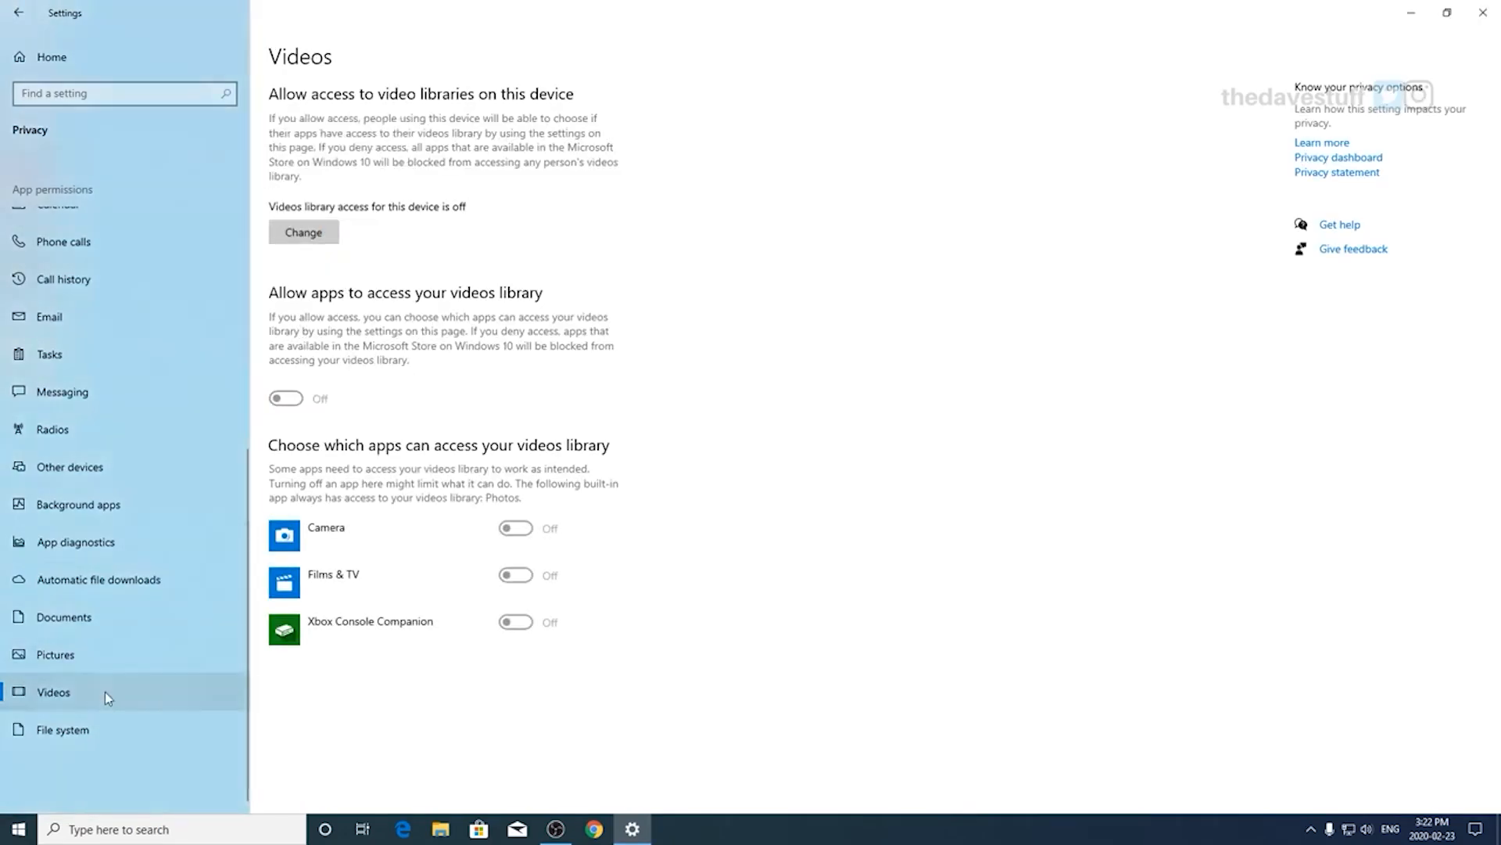
click(61, 728)
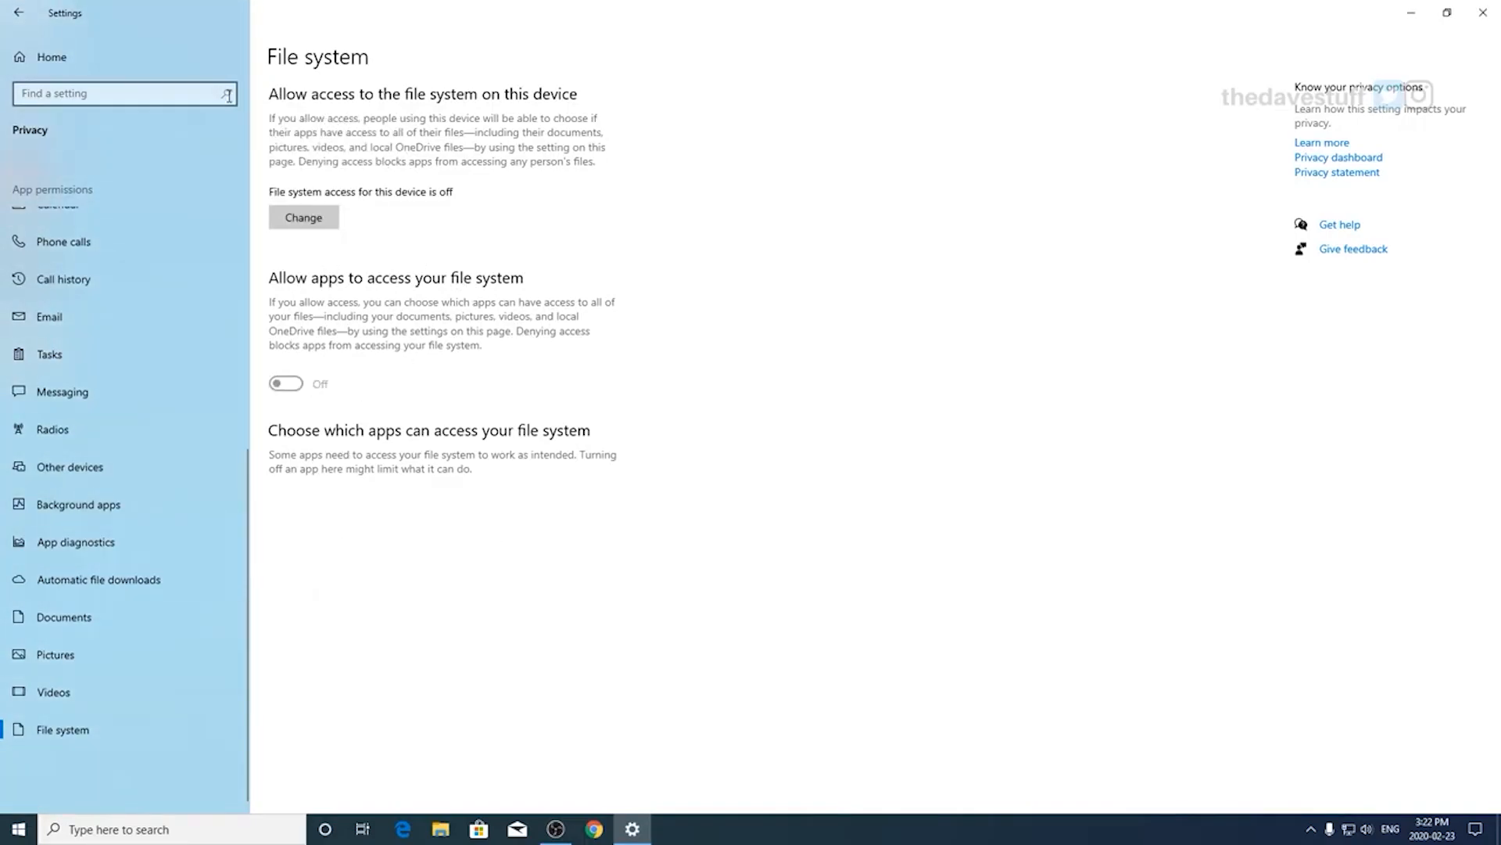
Step: On the Microphone page, block Microsoft Photos and Skype while keeping Camera's microphone access on
click(64, 538)
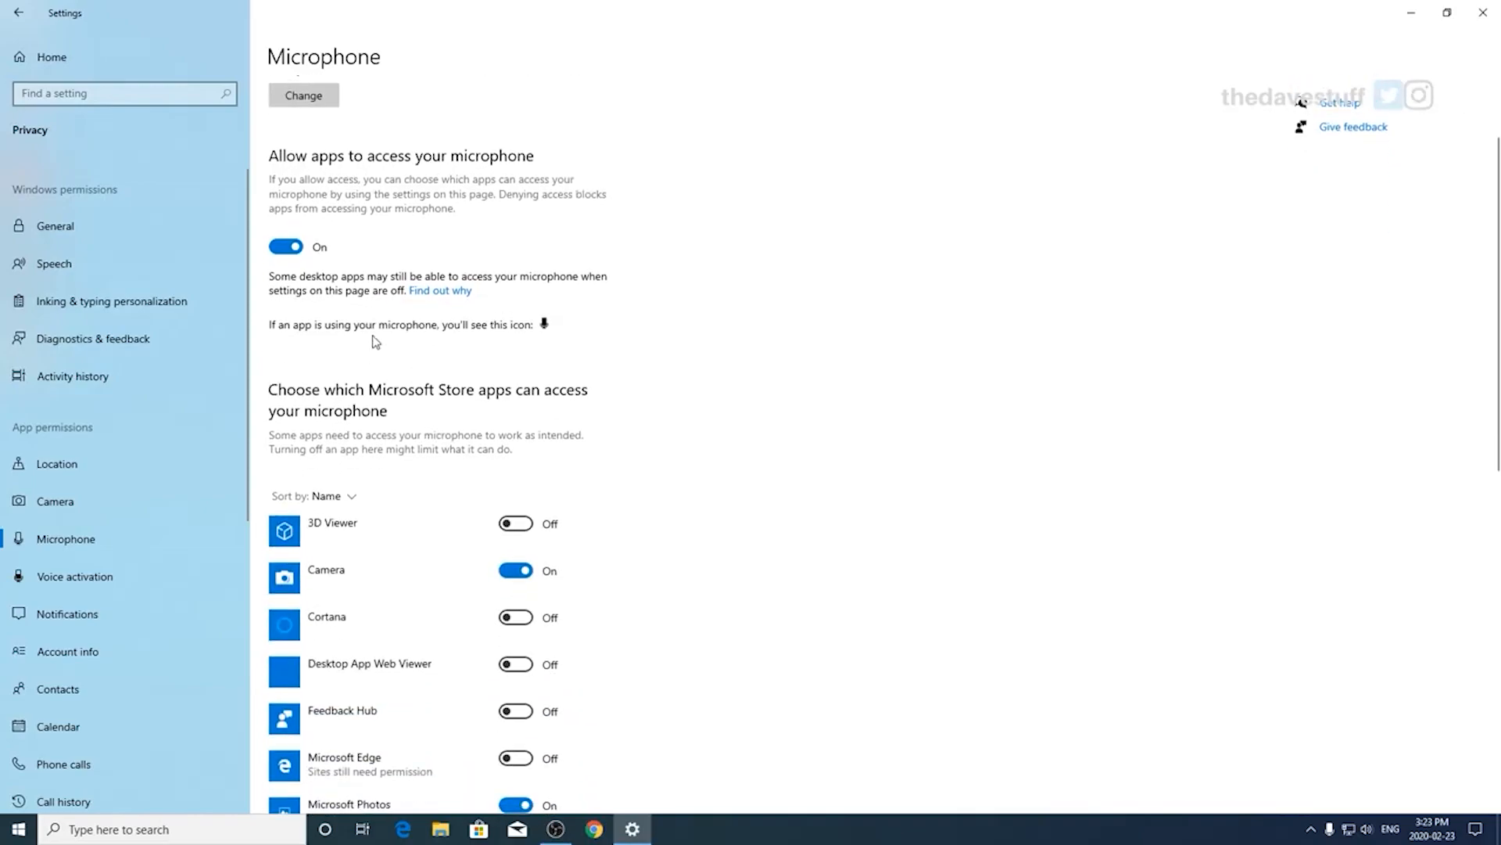
scroll(down, 3)
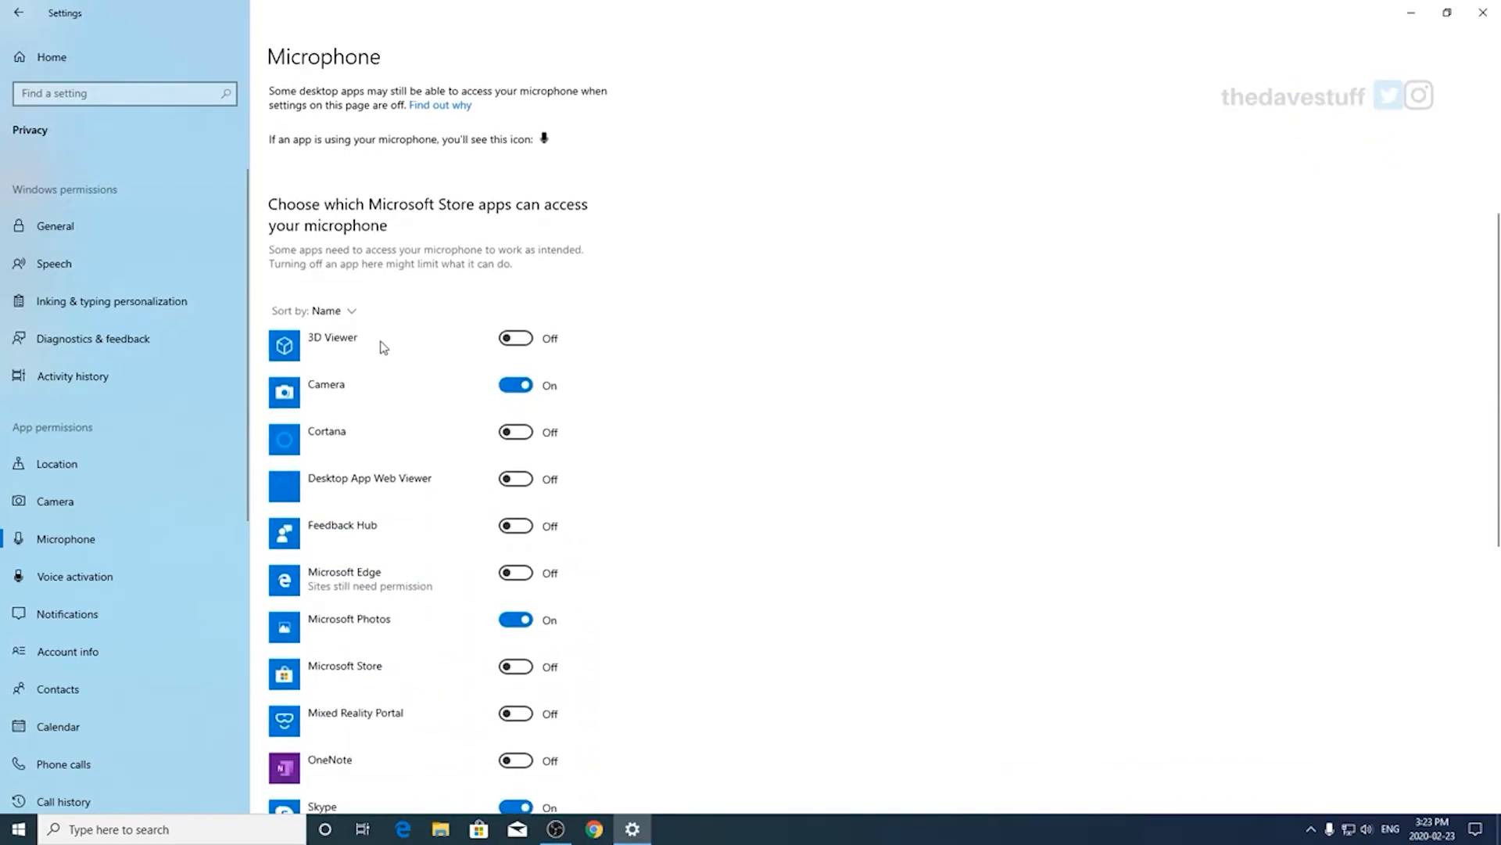
scroll(down, 3)
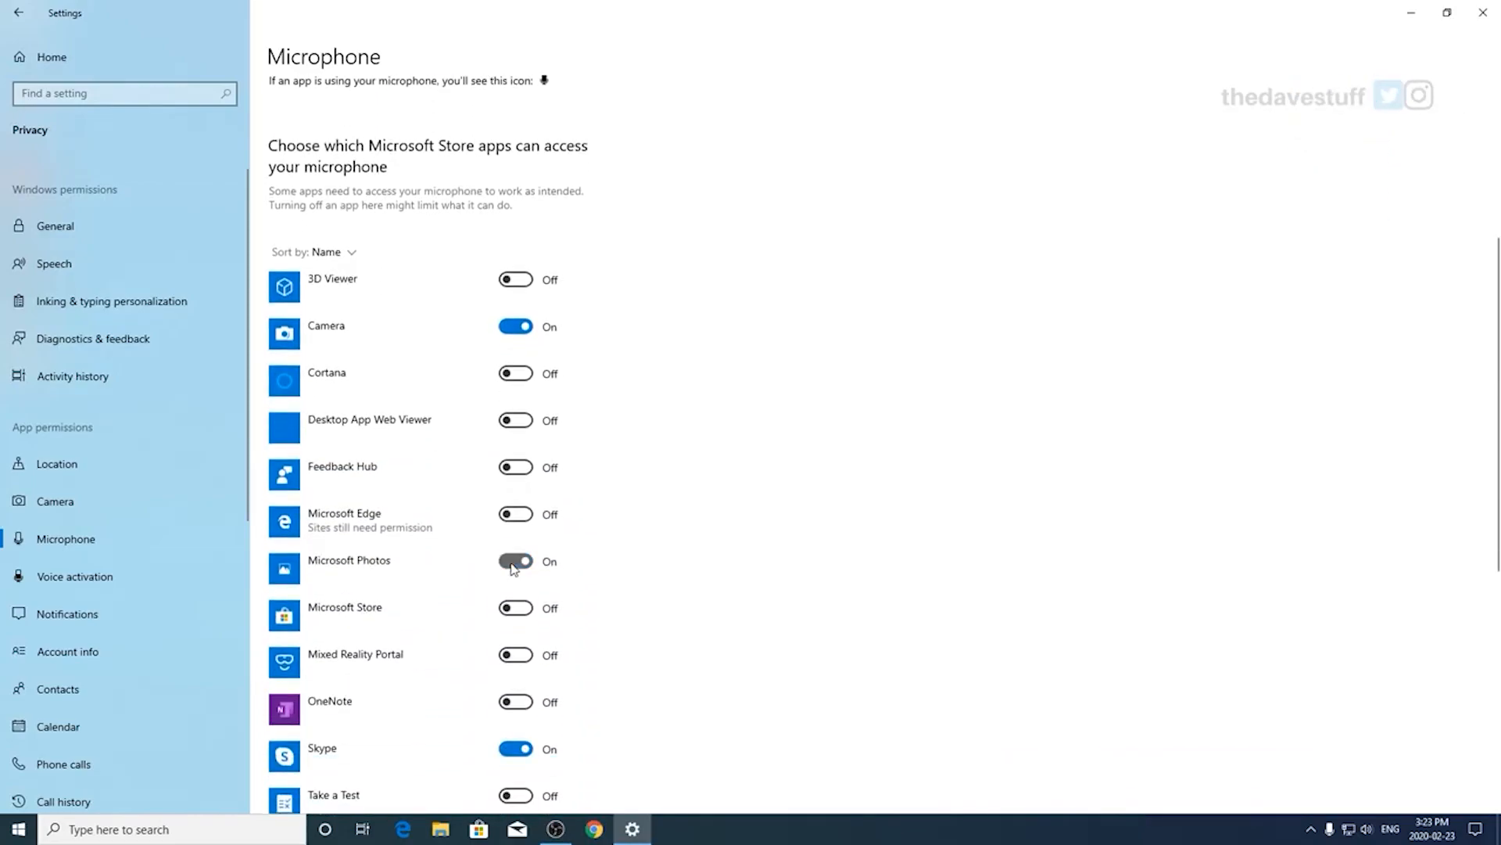
click(515, 560)
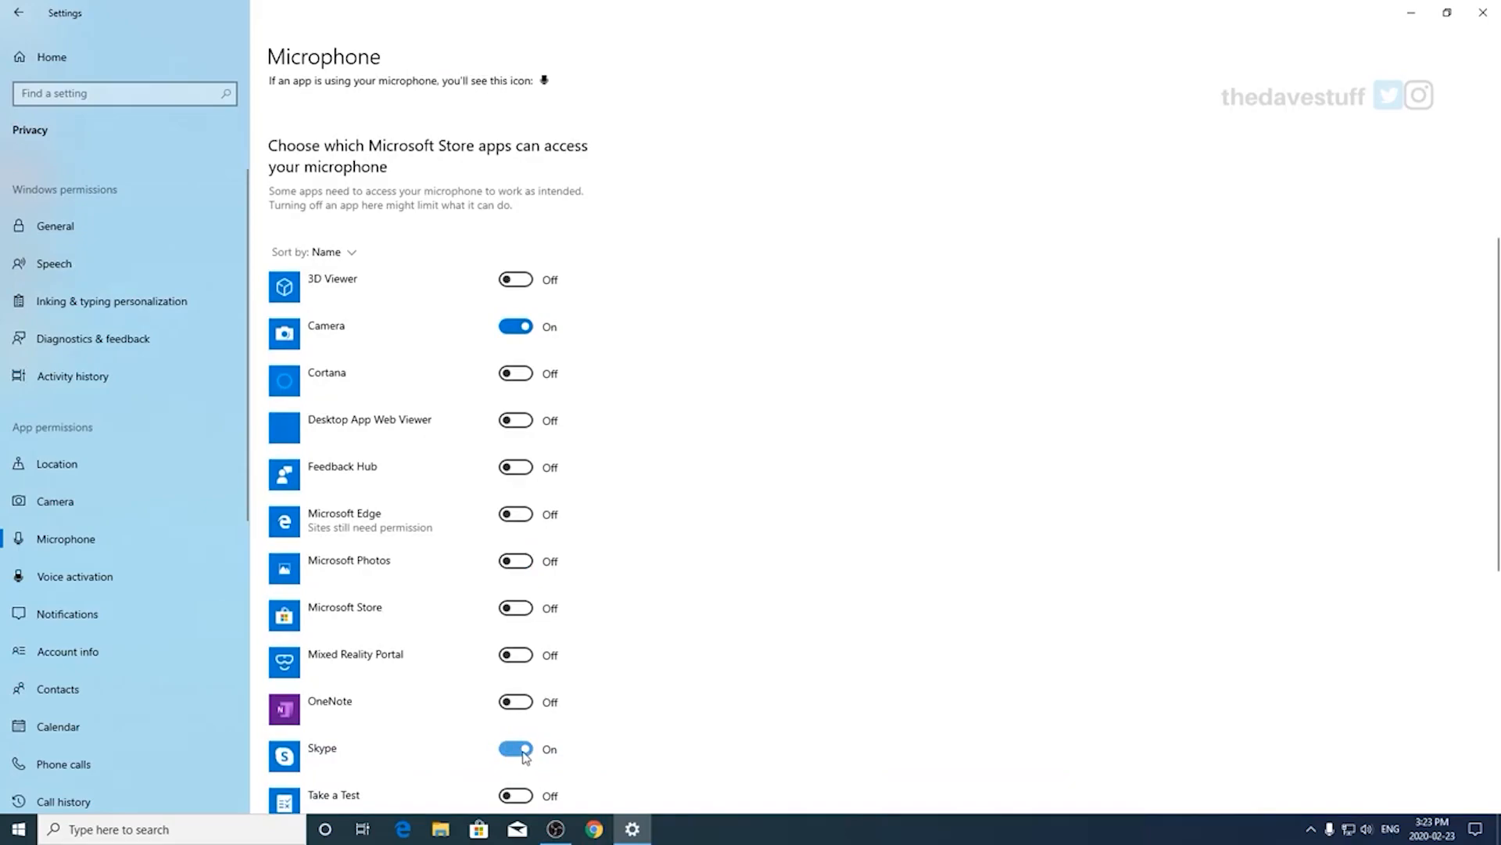
click(515, 748)
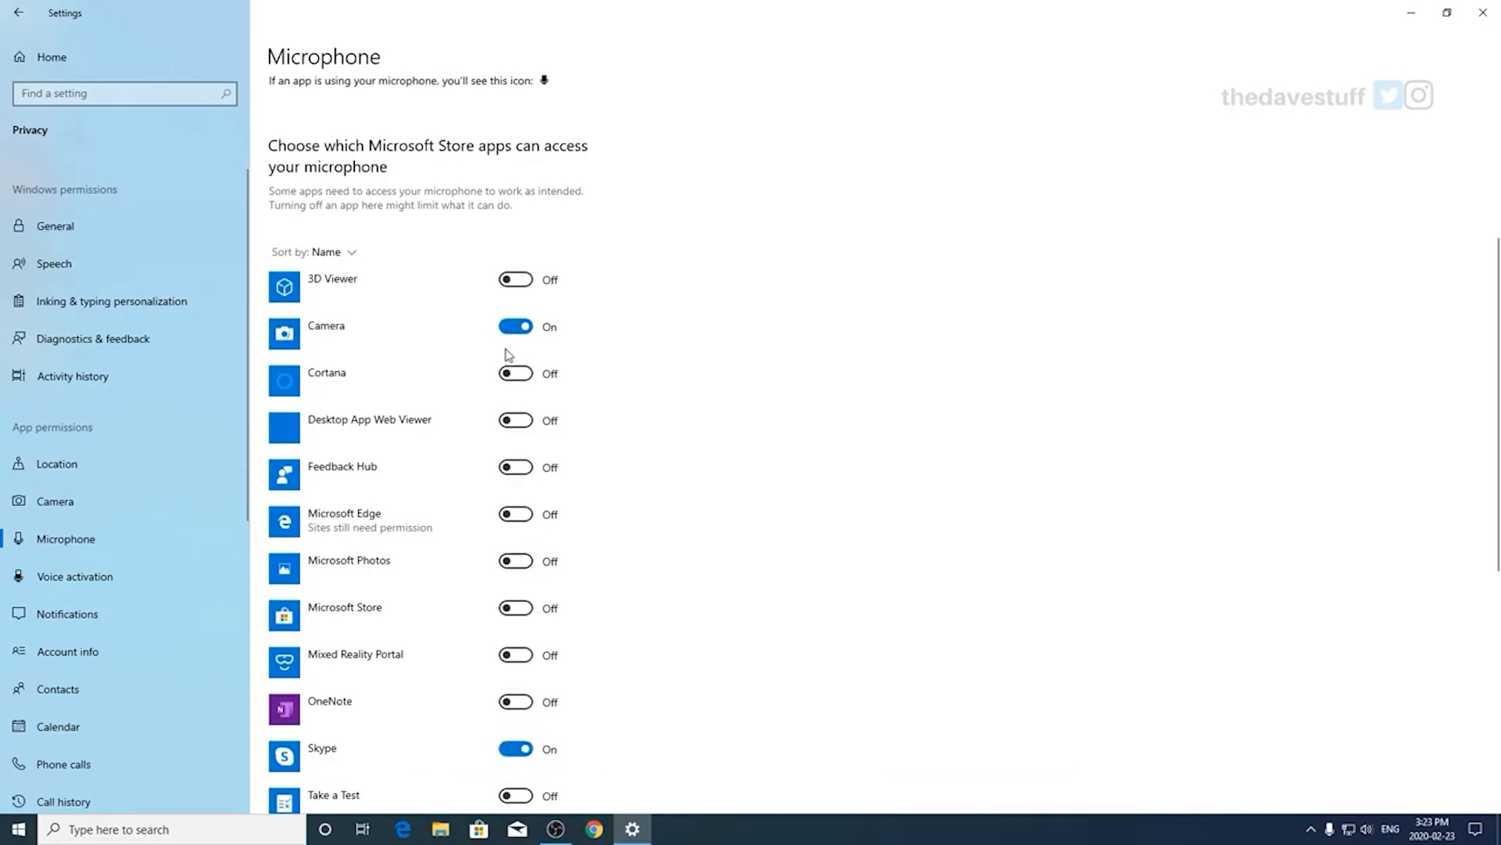
scroll(down, 3)
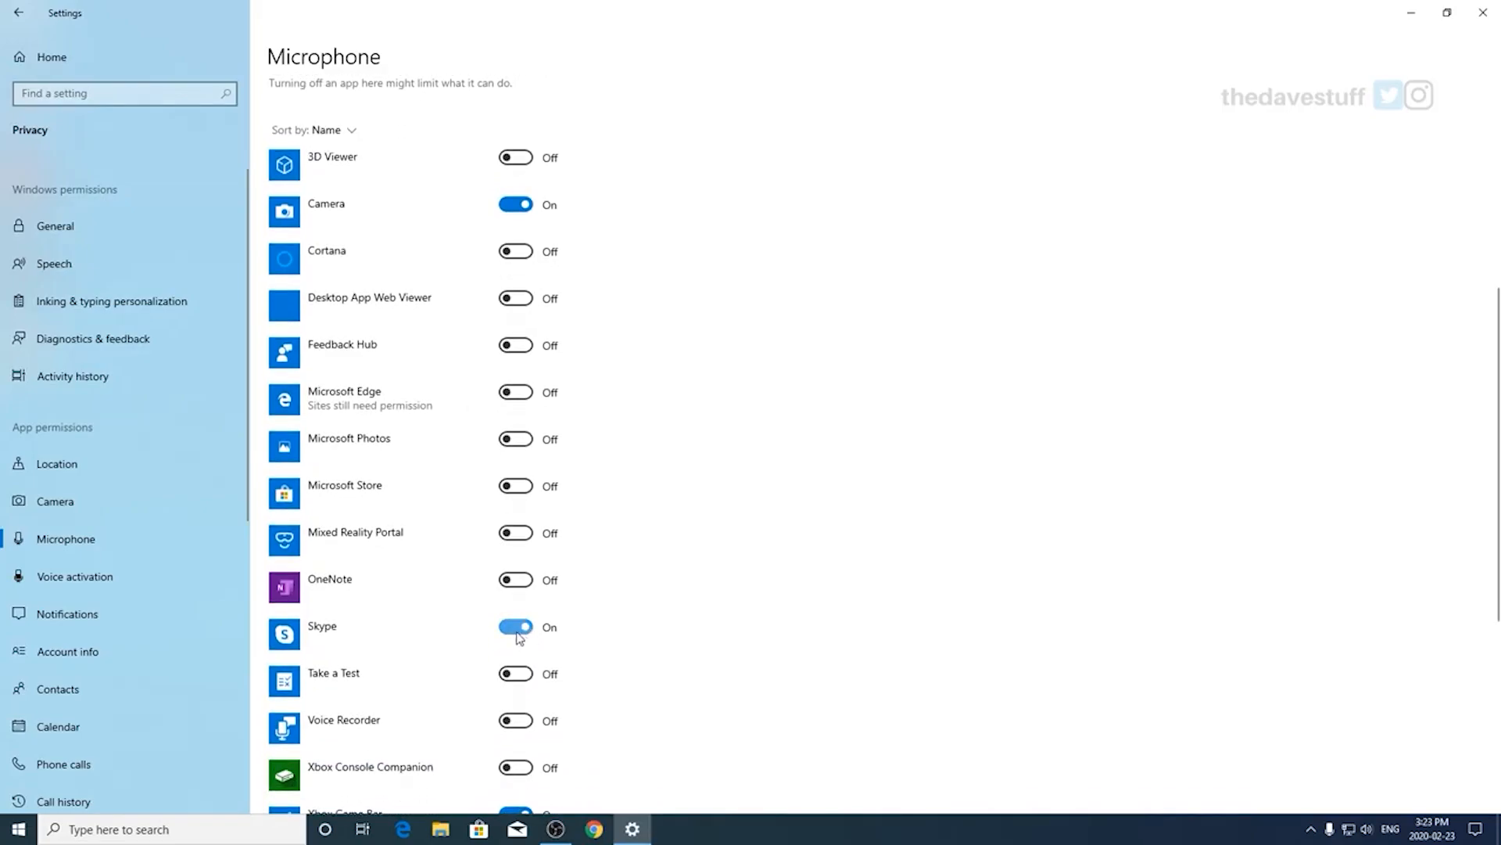
click(515, 627)
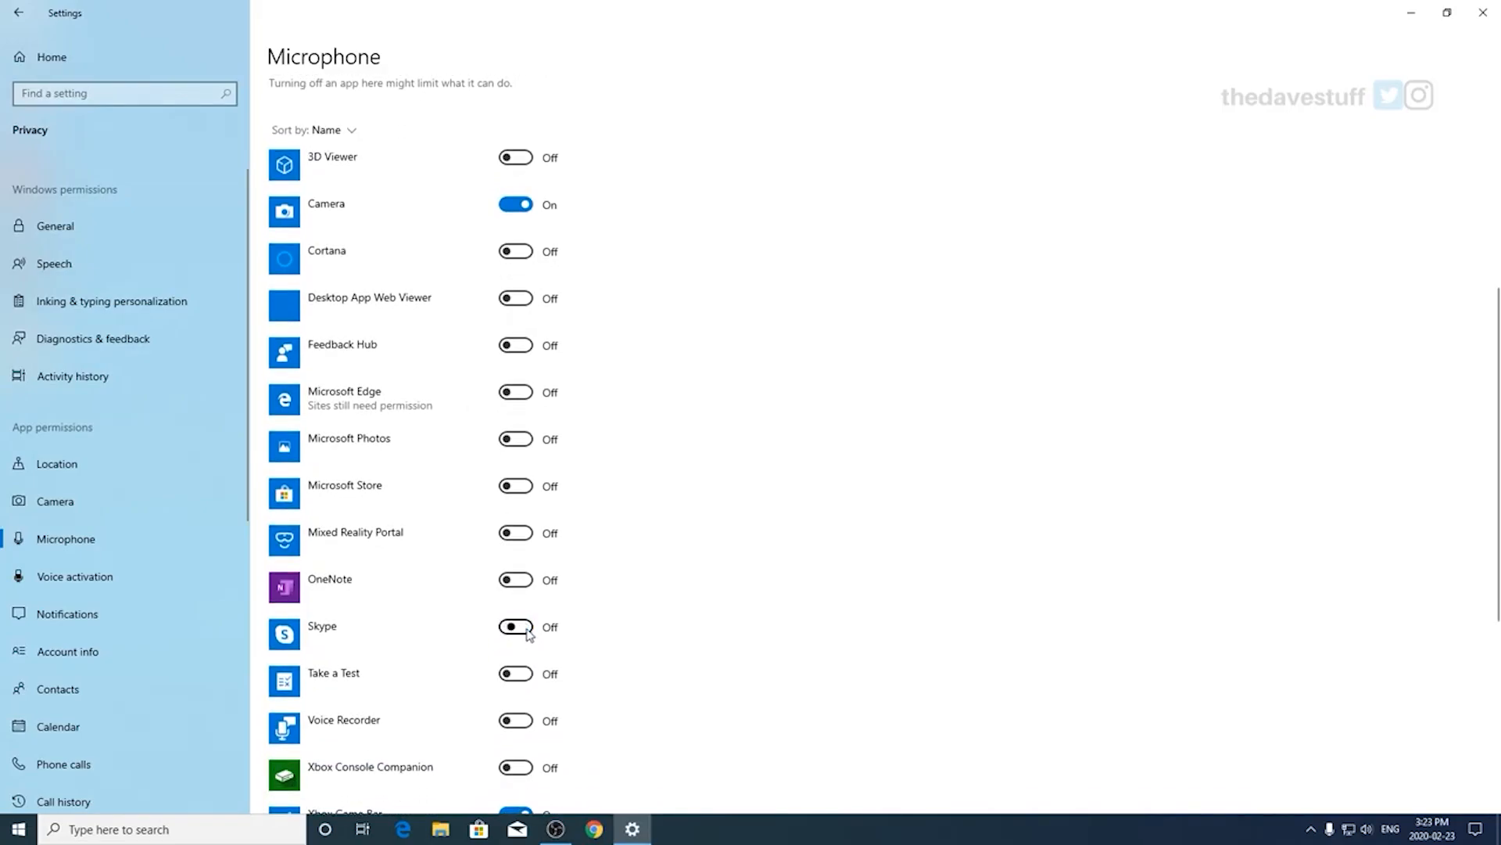
scroll(down, 3)
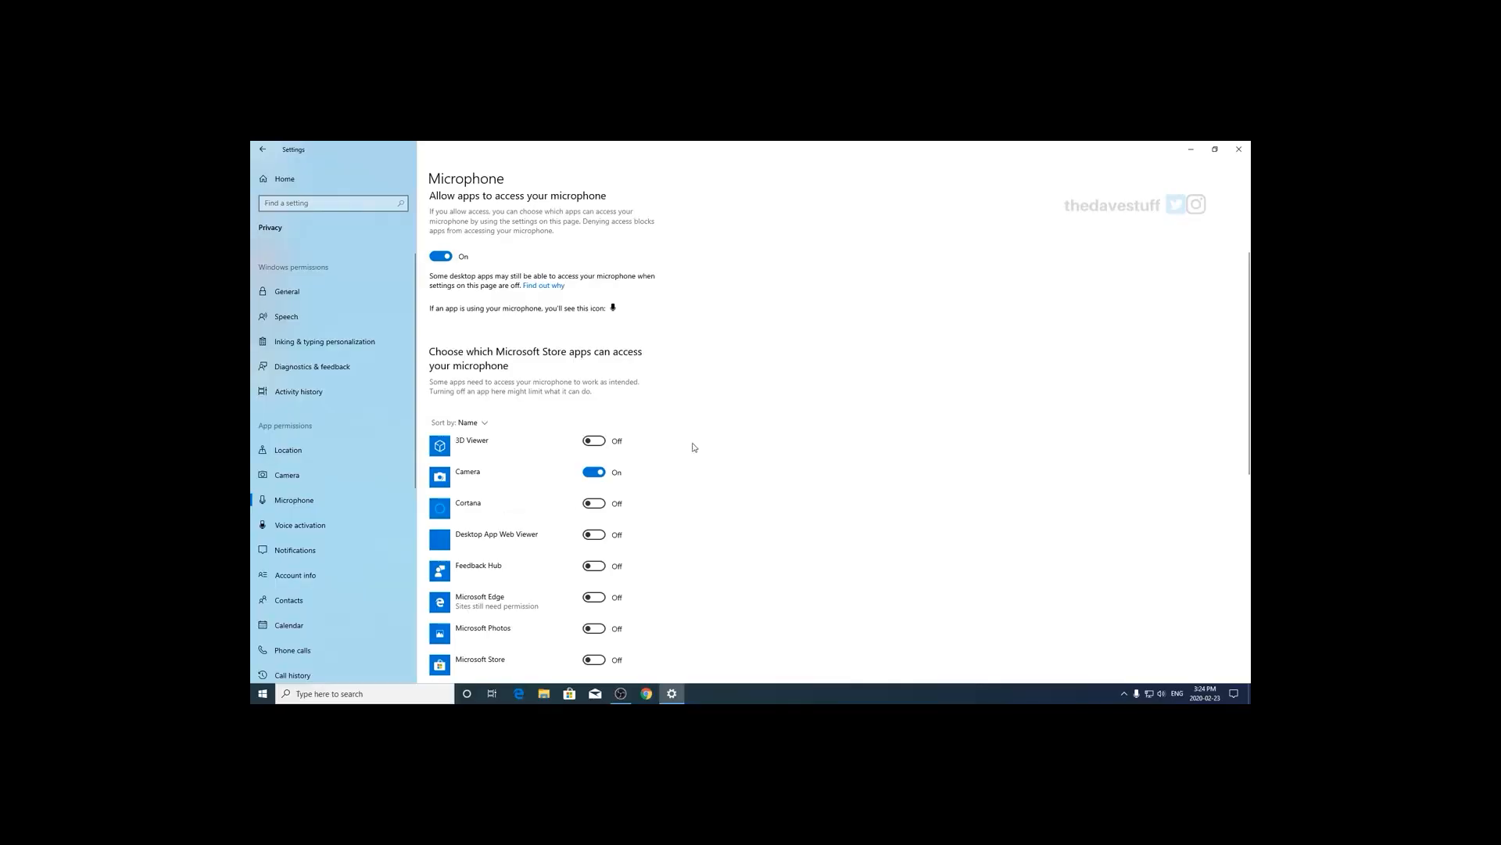
click(1214, 148)
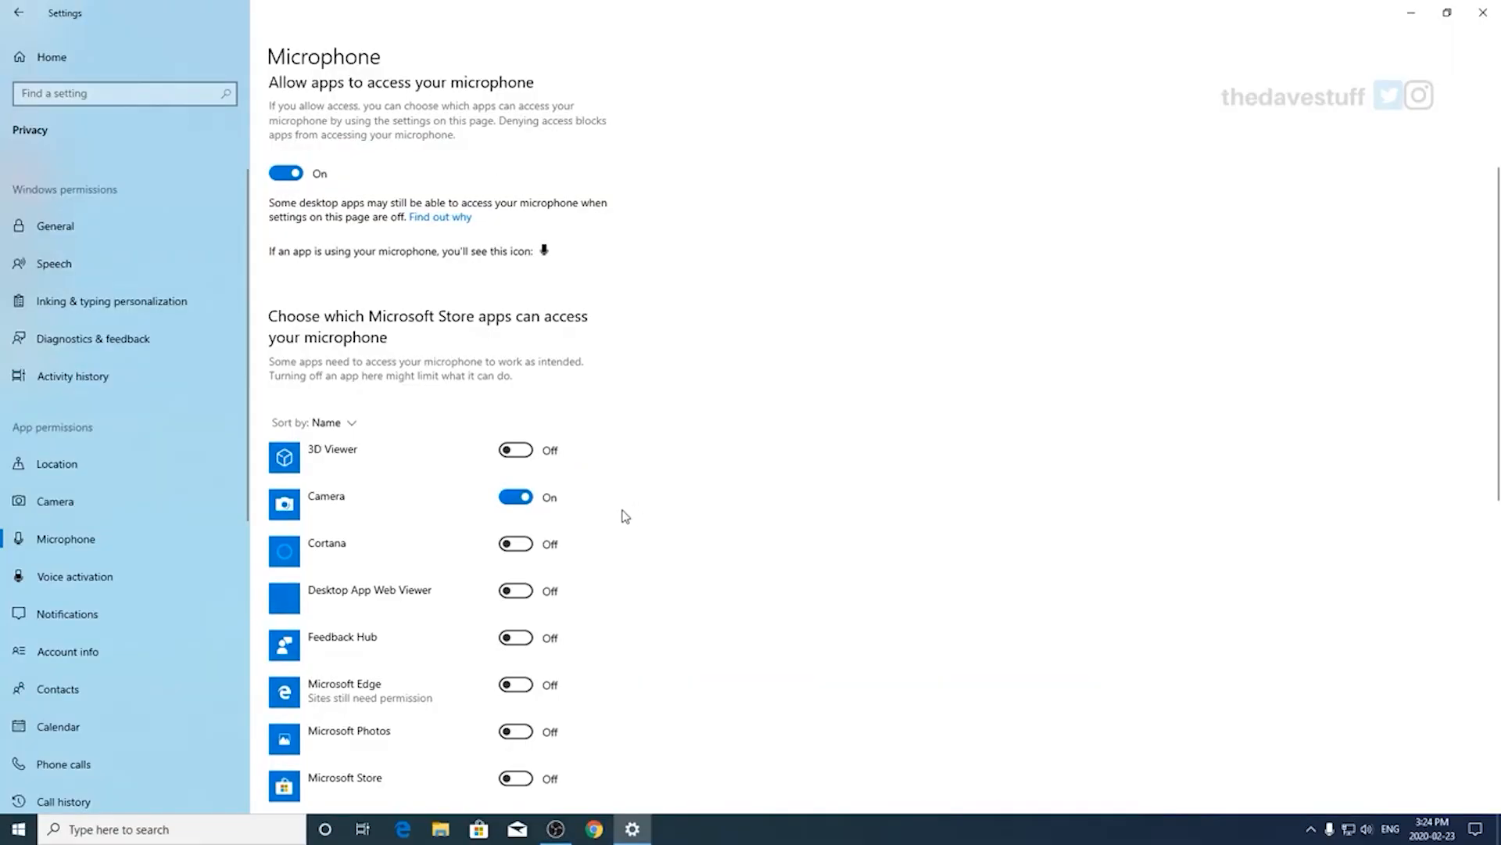
mouse_move(391, 175)
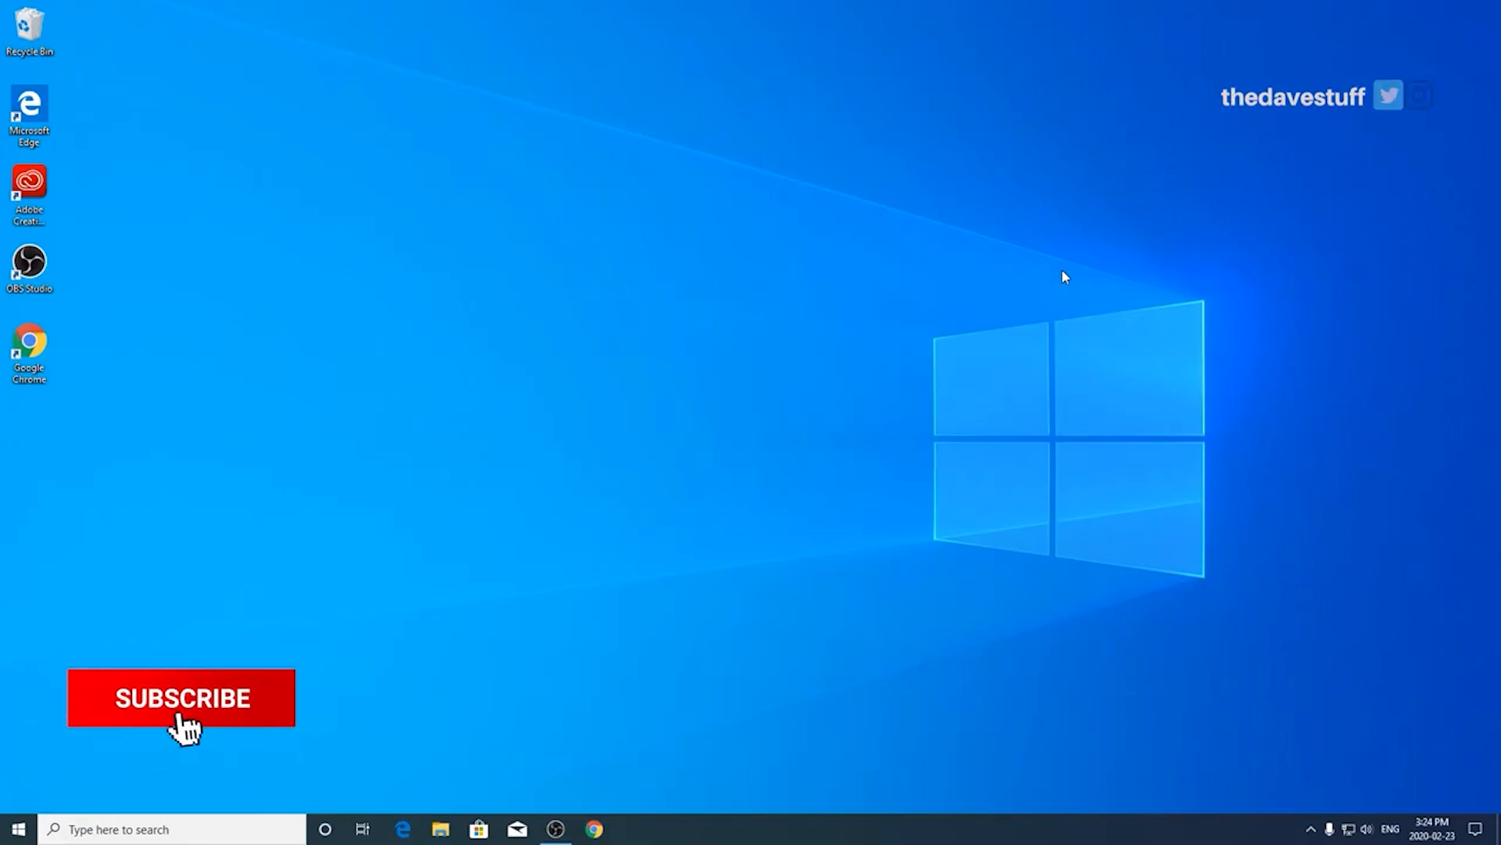
Step: Close the Settings window to return to an empty Windows 10 desktop
click(182, 697)
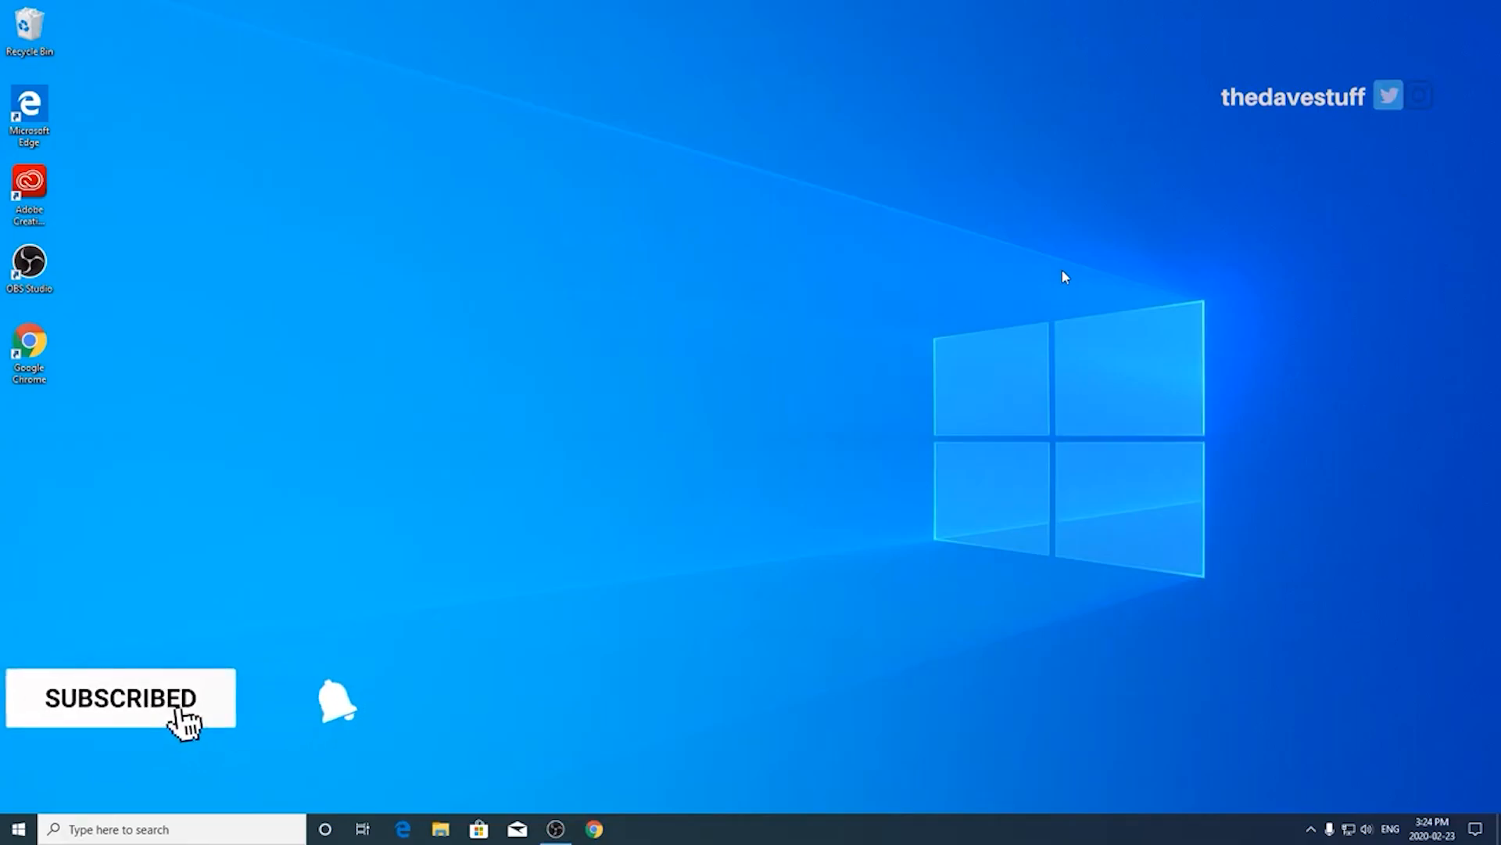